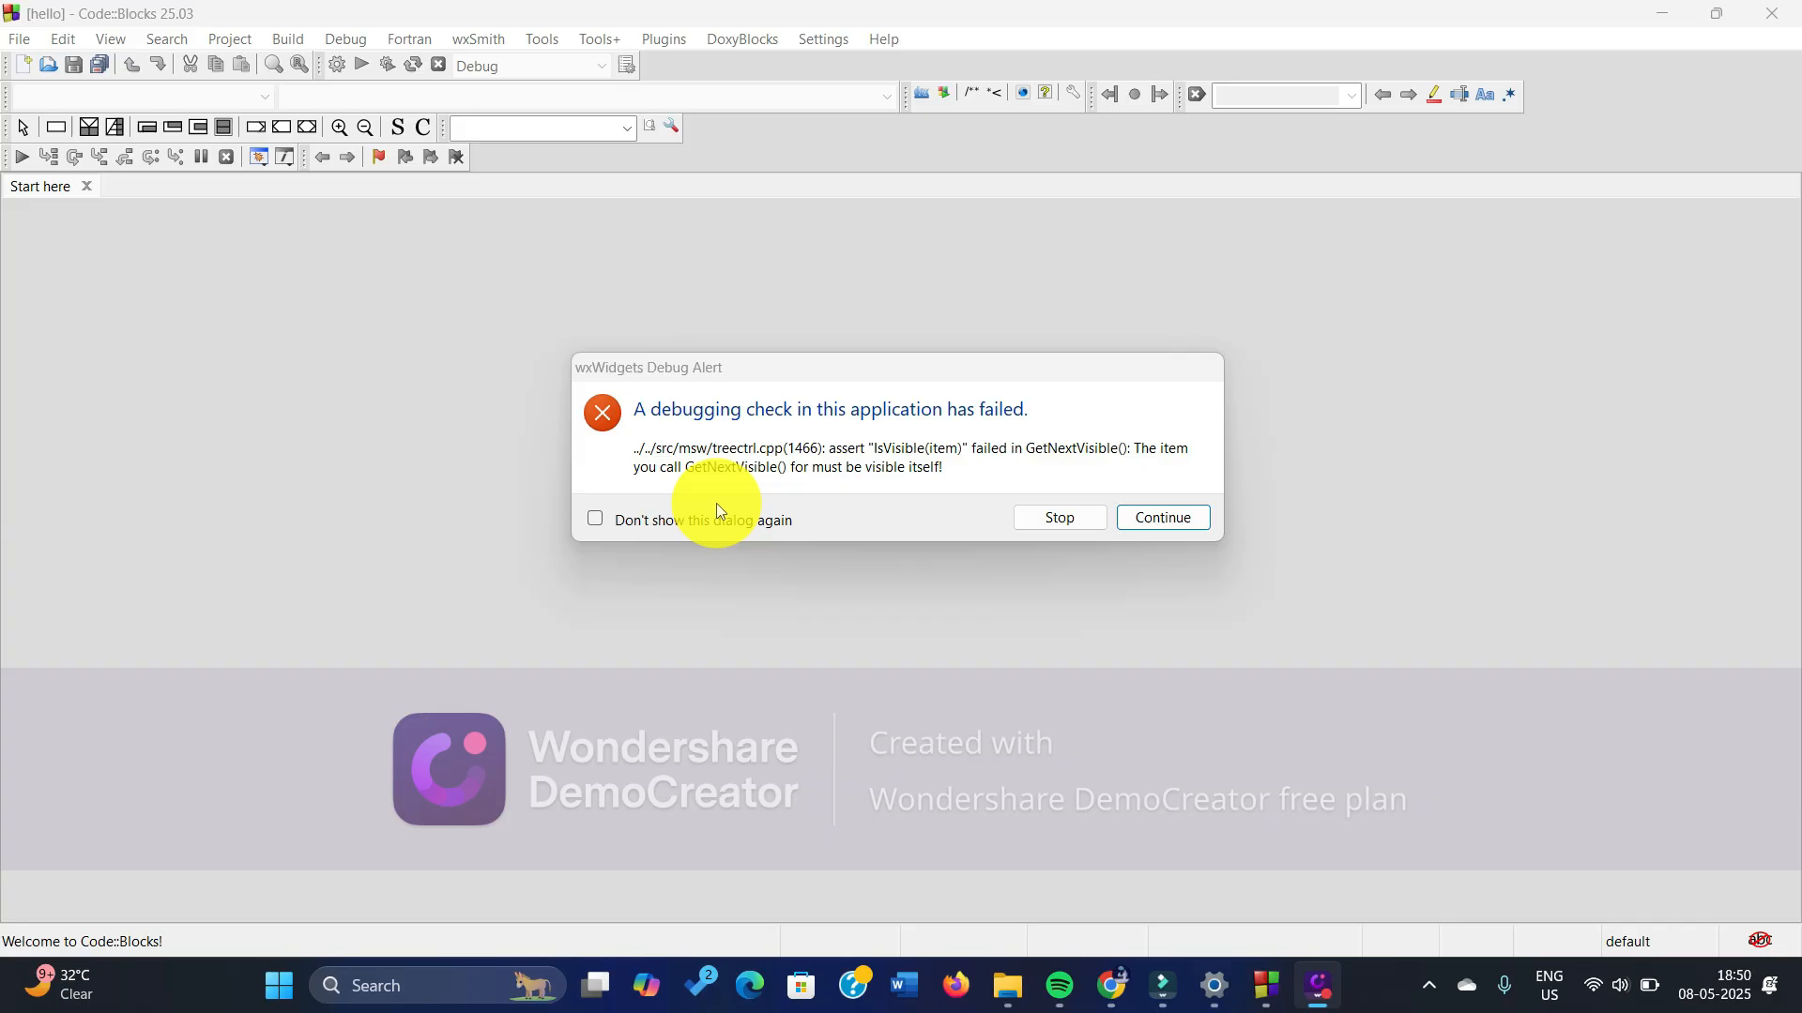
pyautogui.moveTo(971, 482)
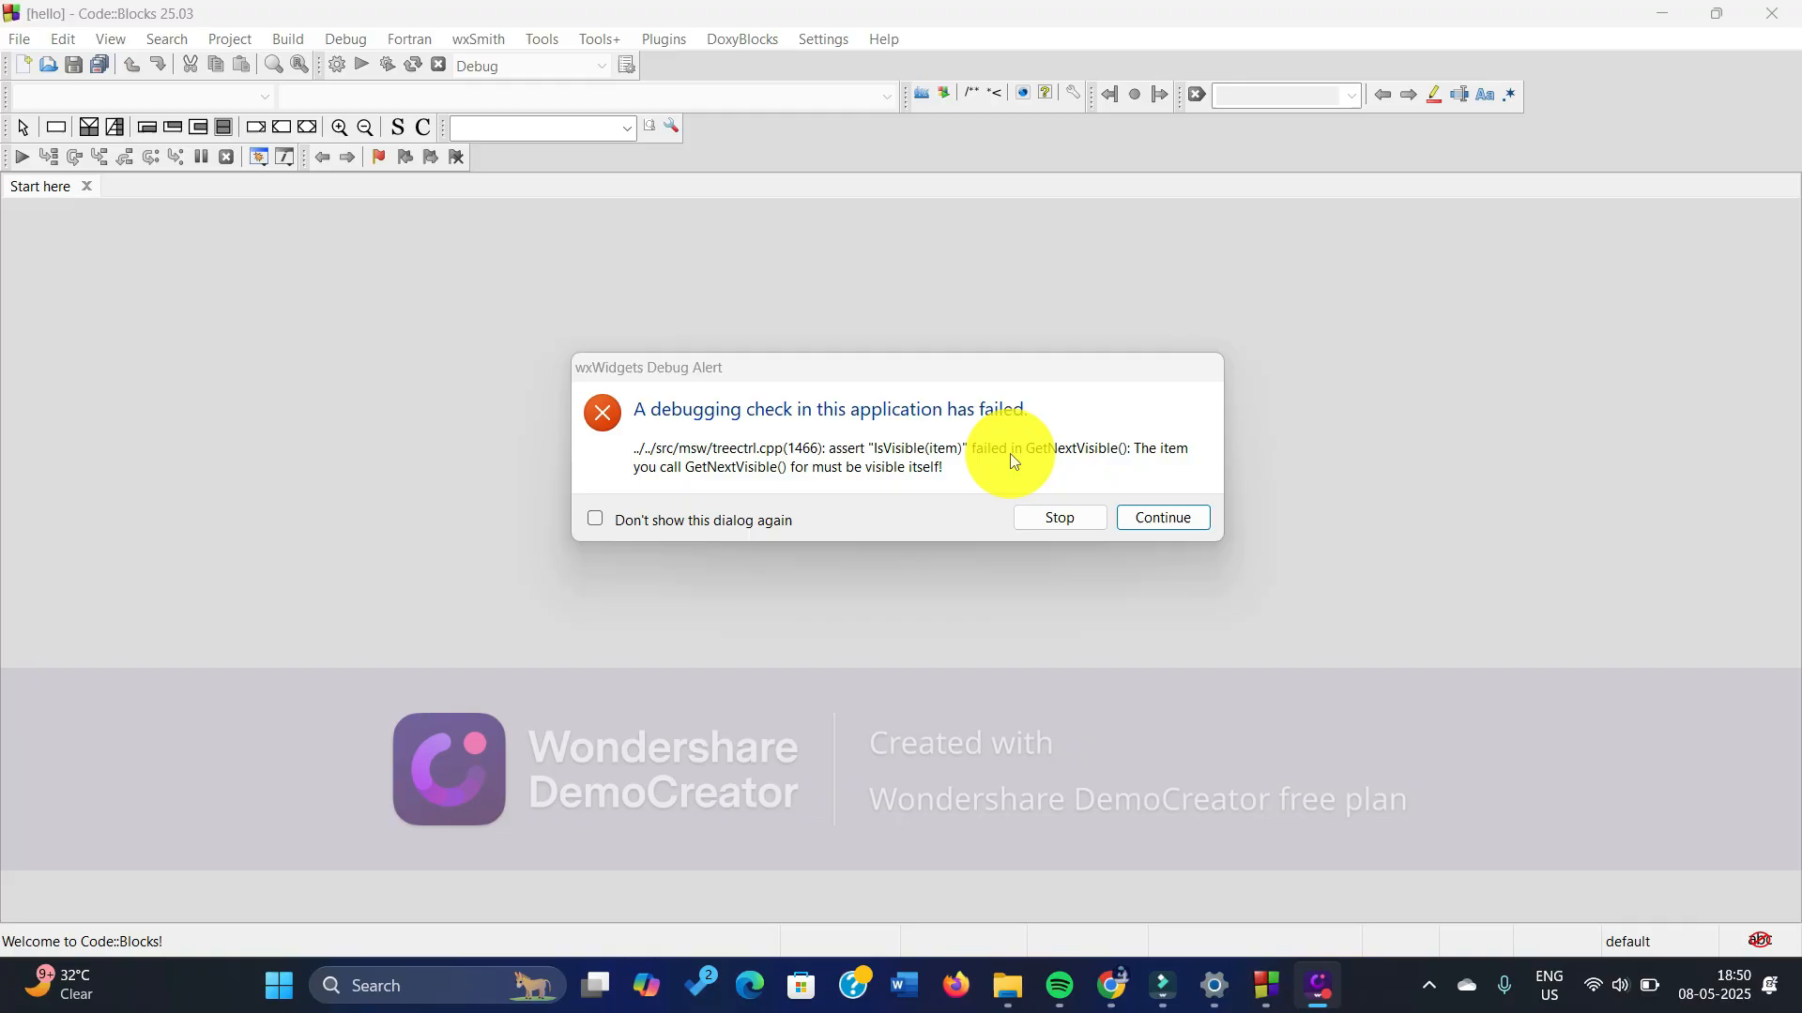
pyautogui.moveTo(1059, 459)
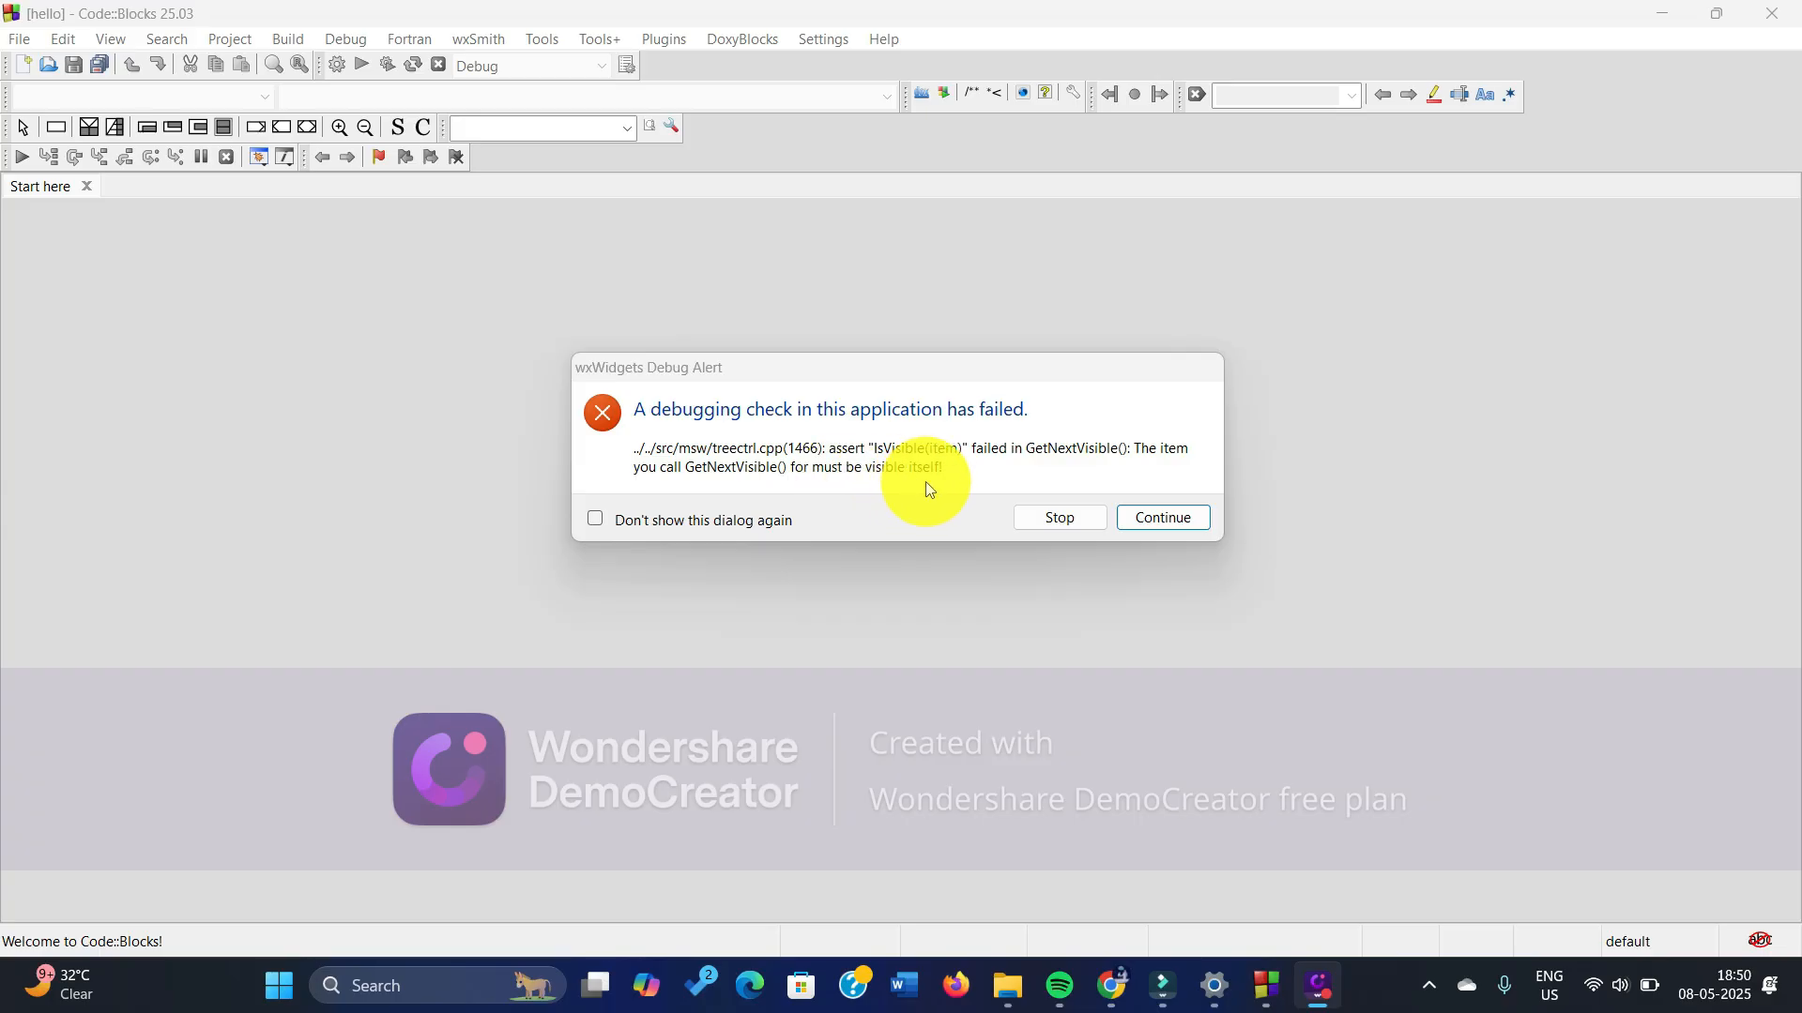
pyautogui.moveTo(975, 523)
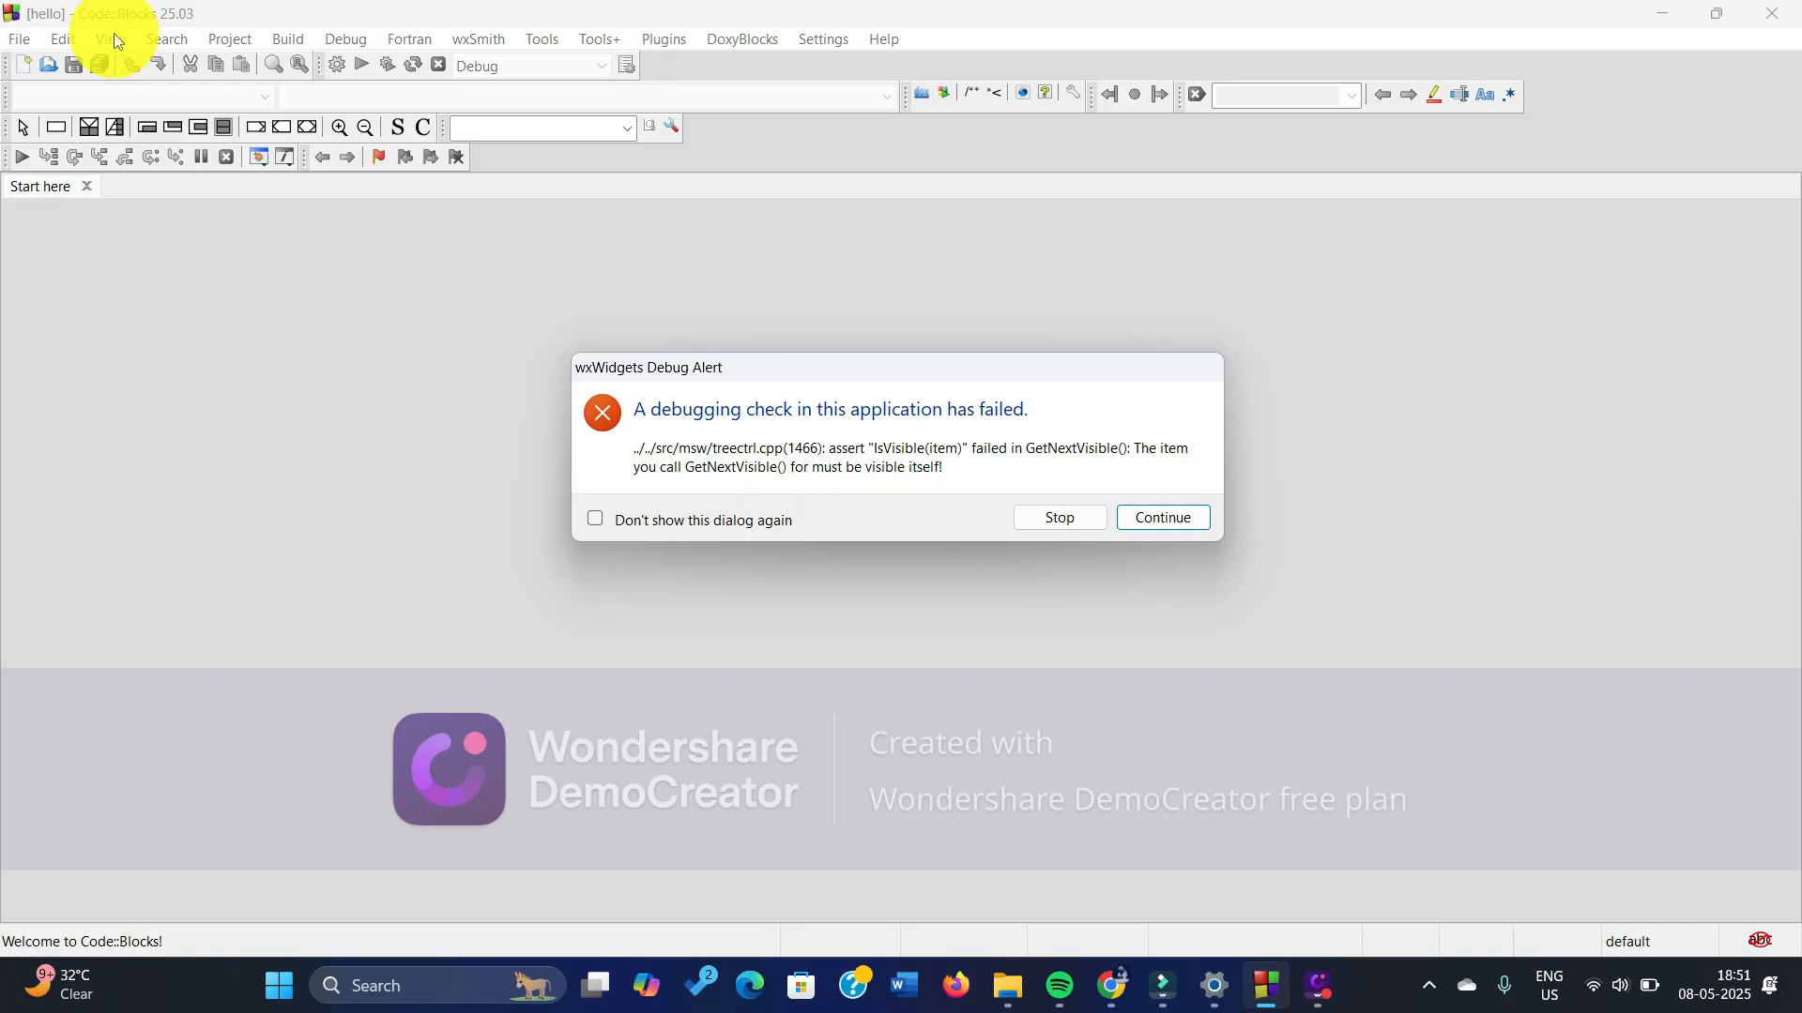
pyautogui.moveTo(942, 491)
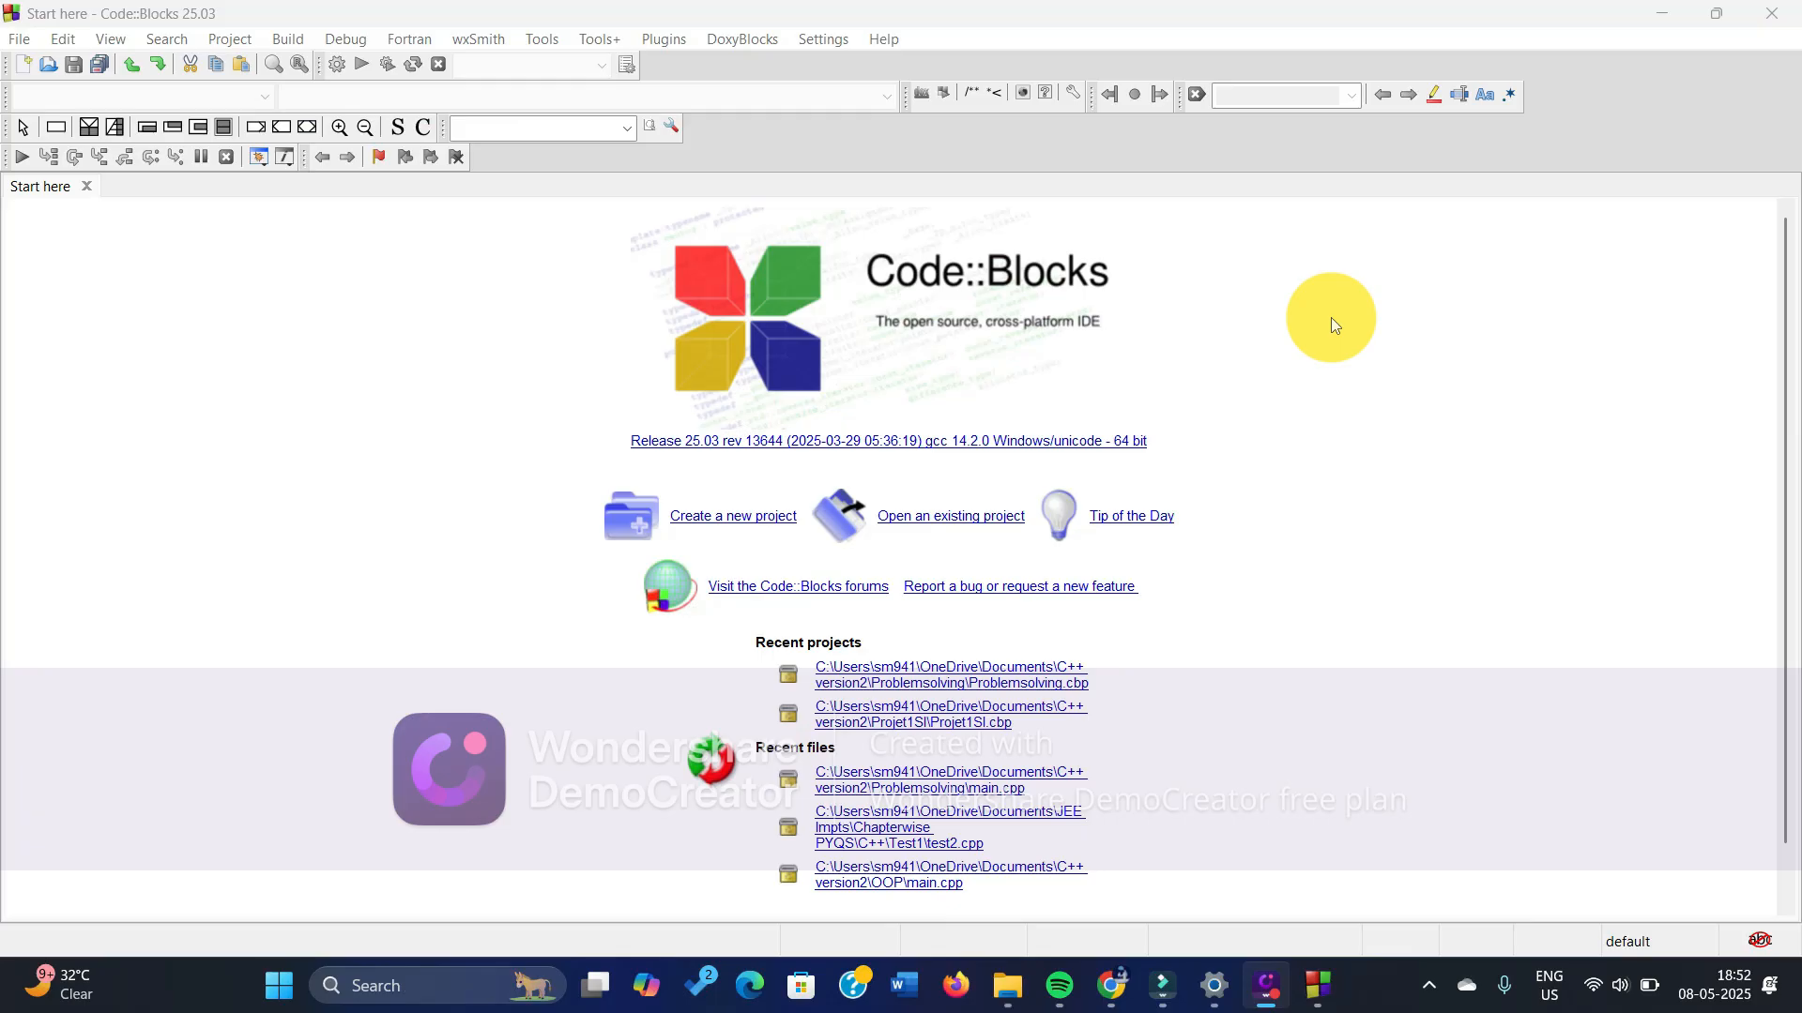
pyautogui.moveTo(1247, 326)
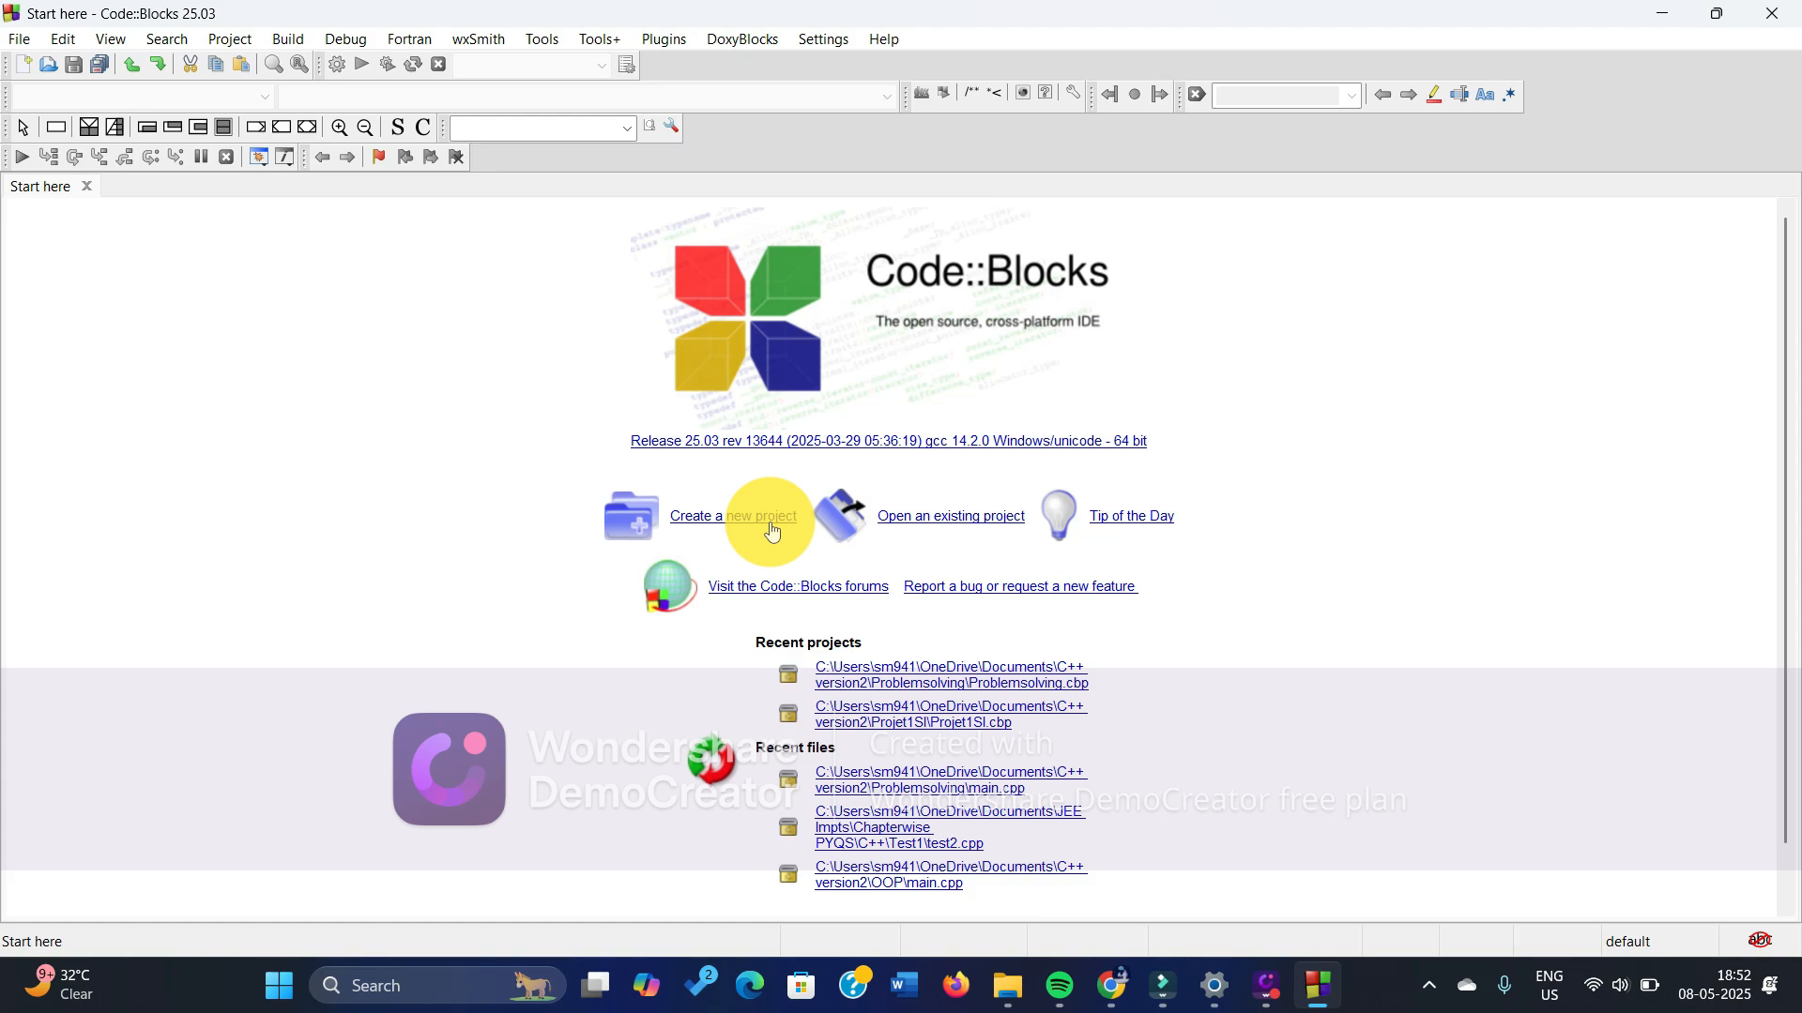
# Step: Create a C++ console application titled 'Hi' with default GNU GCC Debug/Release configurations
pyautogui.click(732, 515)
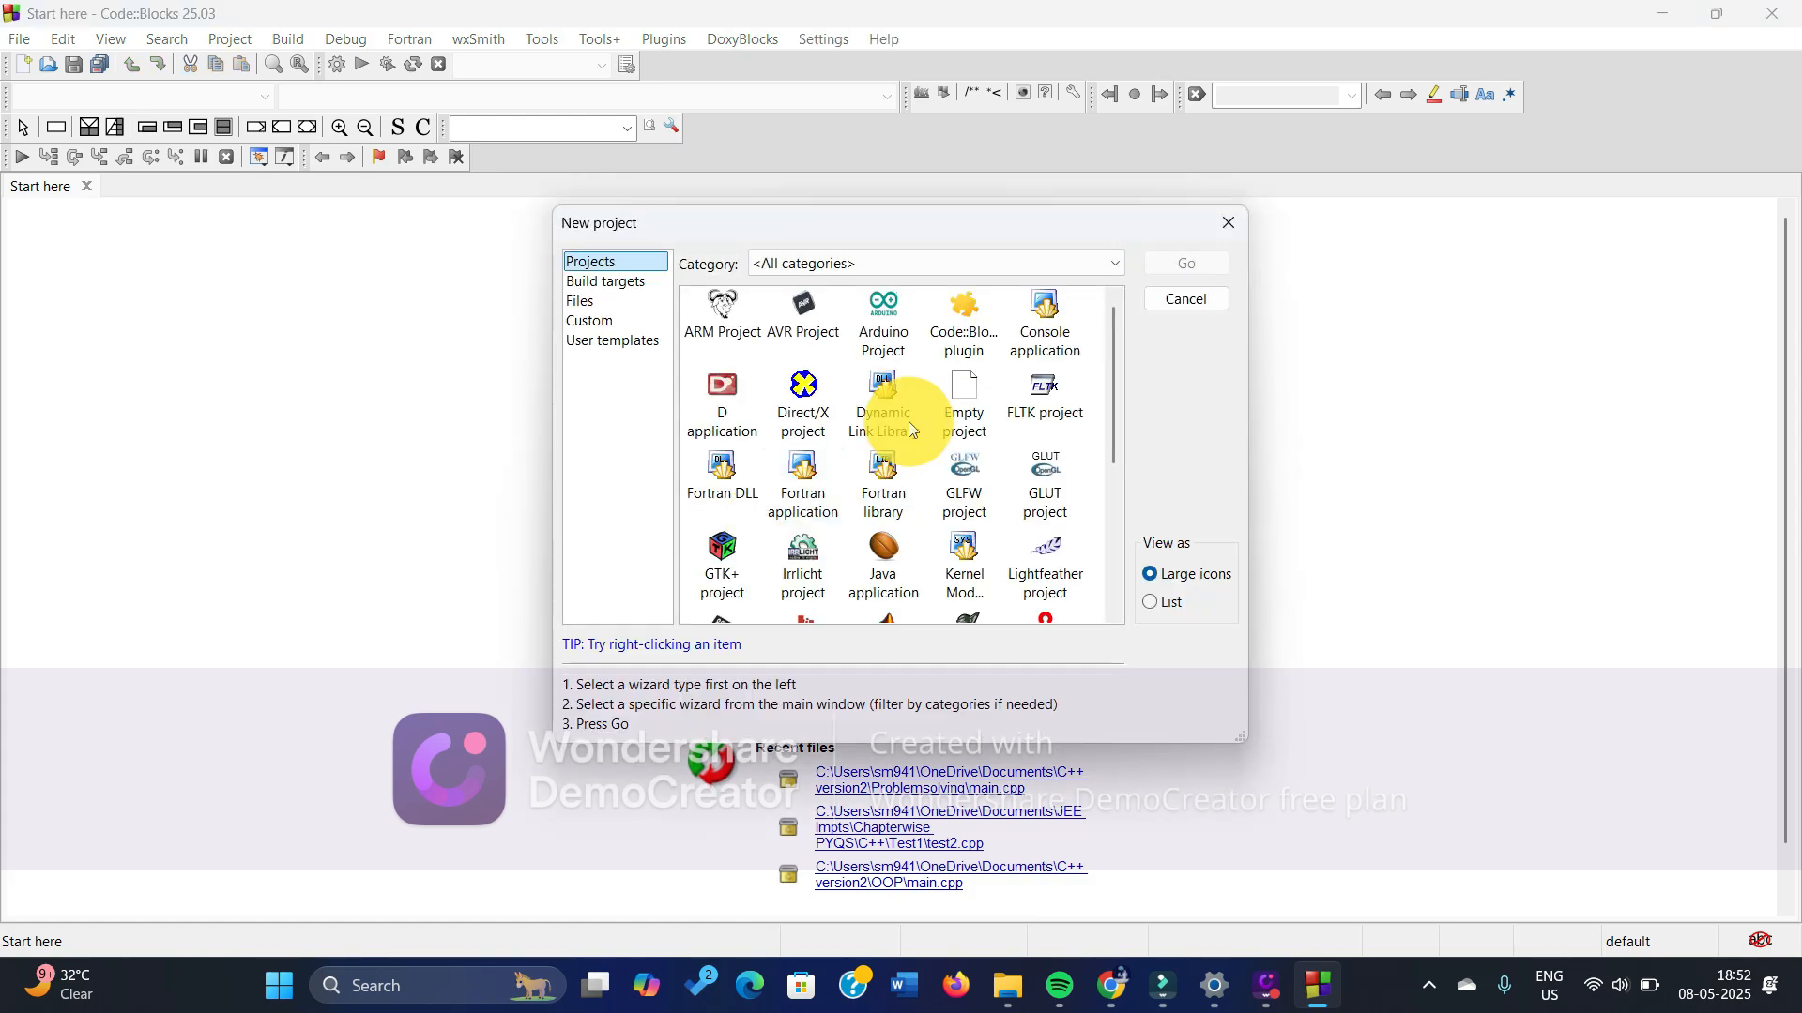
pyautogui.click(1044, 322)
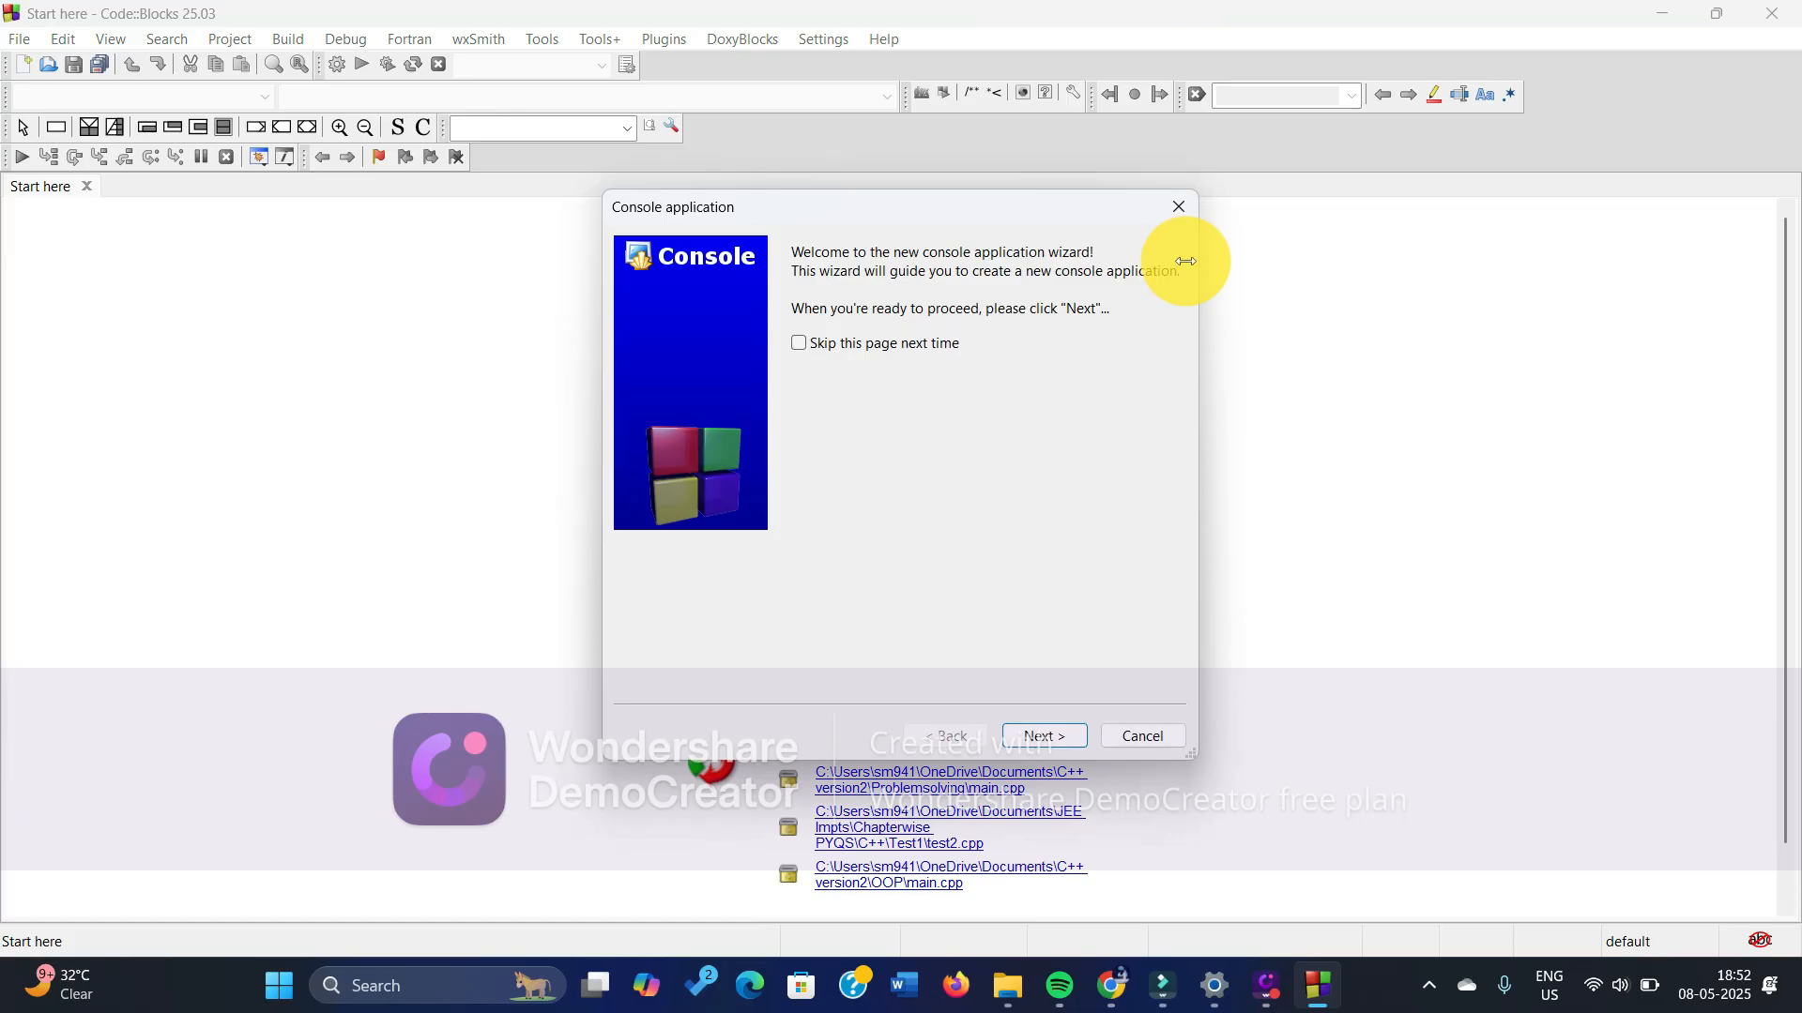
pyautogui.moveTo(1177, 614)
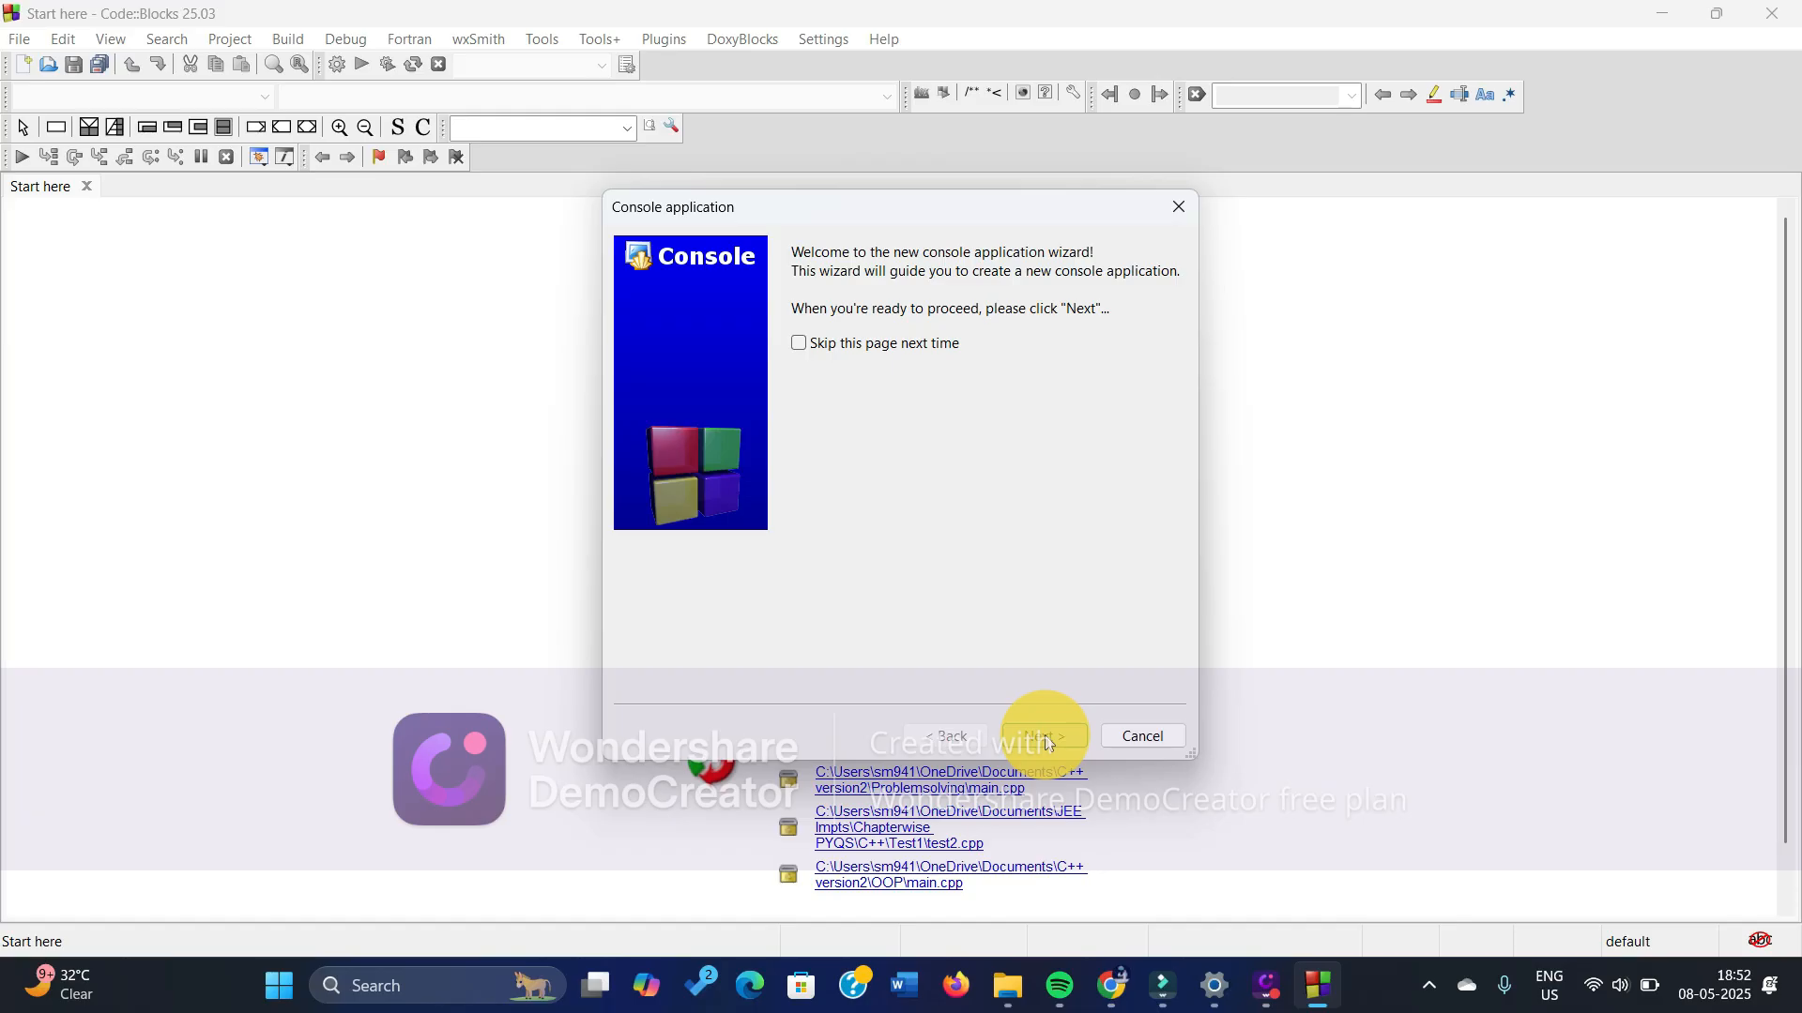
pyautogui.click(1038, 735)
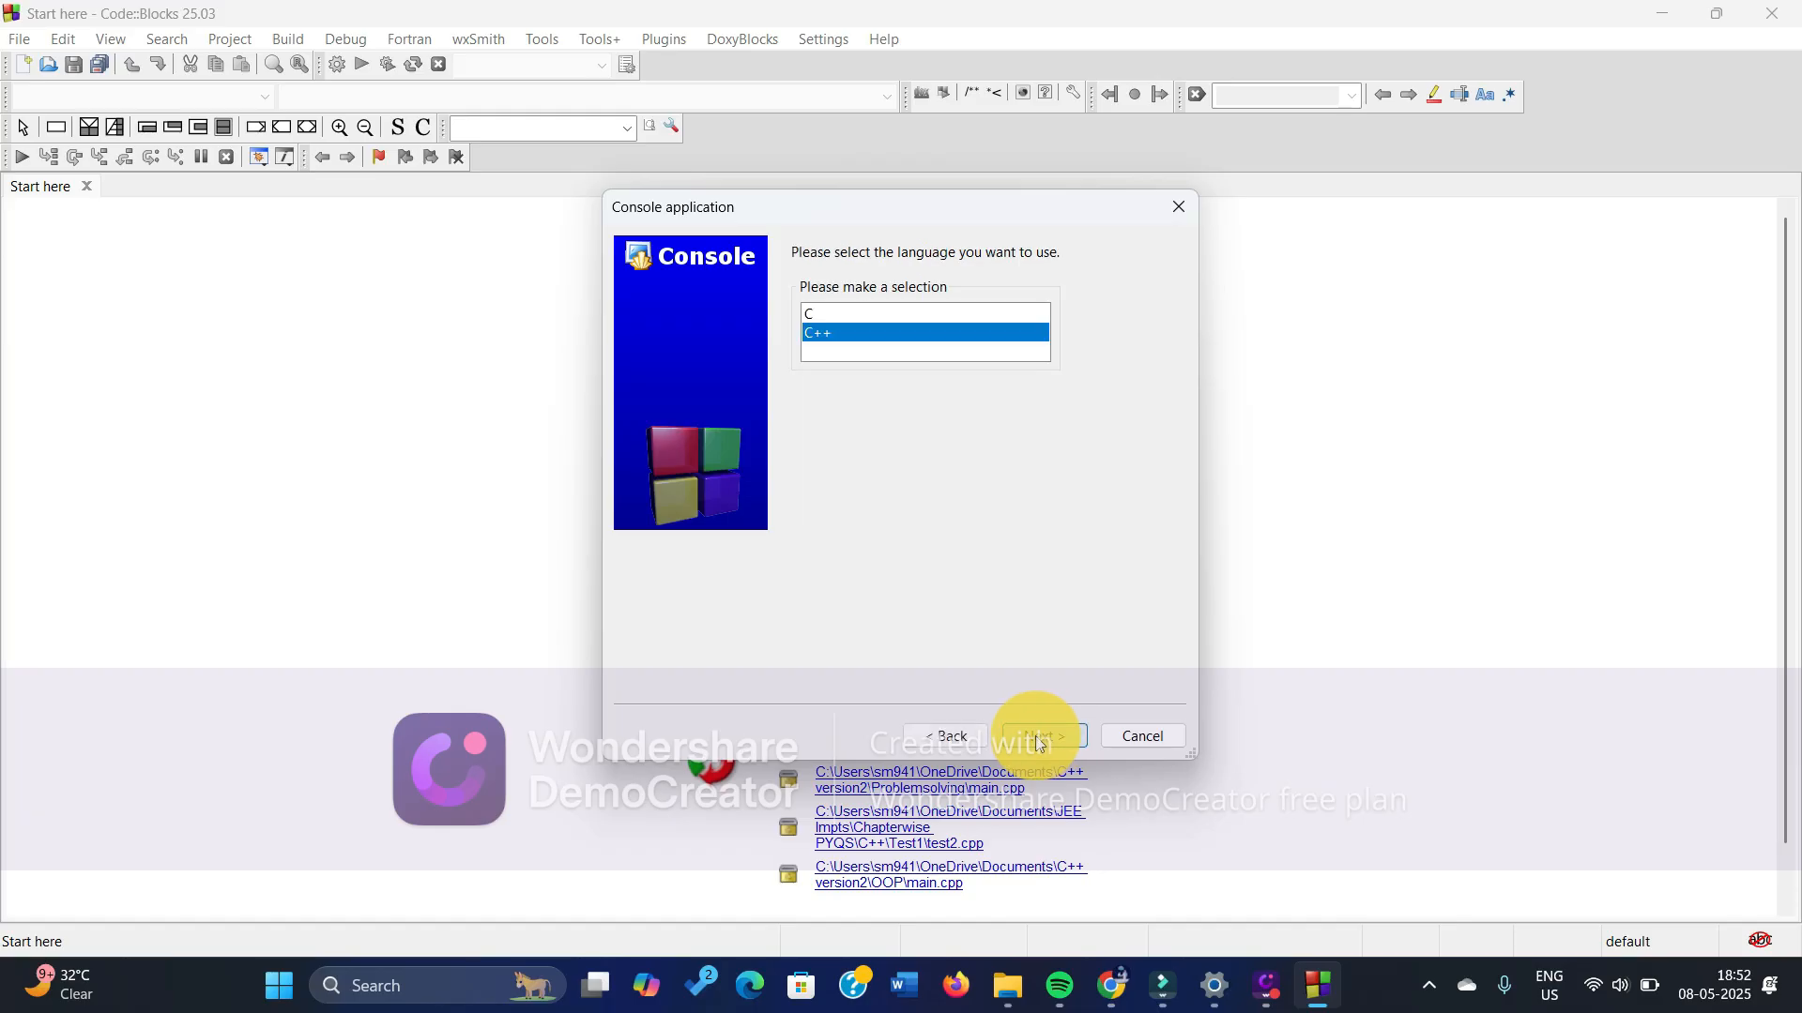
pyautogui.click(1038, 736)
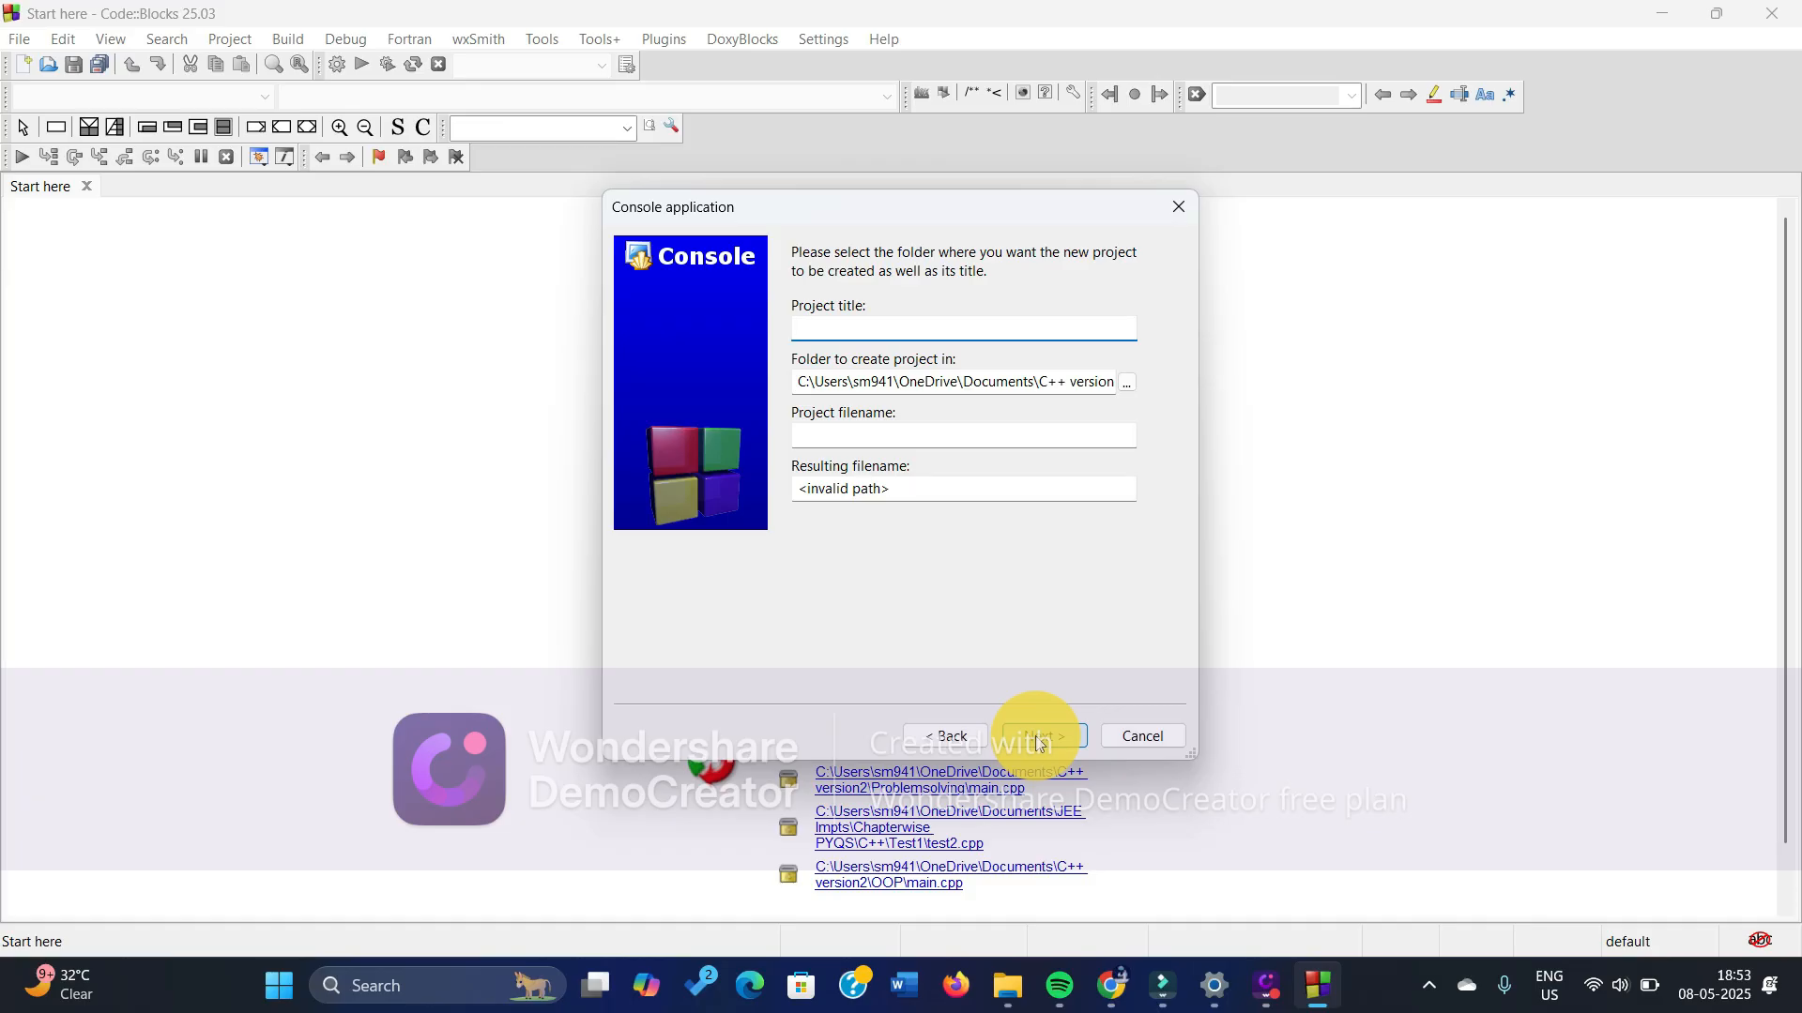
pyautogui.click(962, 327)
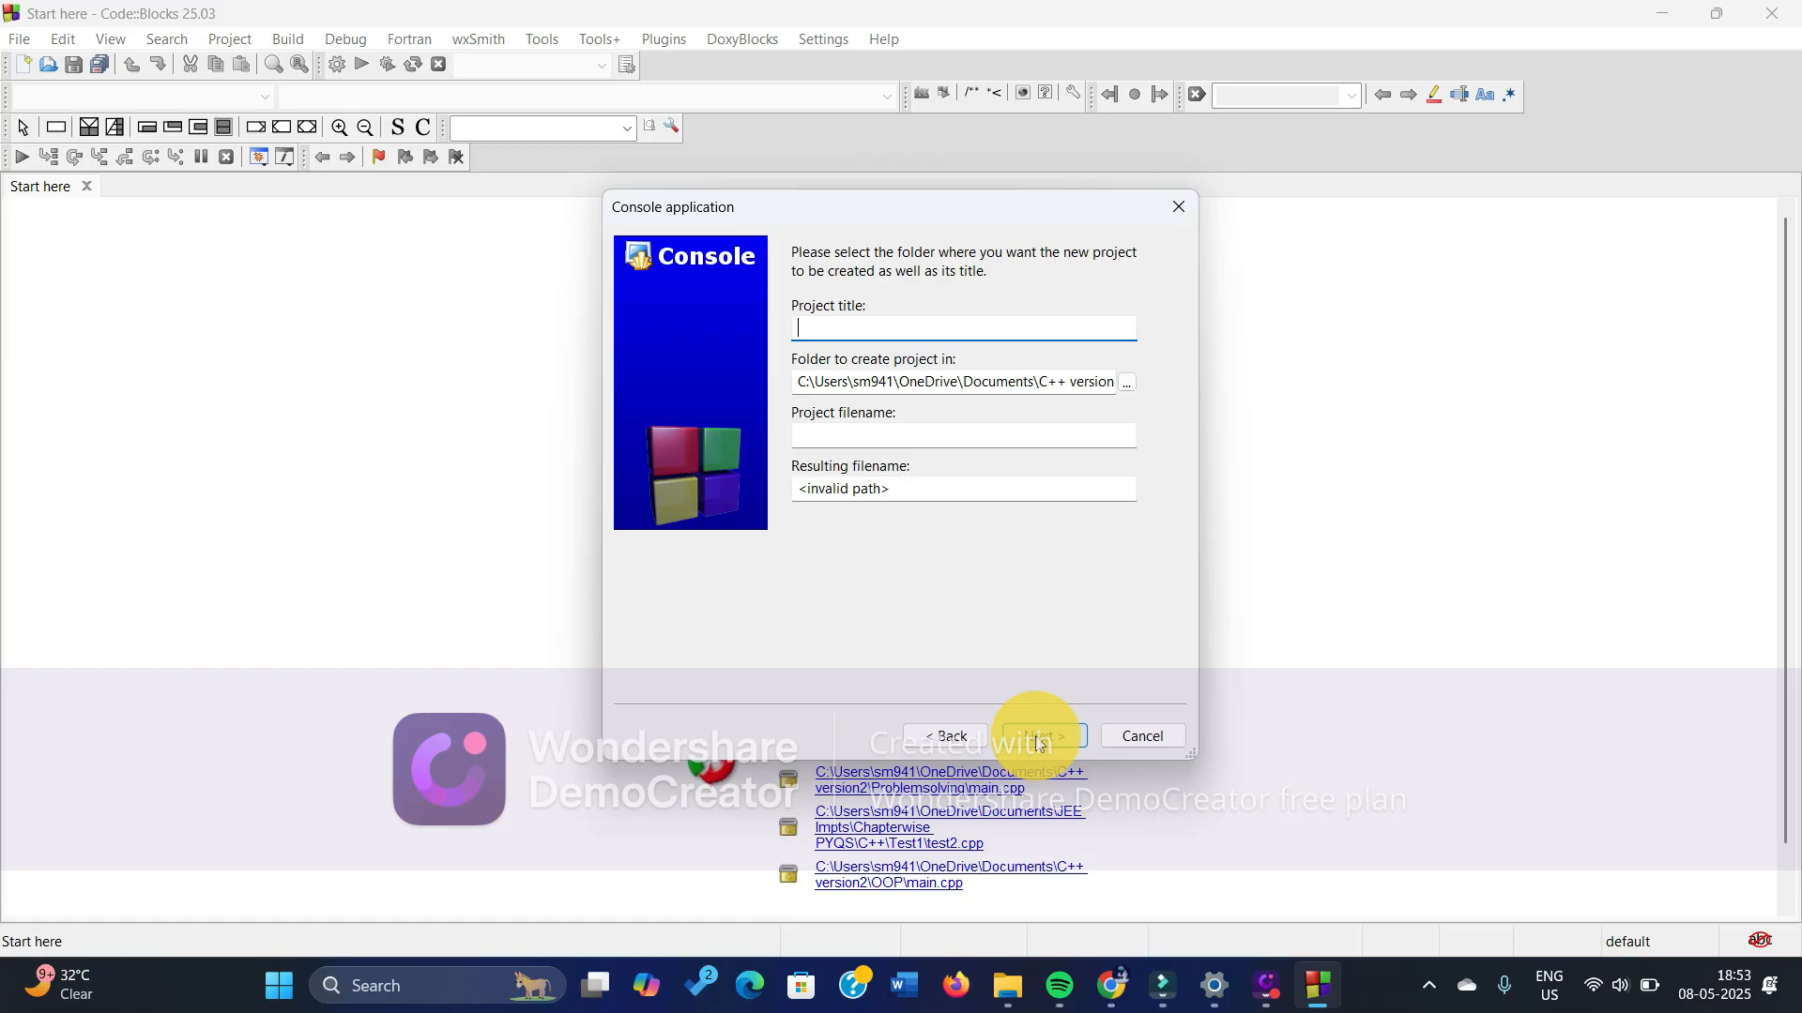
pyautogui.write('H')
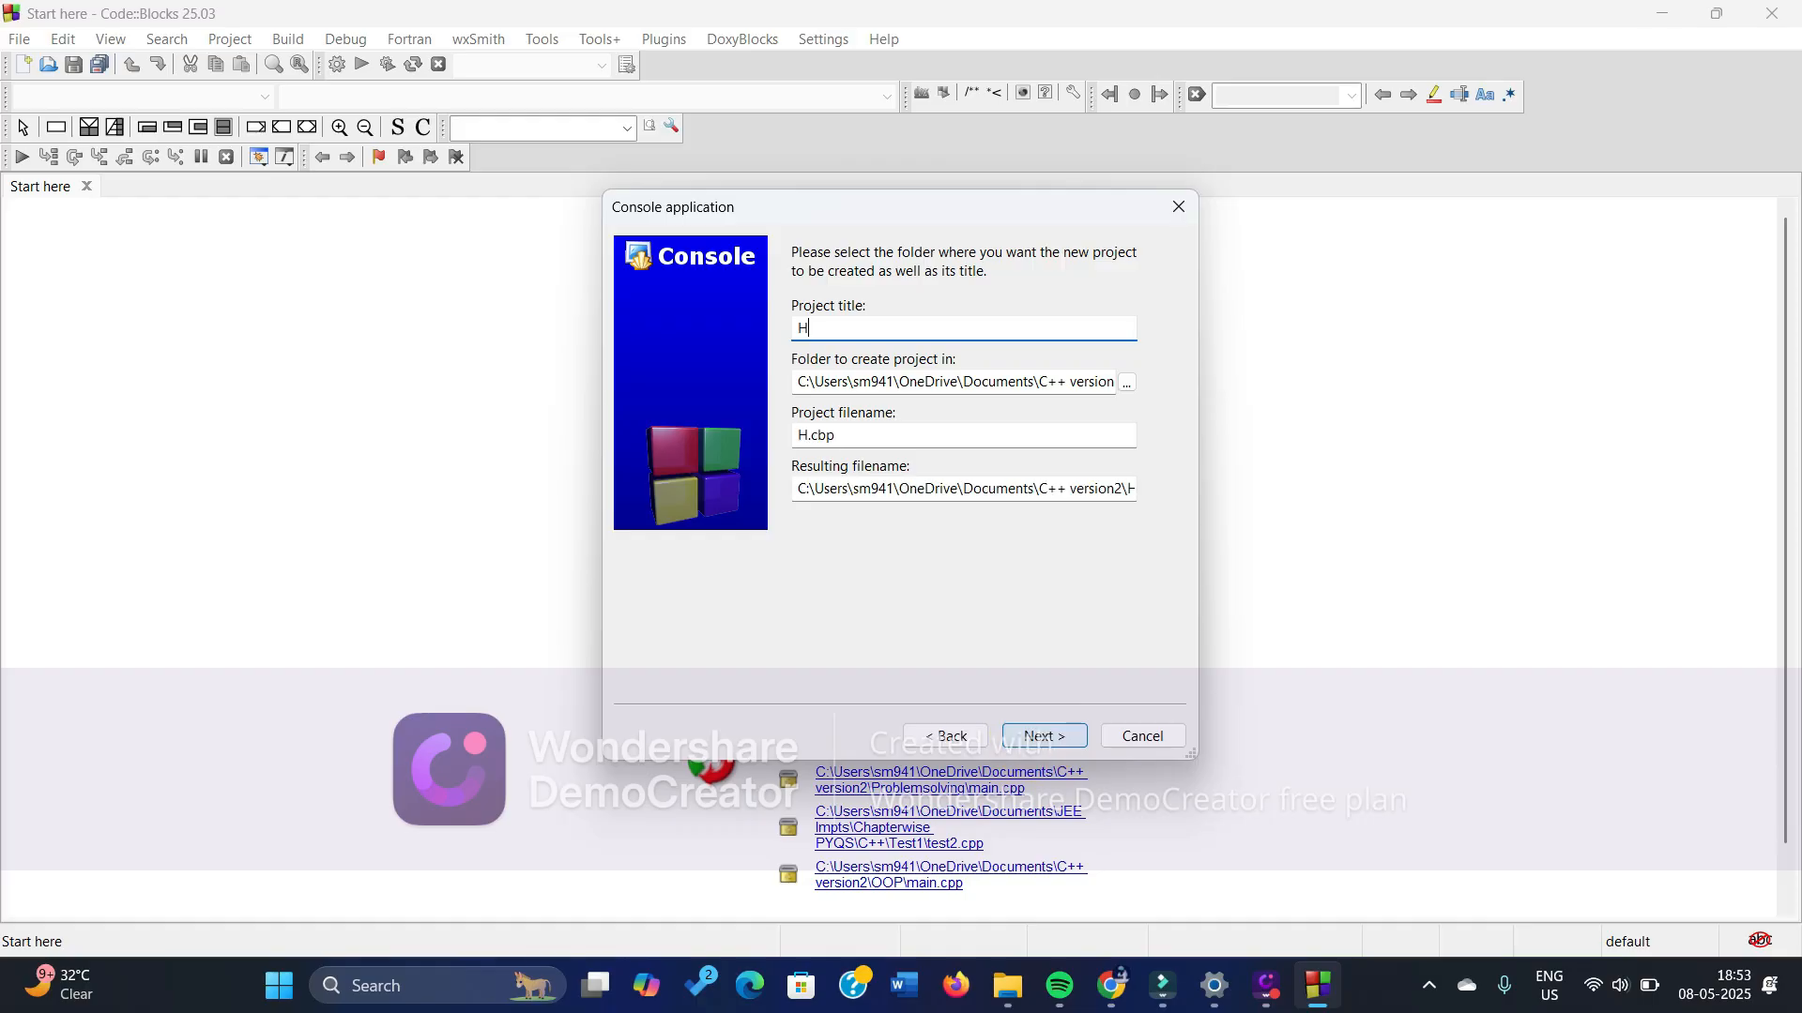
pyautogui.write('i')
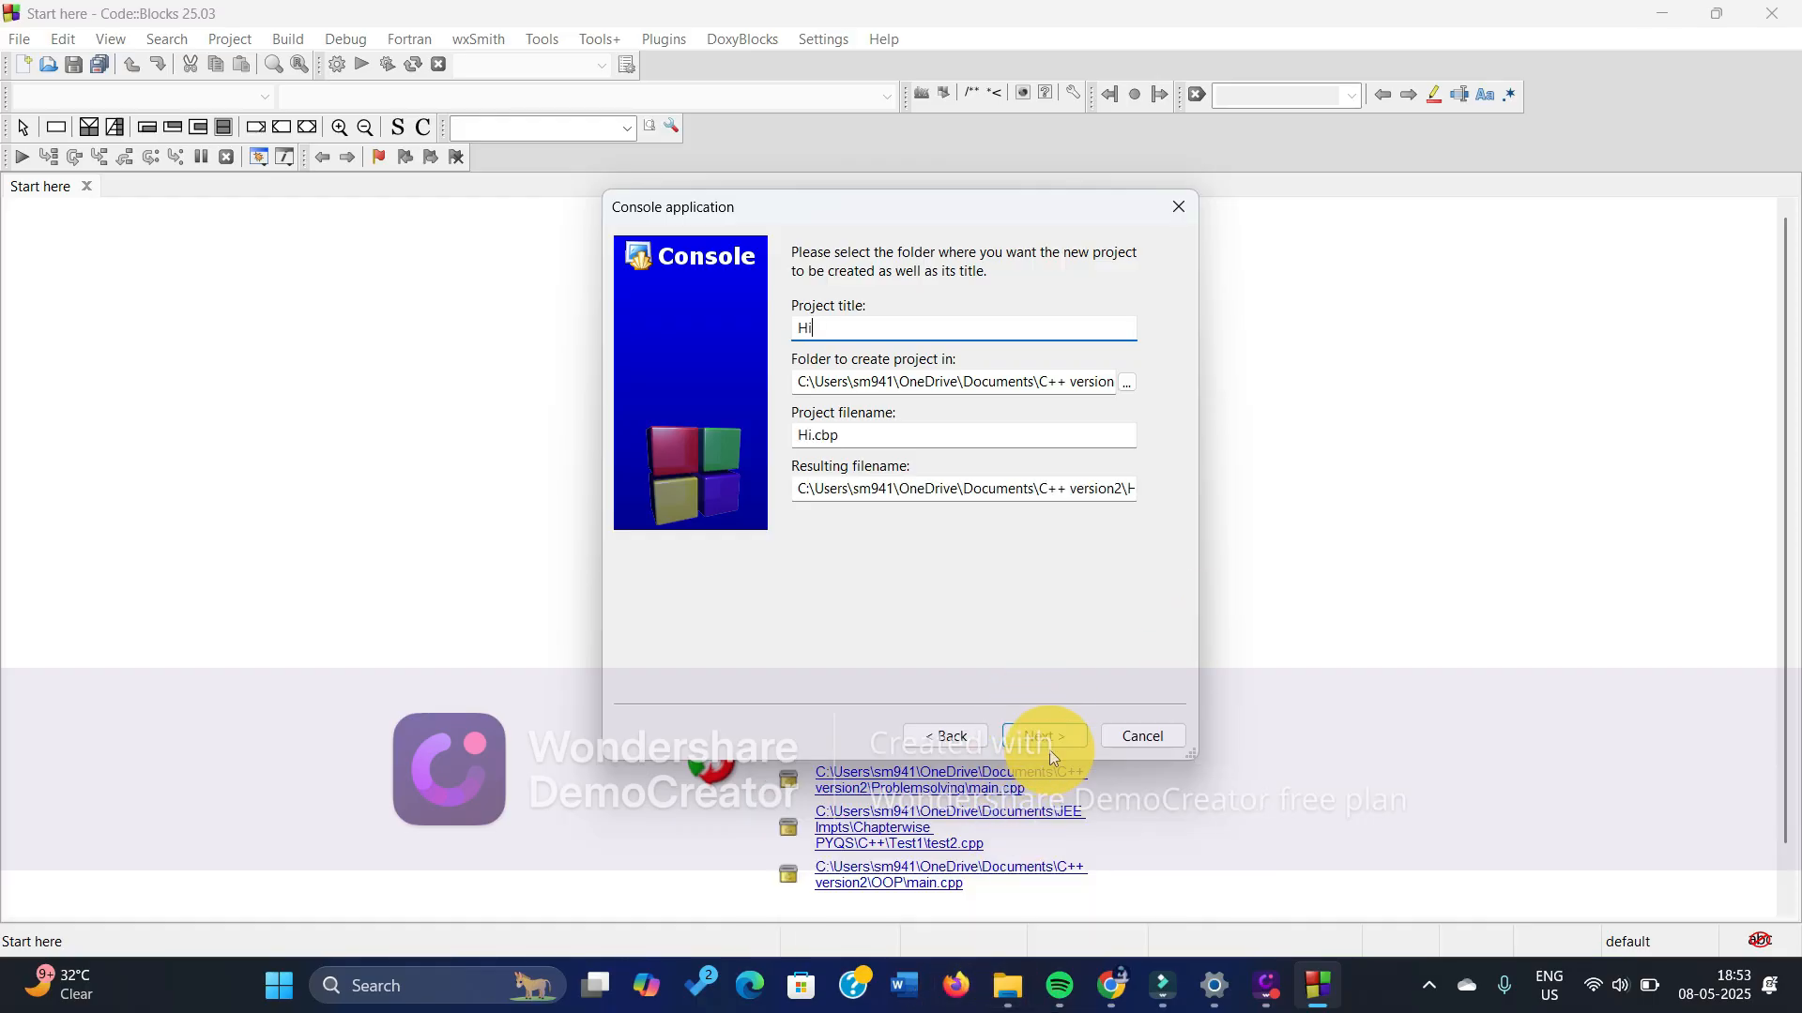
pyautogui.click(1041, 736)
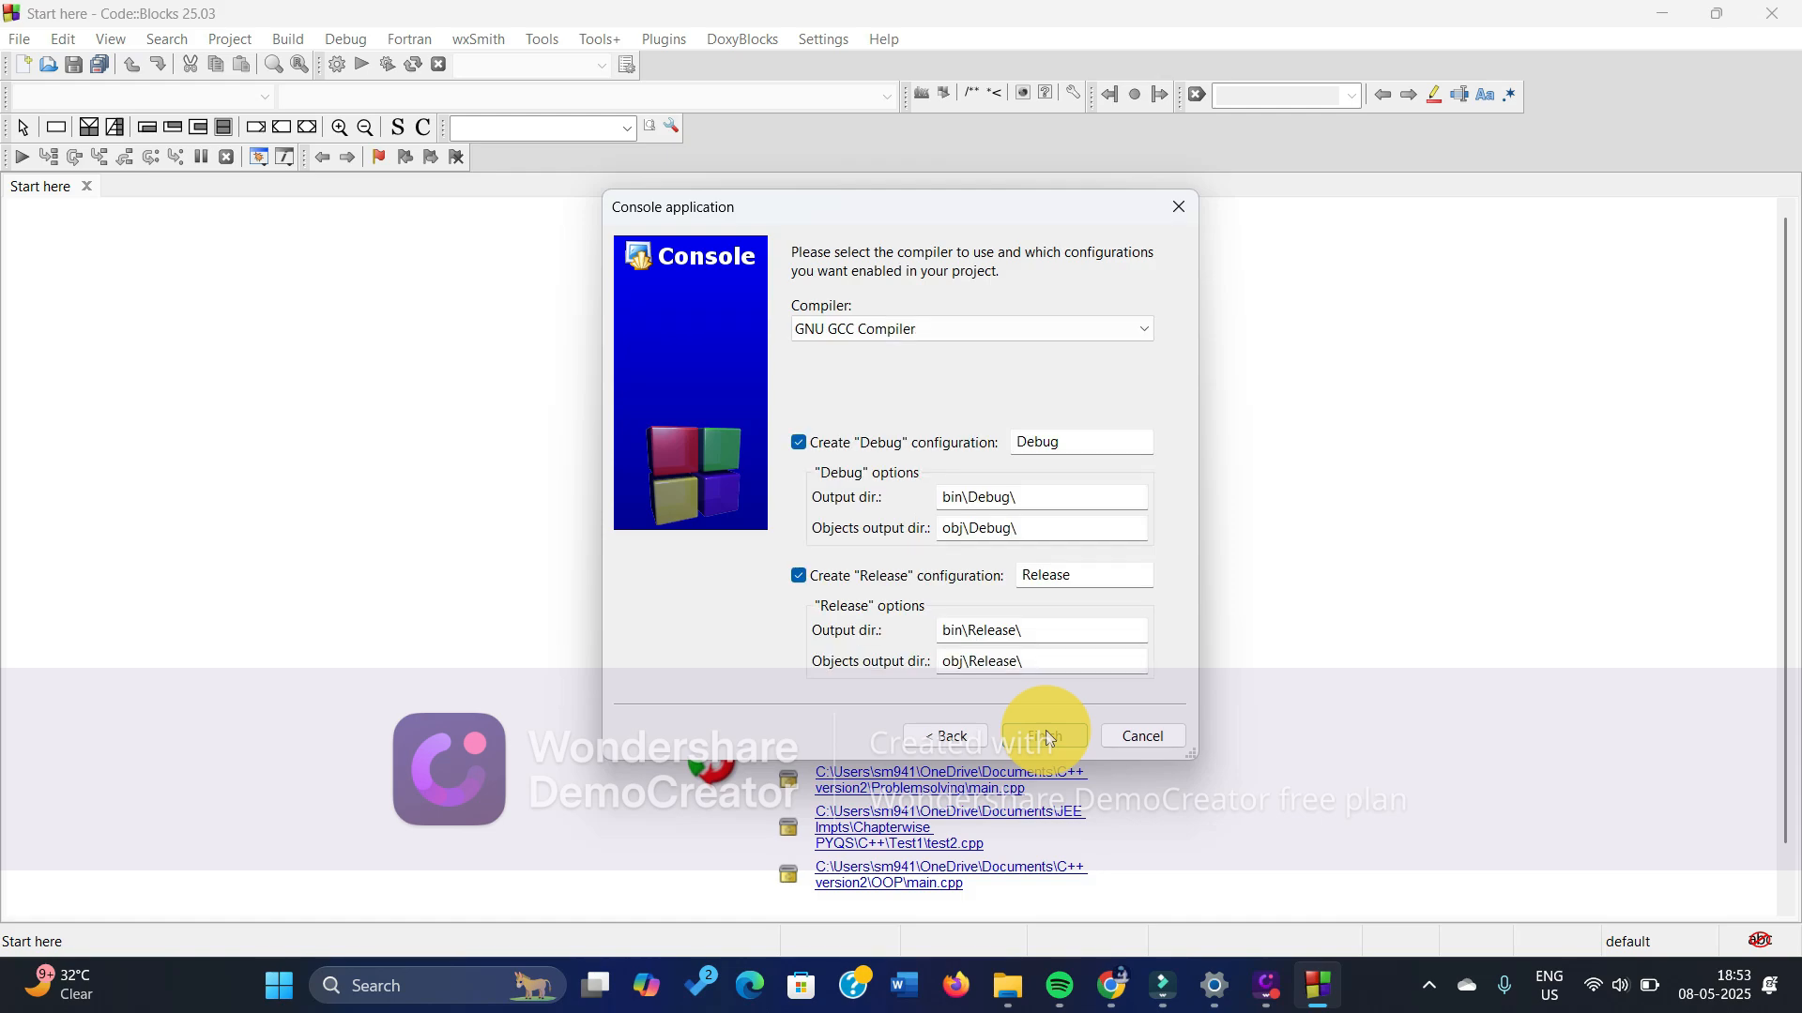
pyautogui.click(1043, 736)
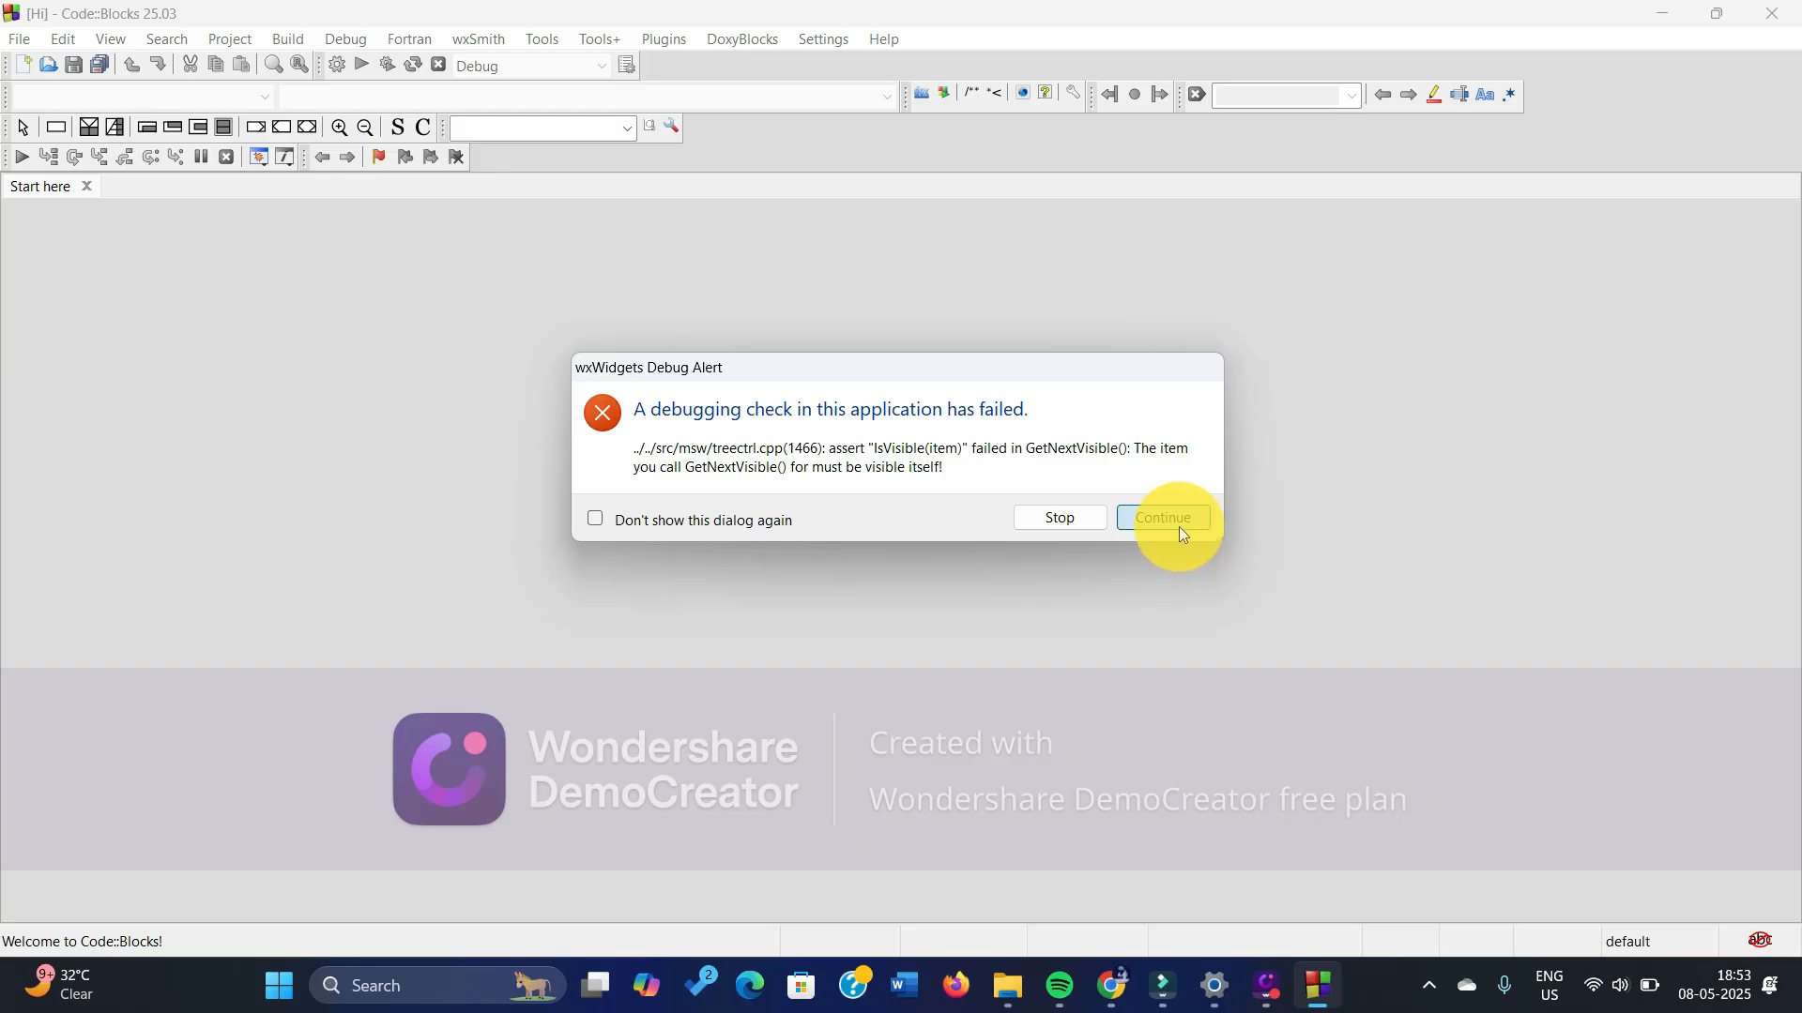
# Step: Dismiss the debug alert and open the Hi project's main.cpp via File > Open
pyautogui.click(1161, 517)
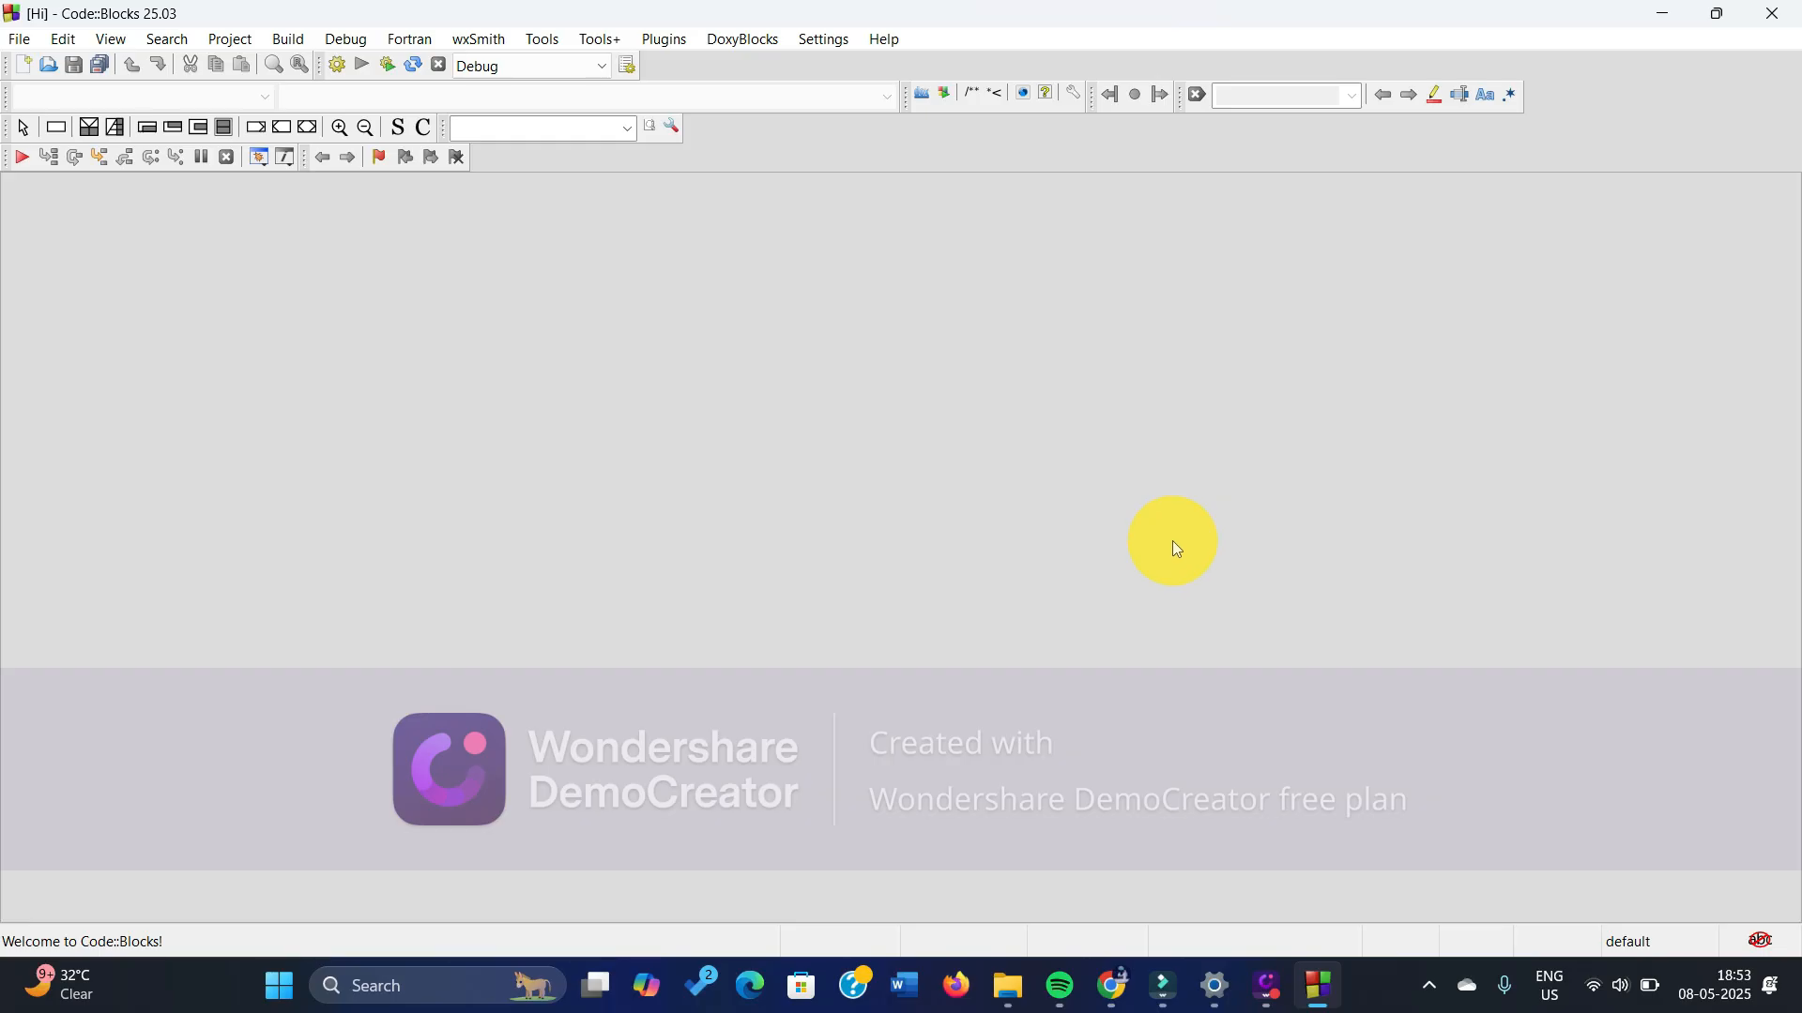
pyautogui.click(19, 38)
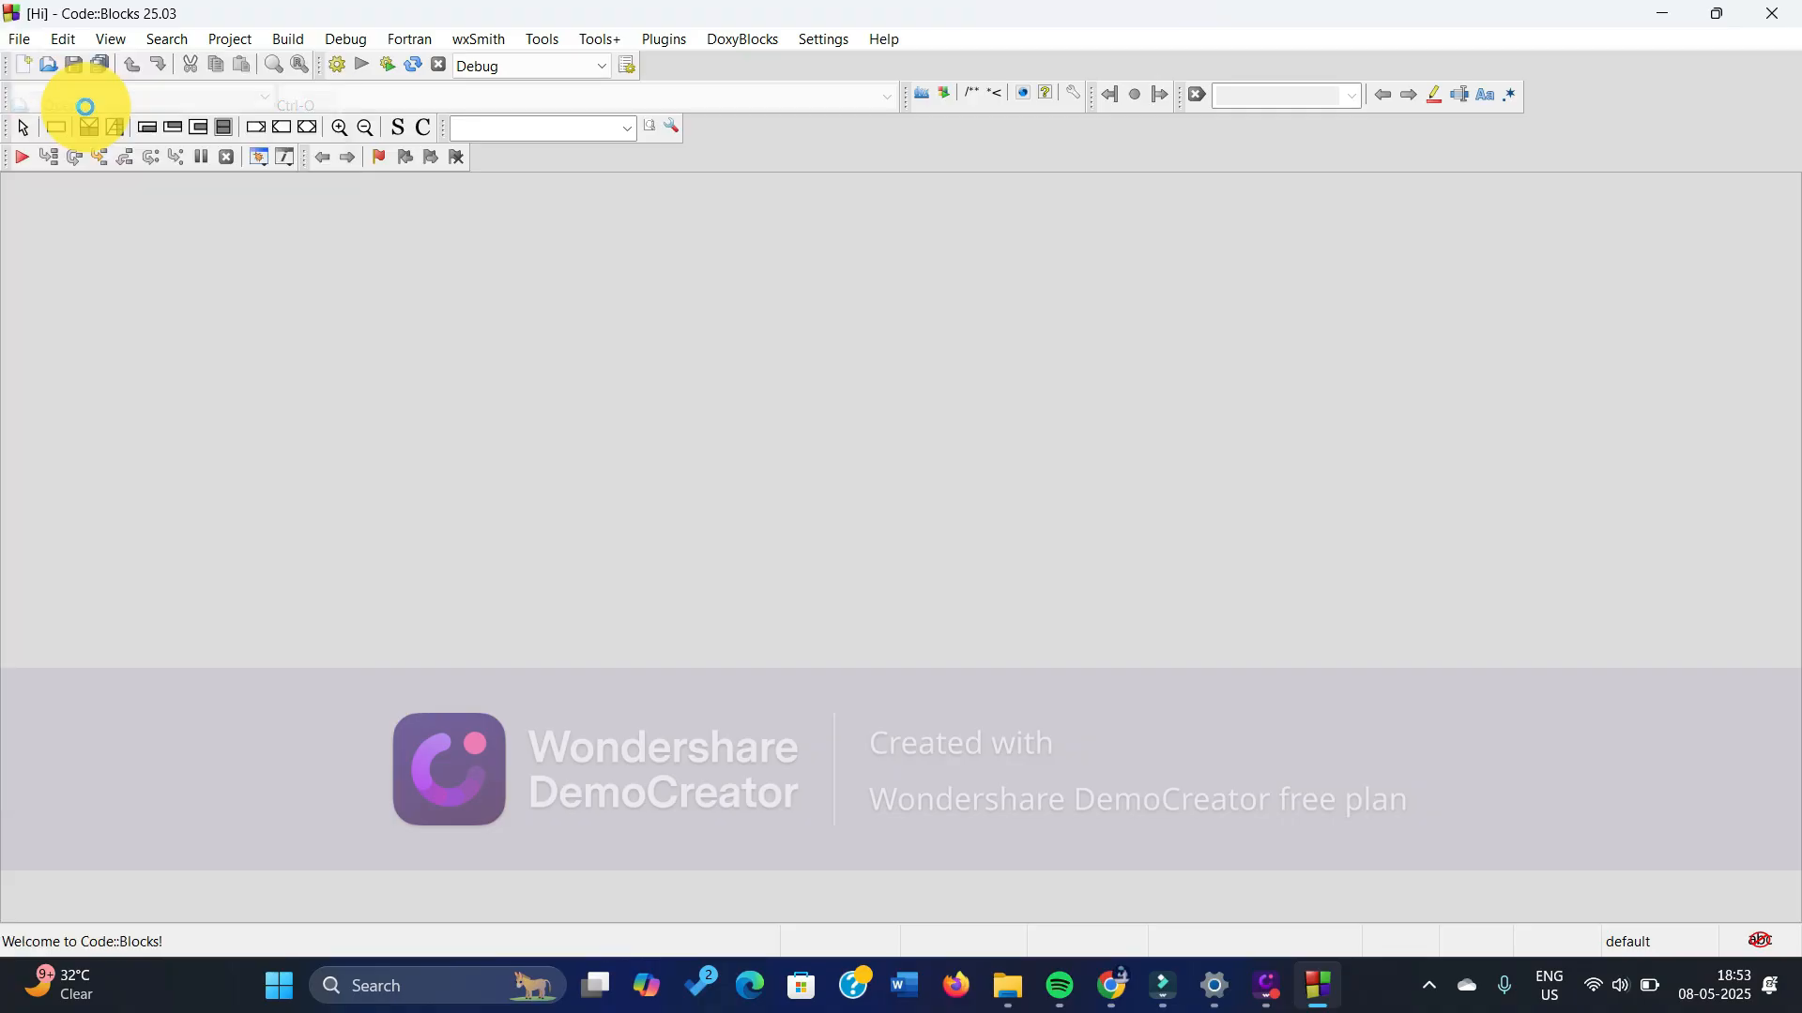
pyautogui.click(48, 64)
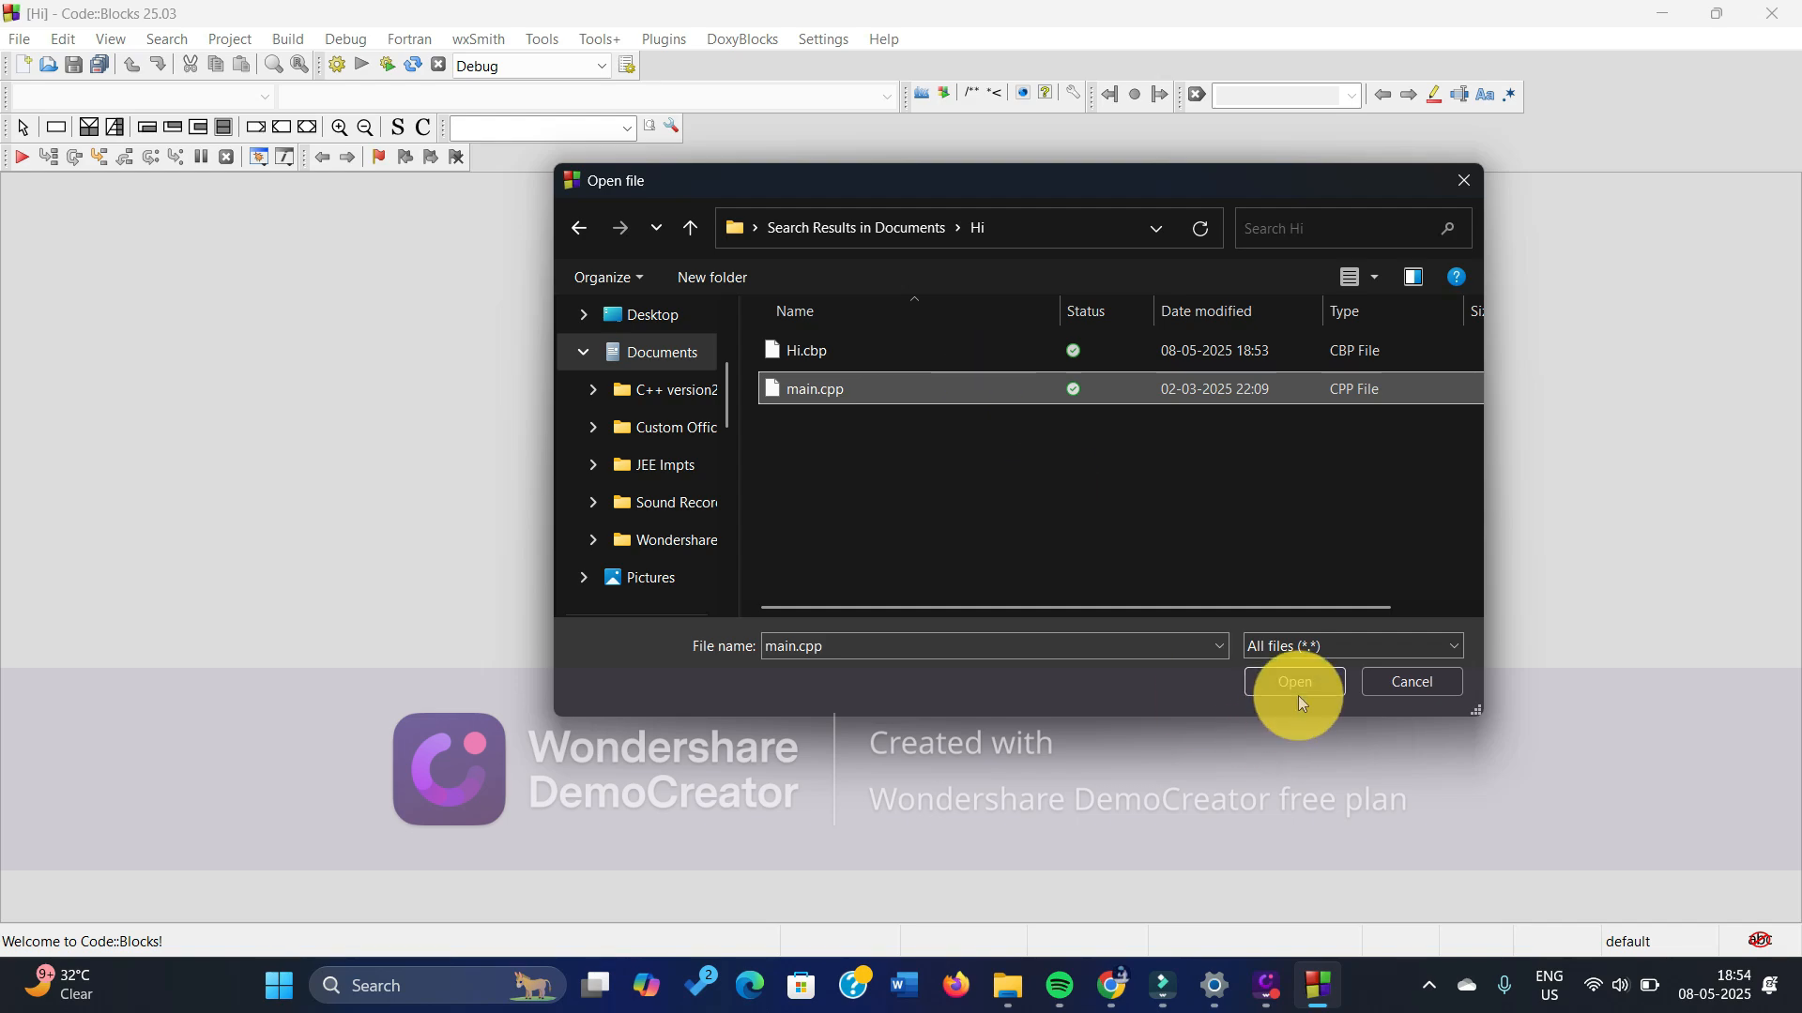
pyautogui.click(1293, 682)
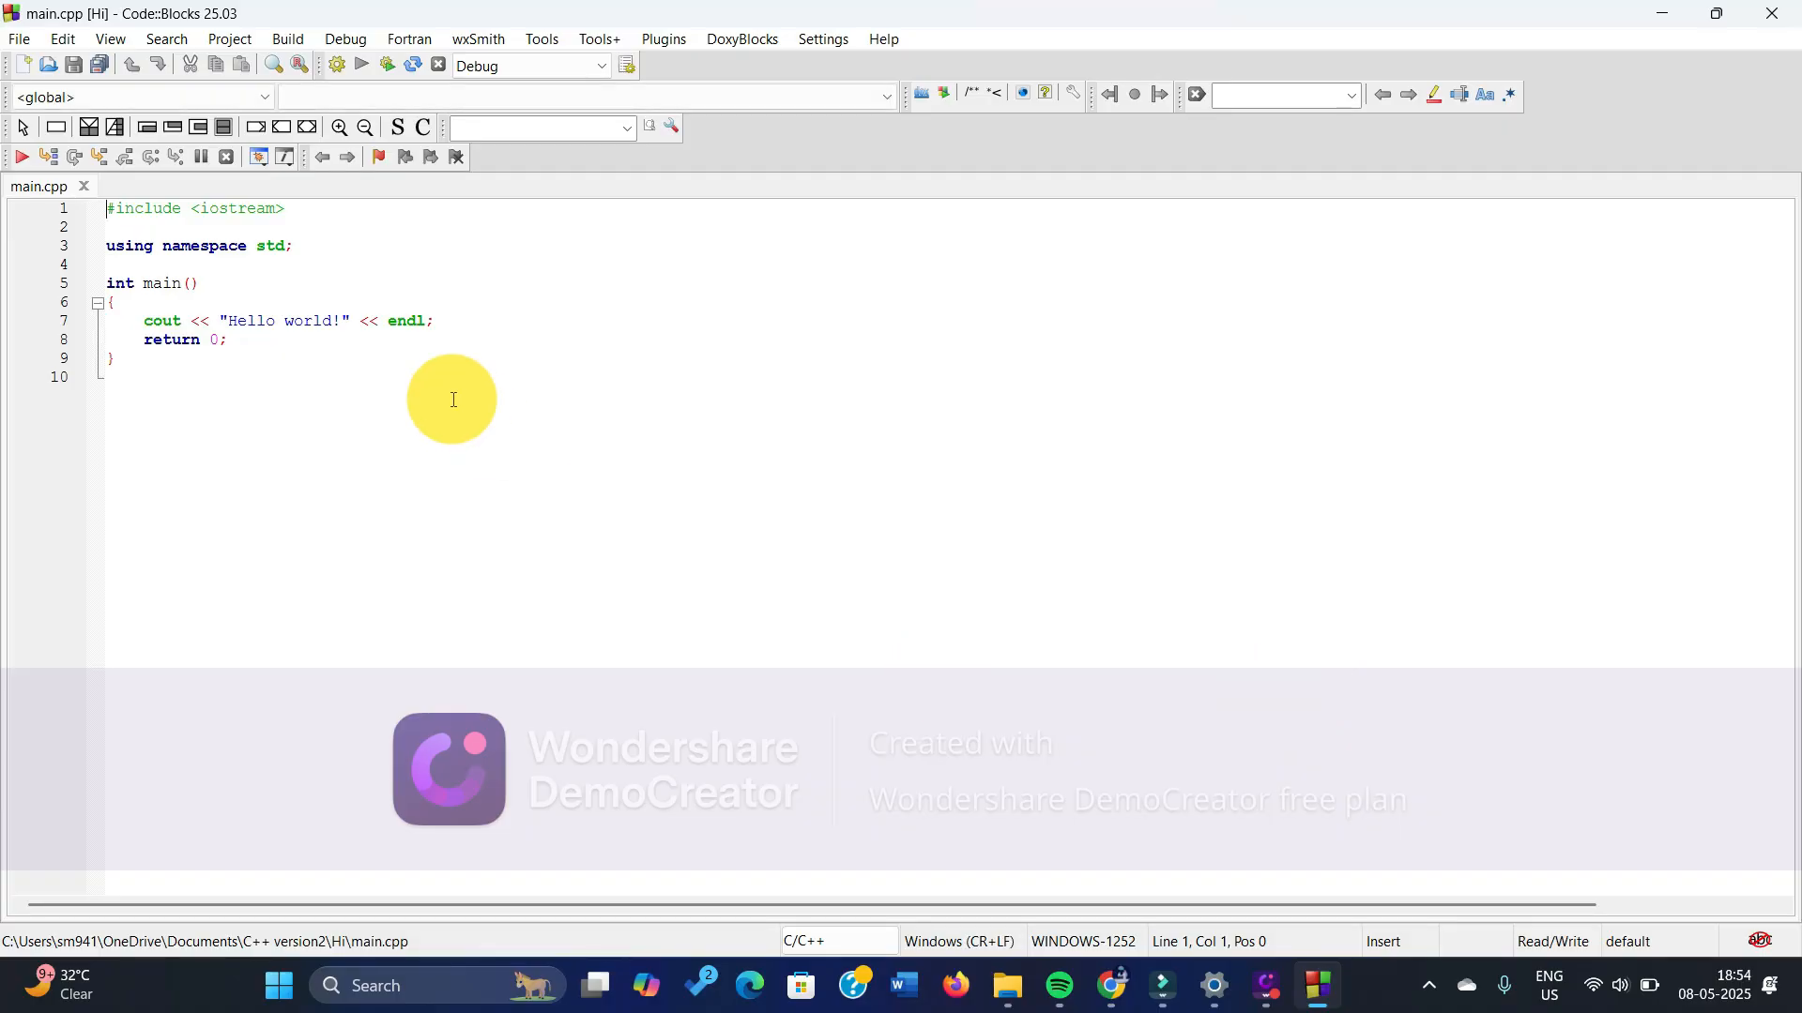
pyautogui.click(109, 38)
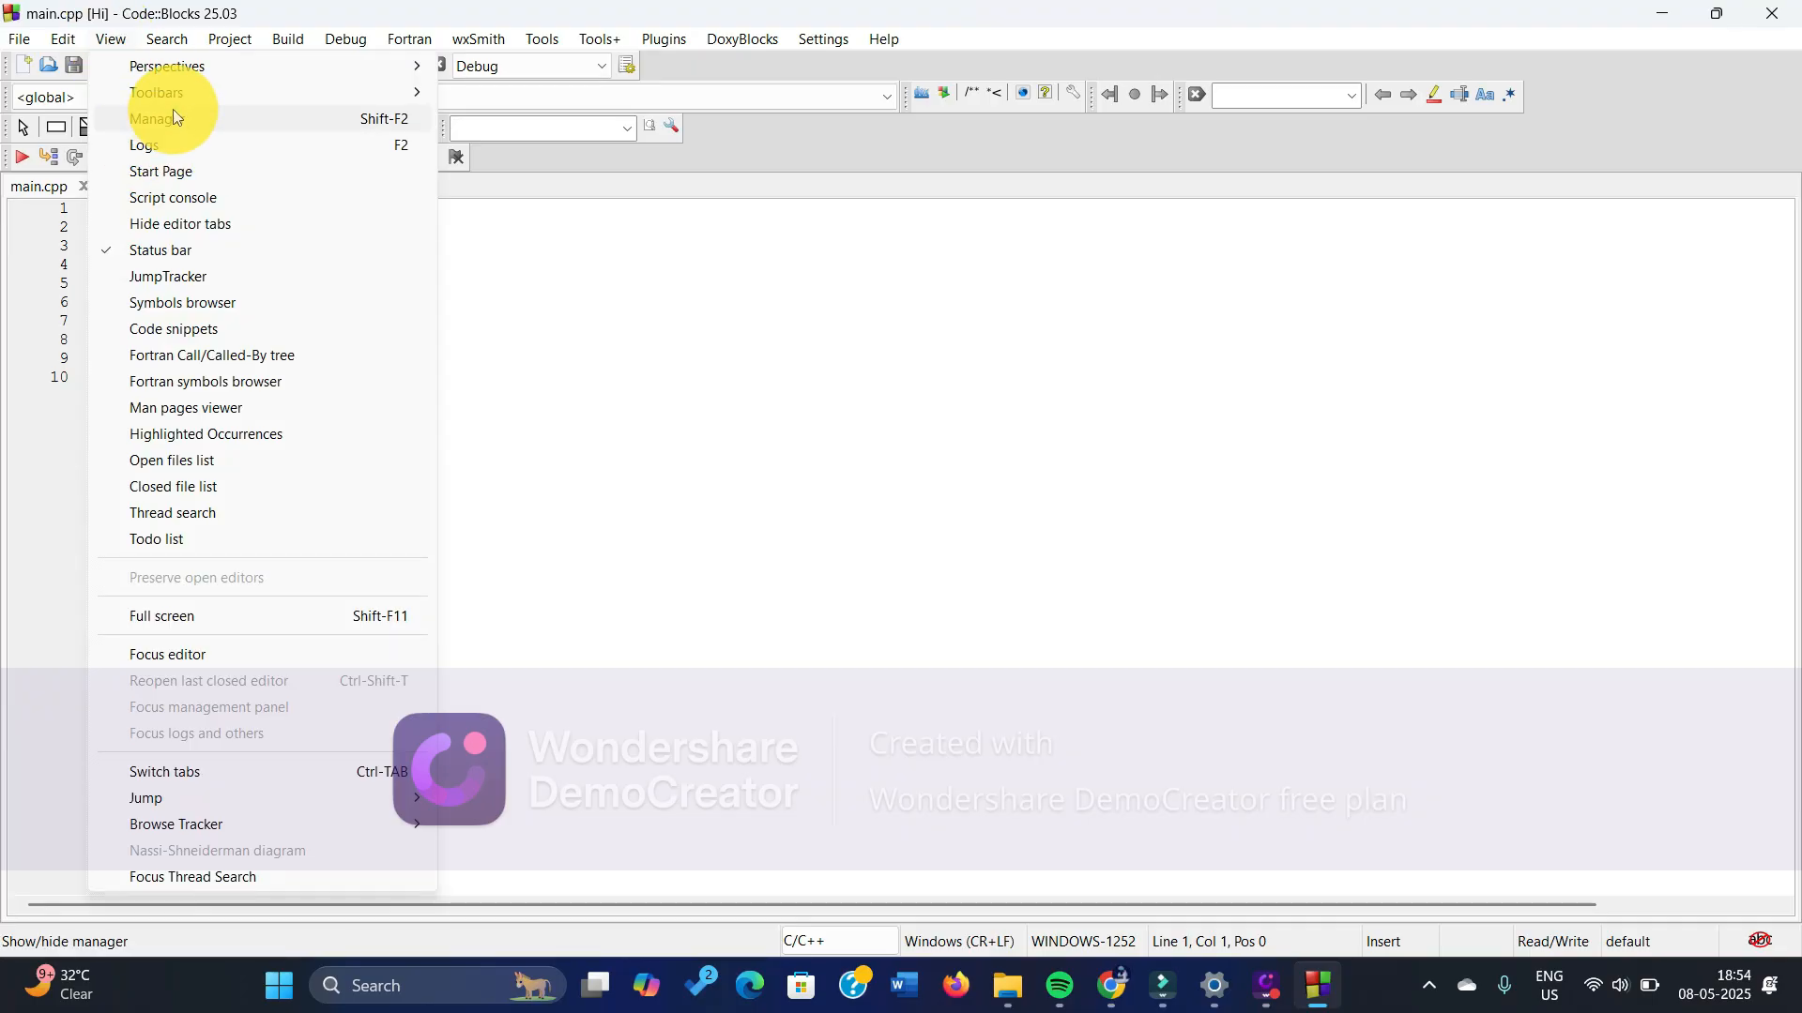
# Step: Show the Management panel and expand Hi > Sources to reveal main.cpp
pyautogui.click(155, 118)
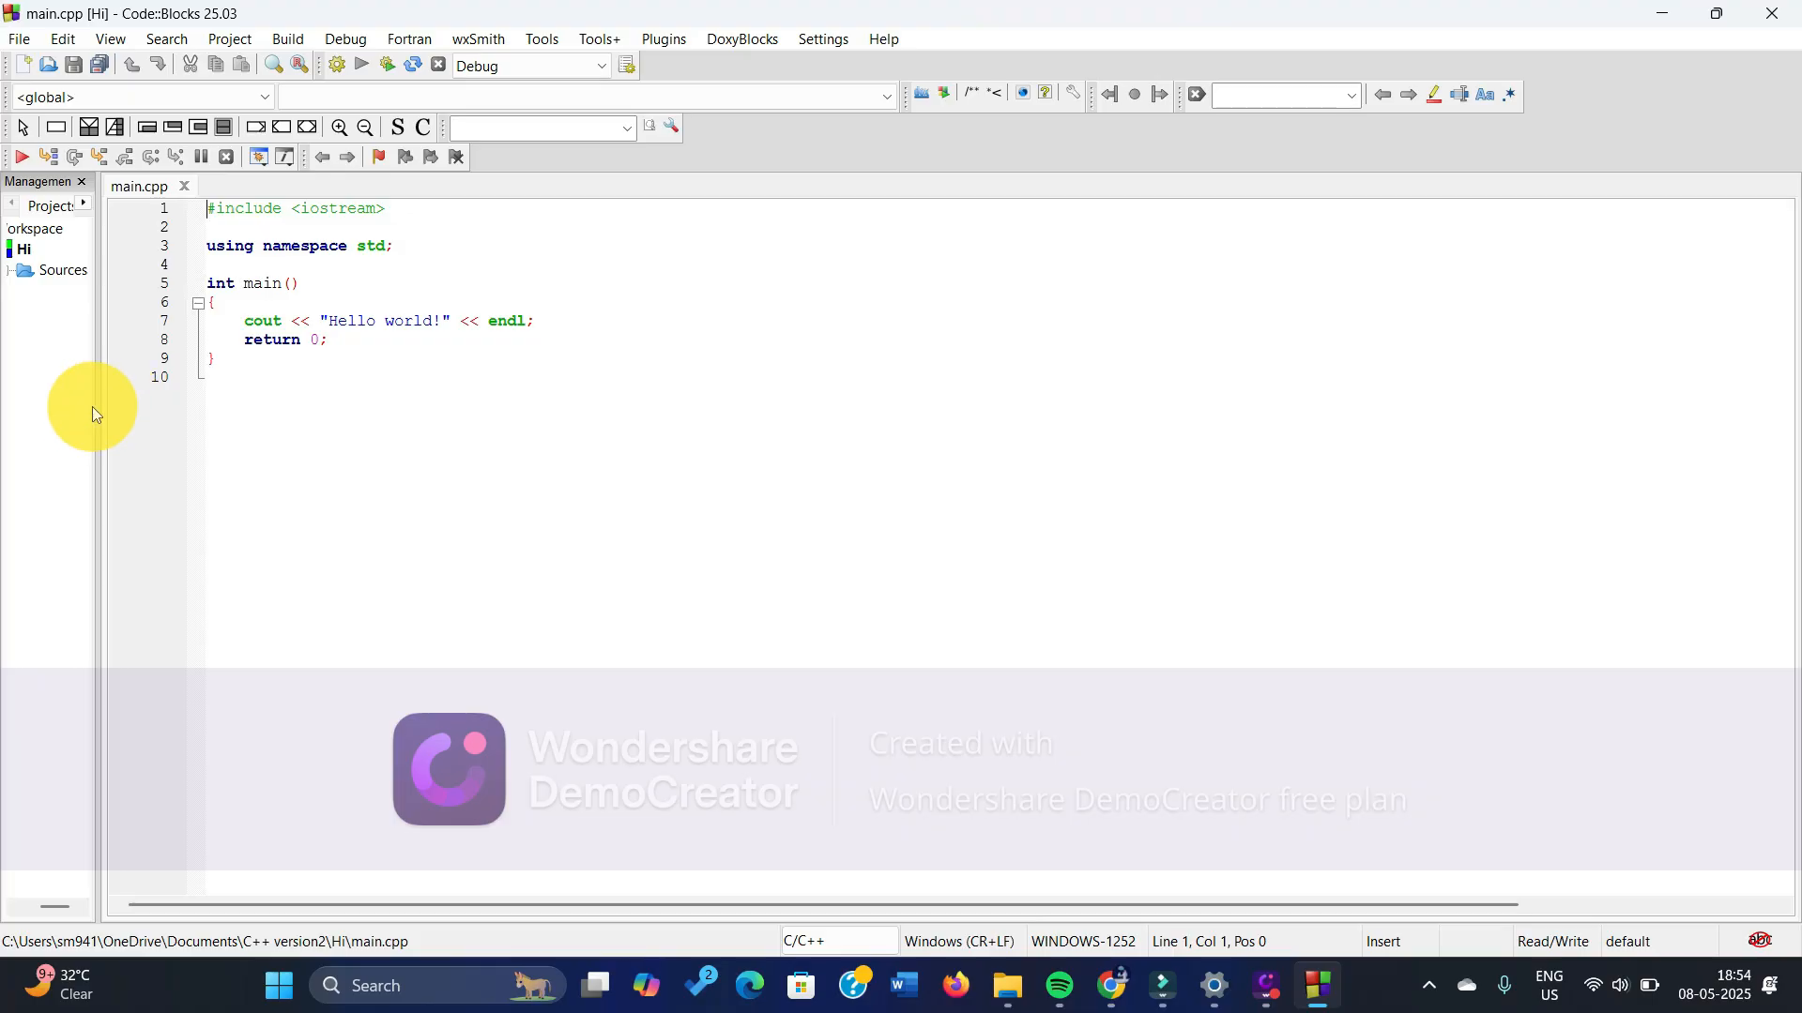
pyautogui.moveTo(95, 408)
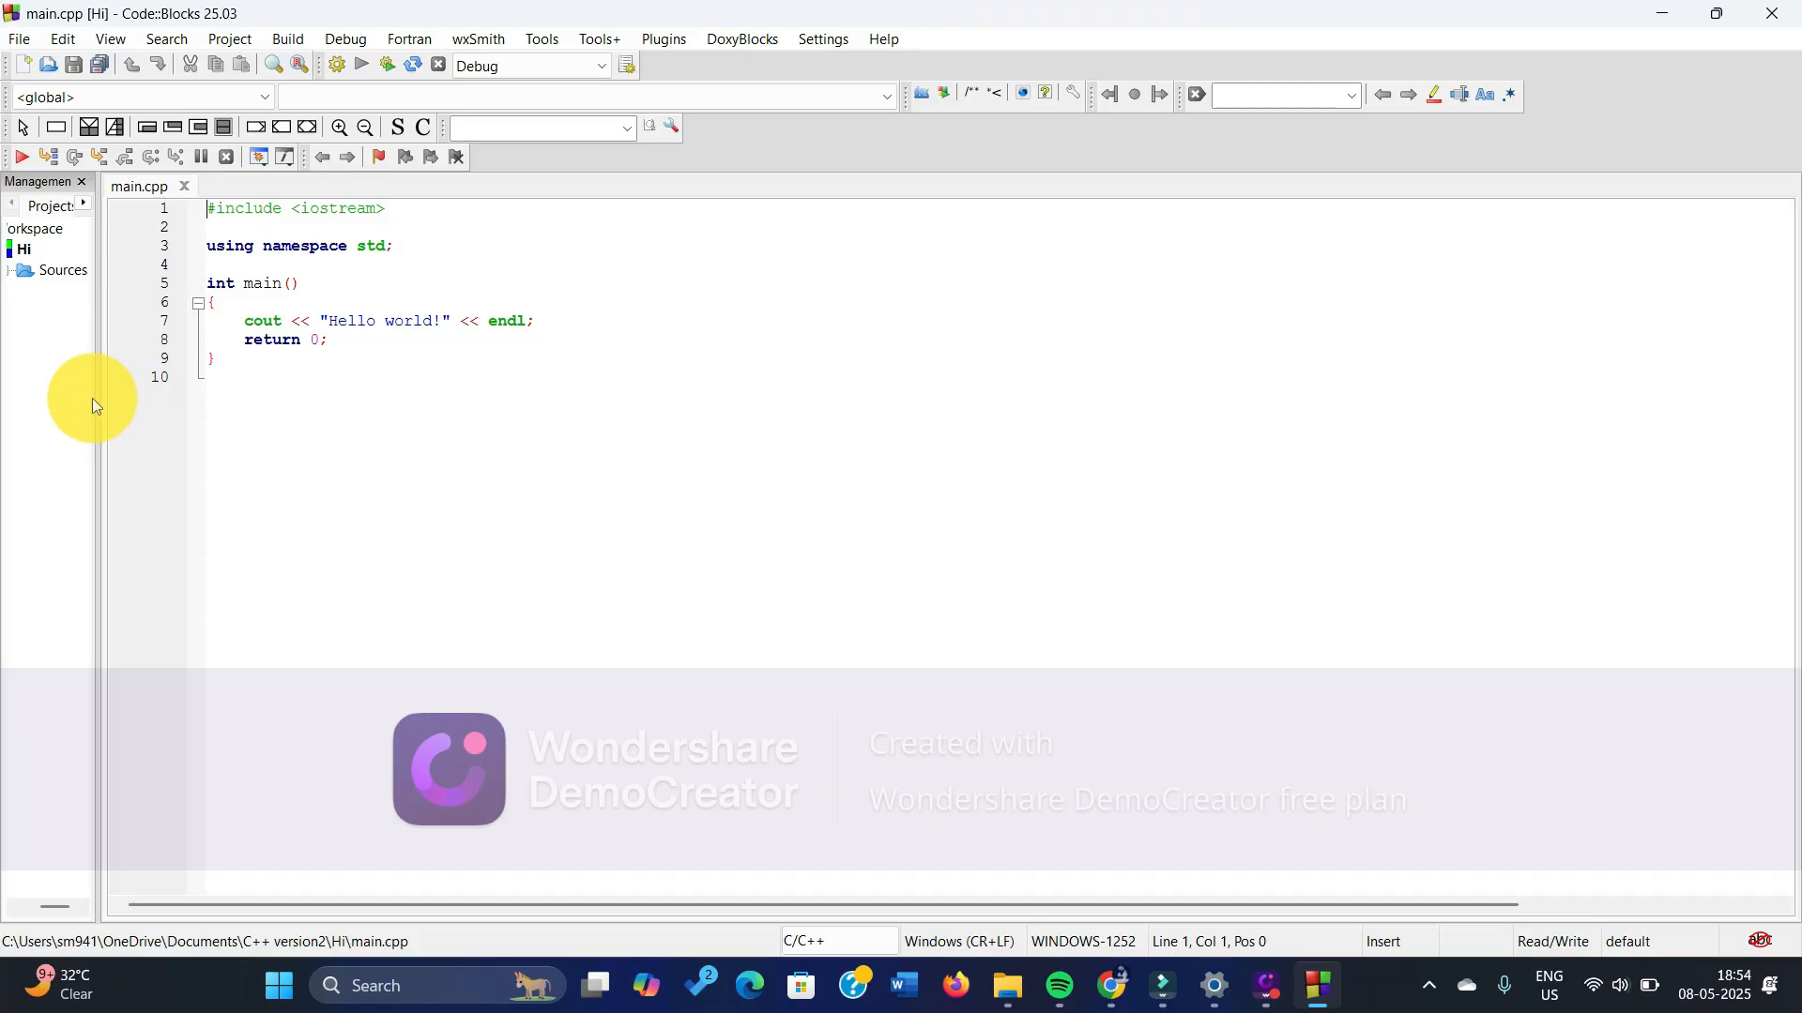
pyautogui.moveTo(96, 400)
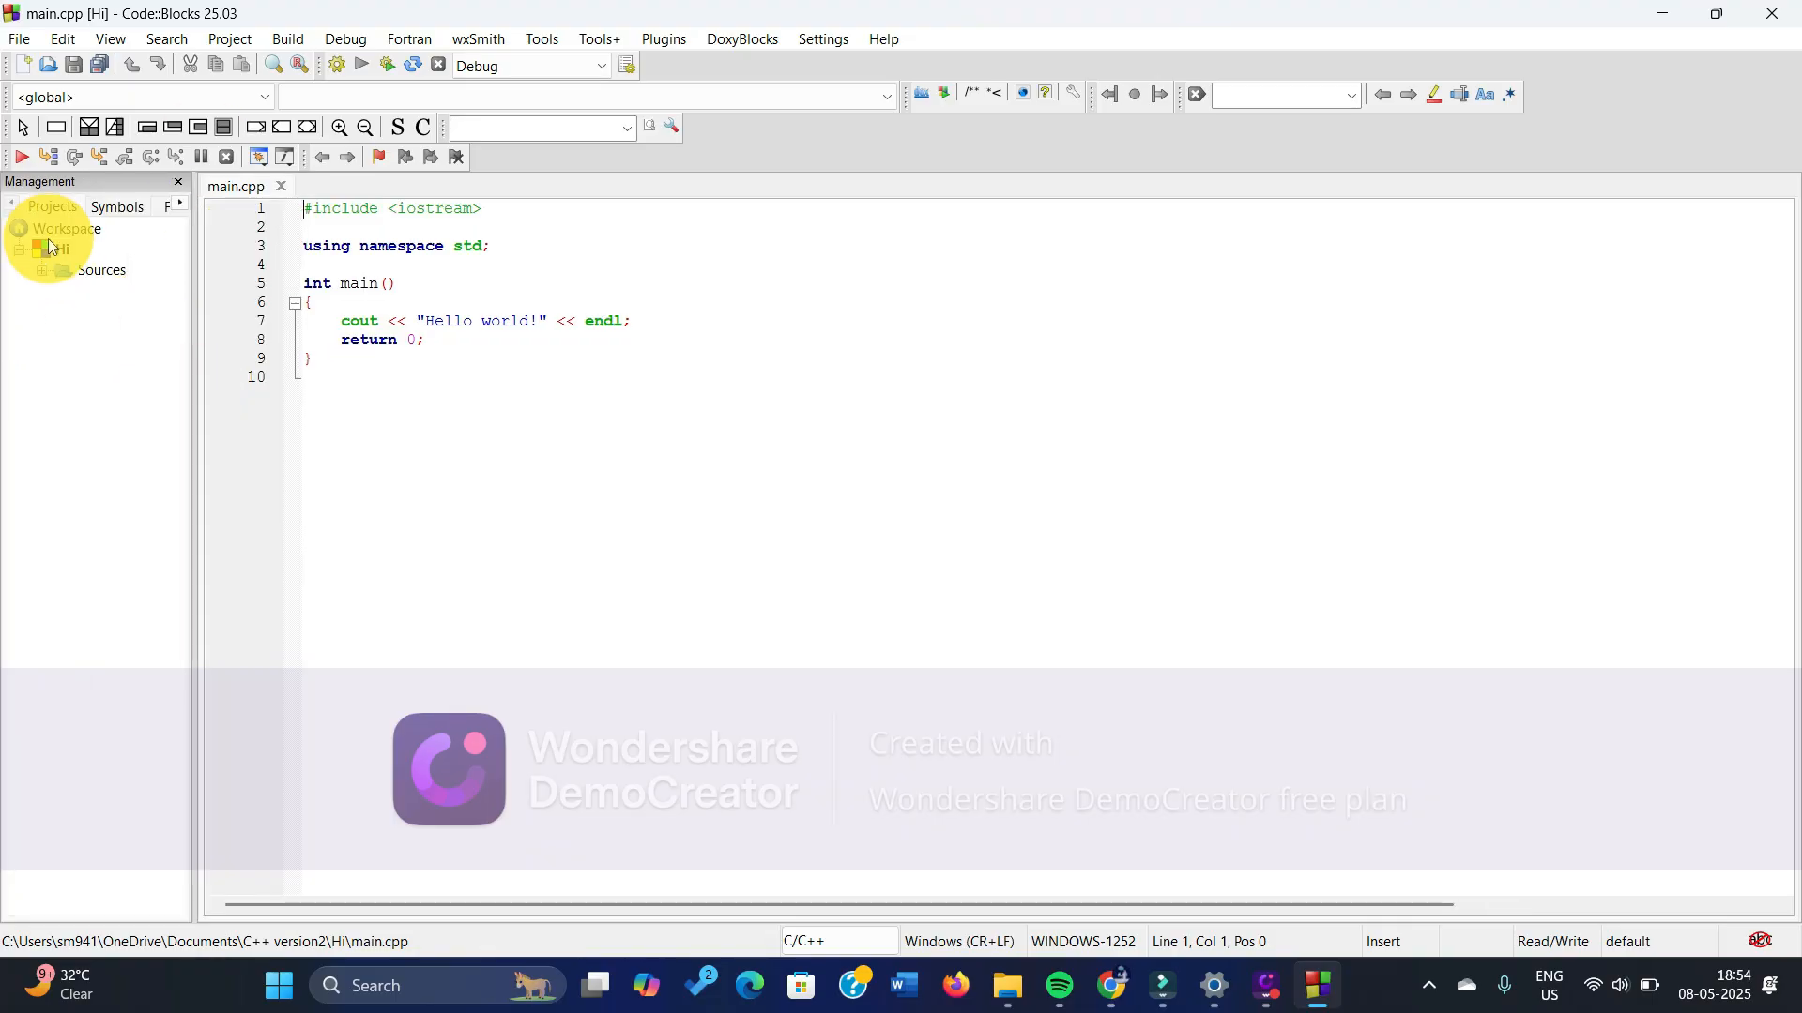
pyautogui.click(41, 271)
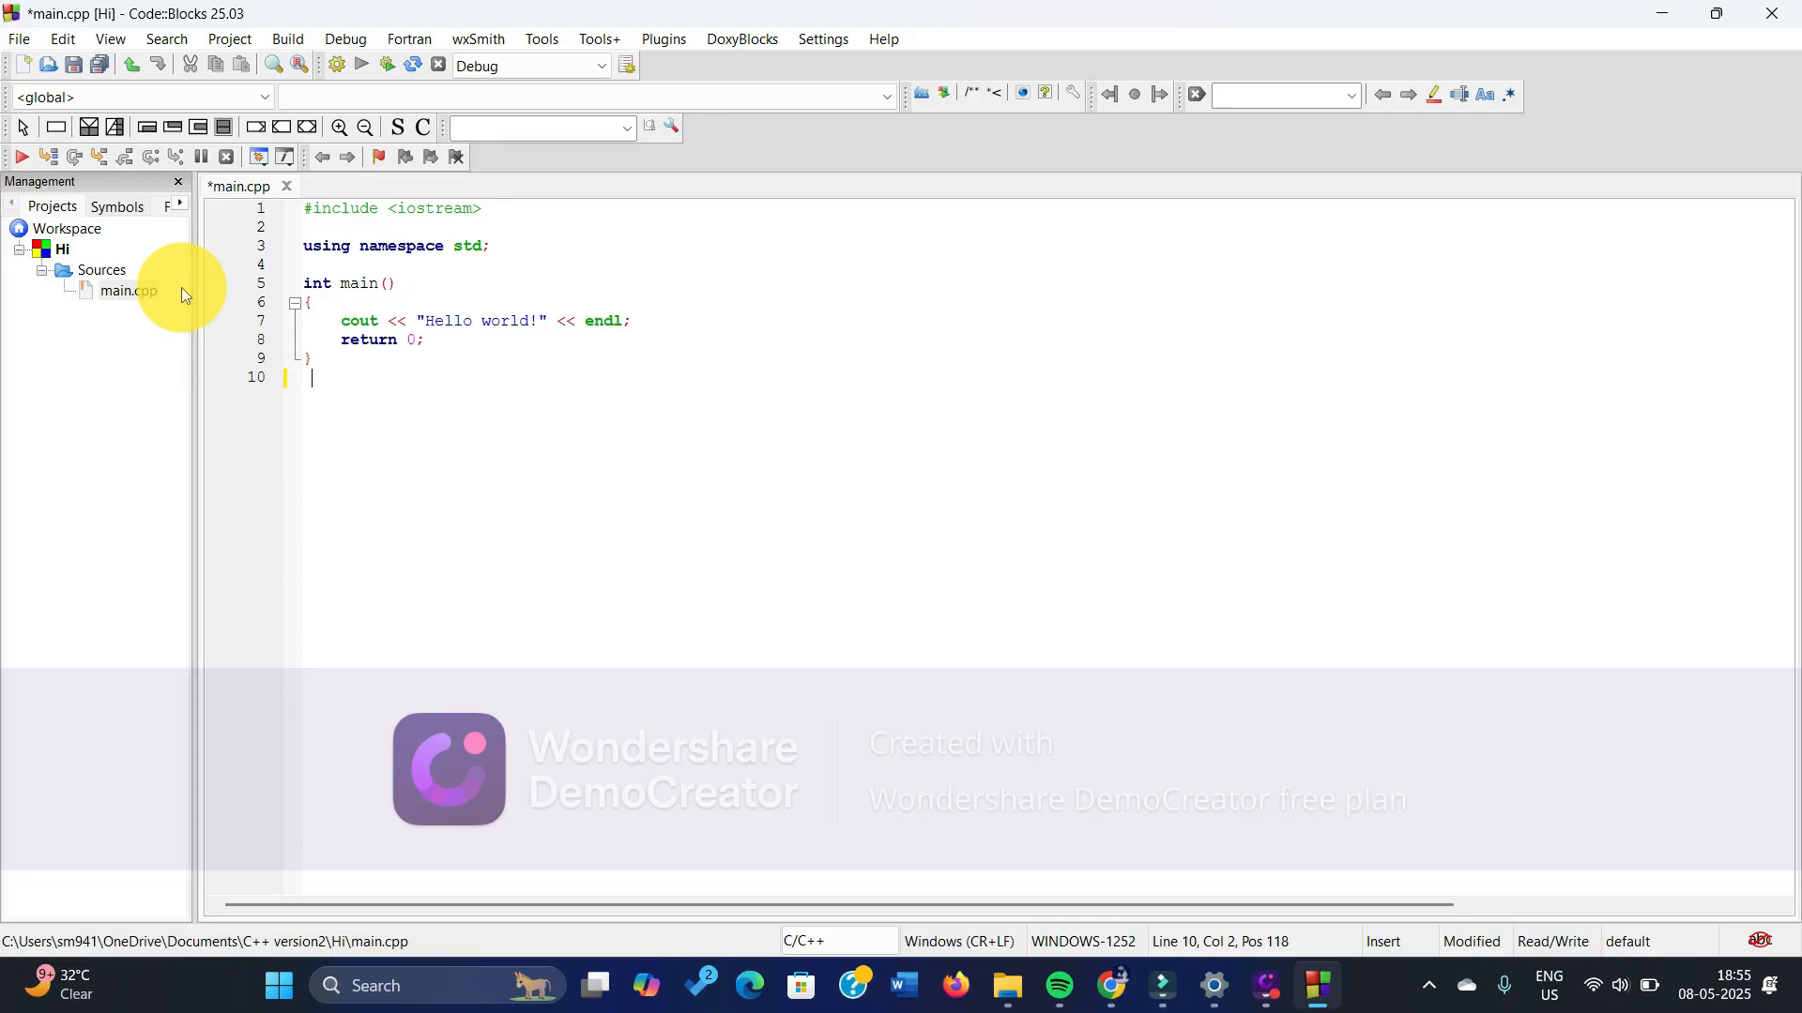
pyautogui.moveTo(46, 46)
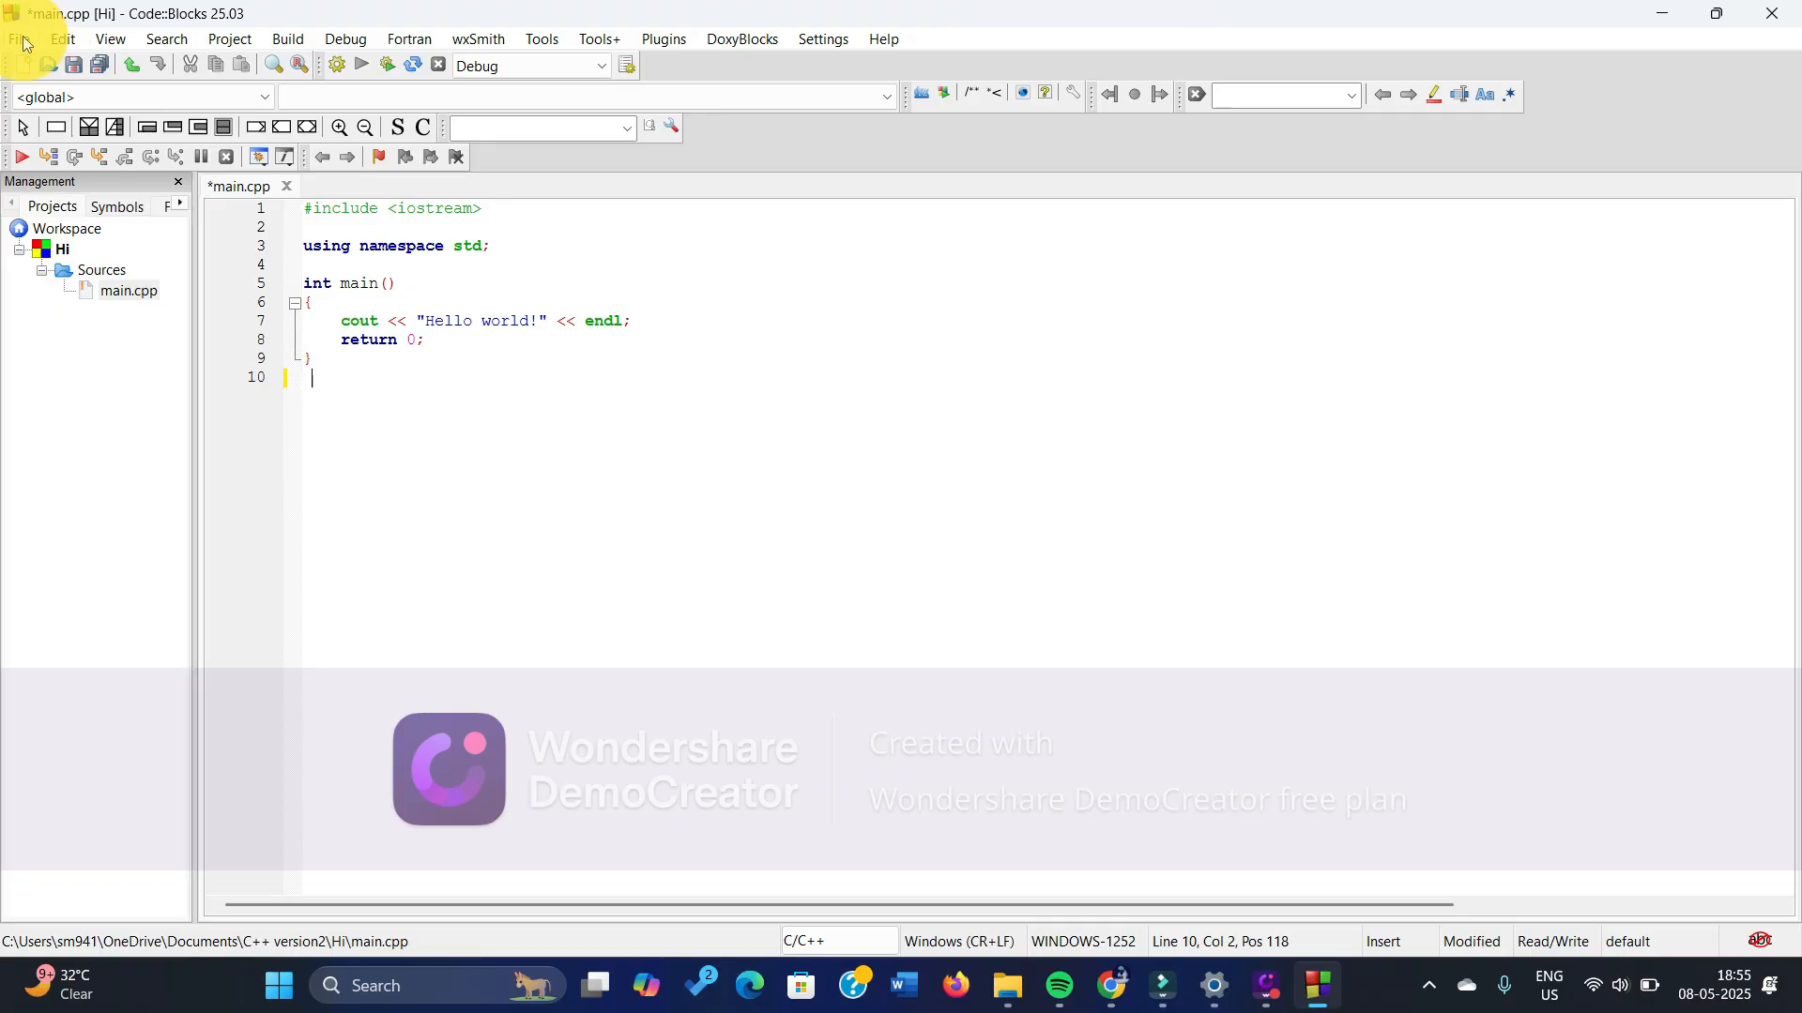
# Step: Close the Hi project, quit Code::Blocks, and keep the changed layout
pyautogui.click(16, 37)
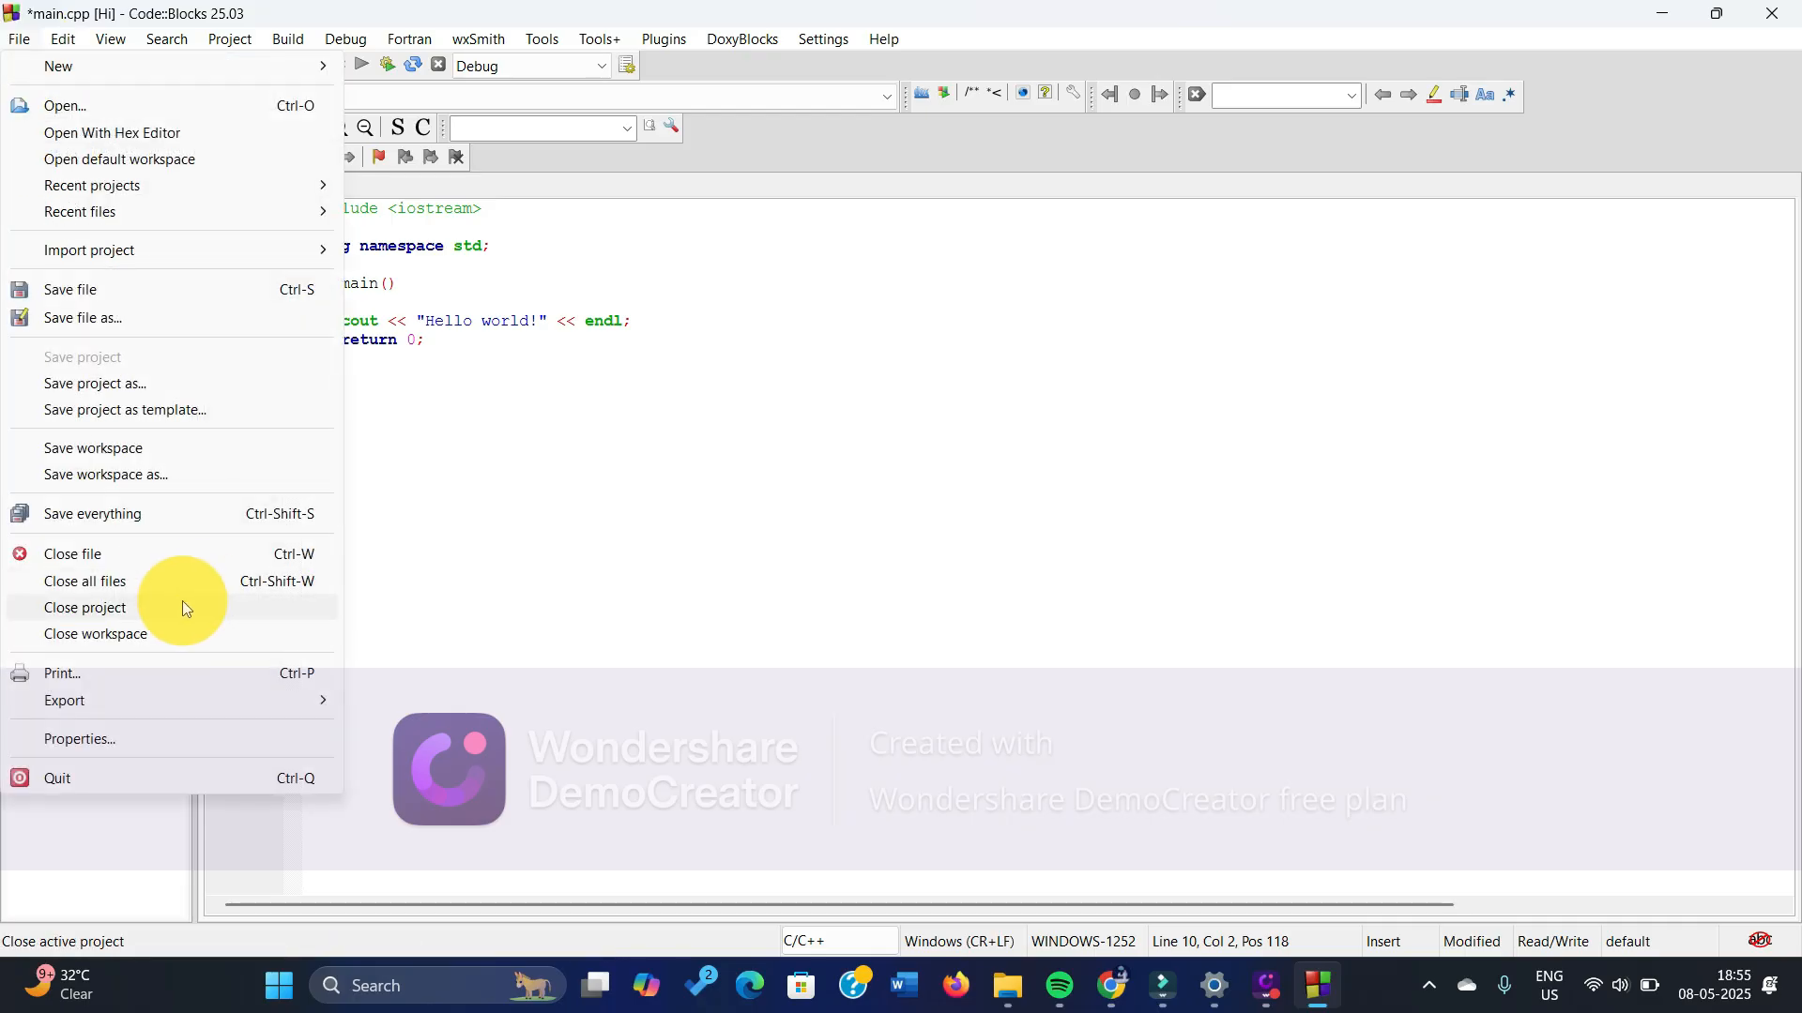
pyautogui.click(83, 607)
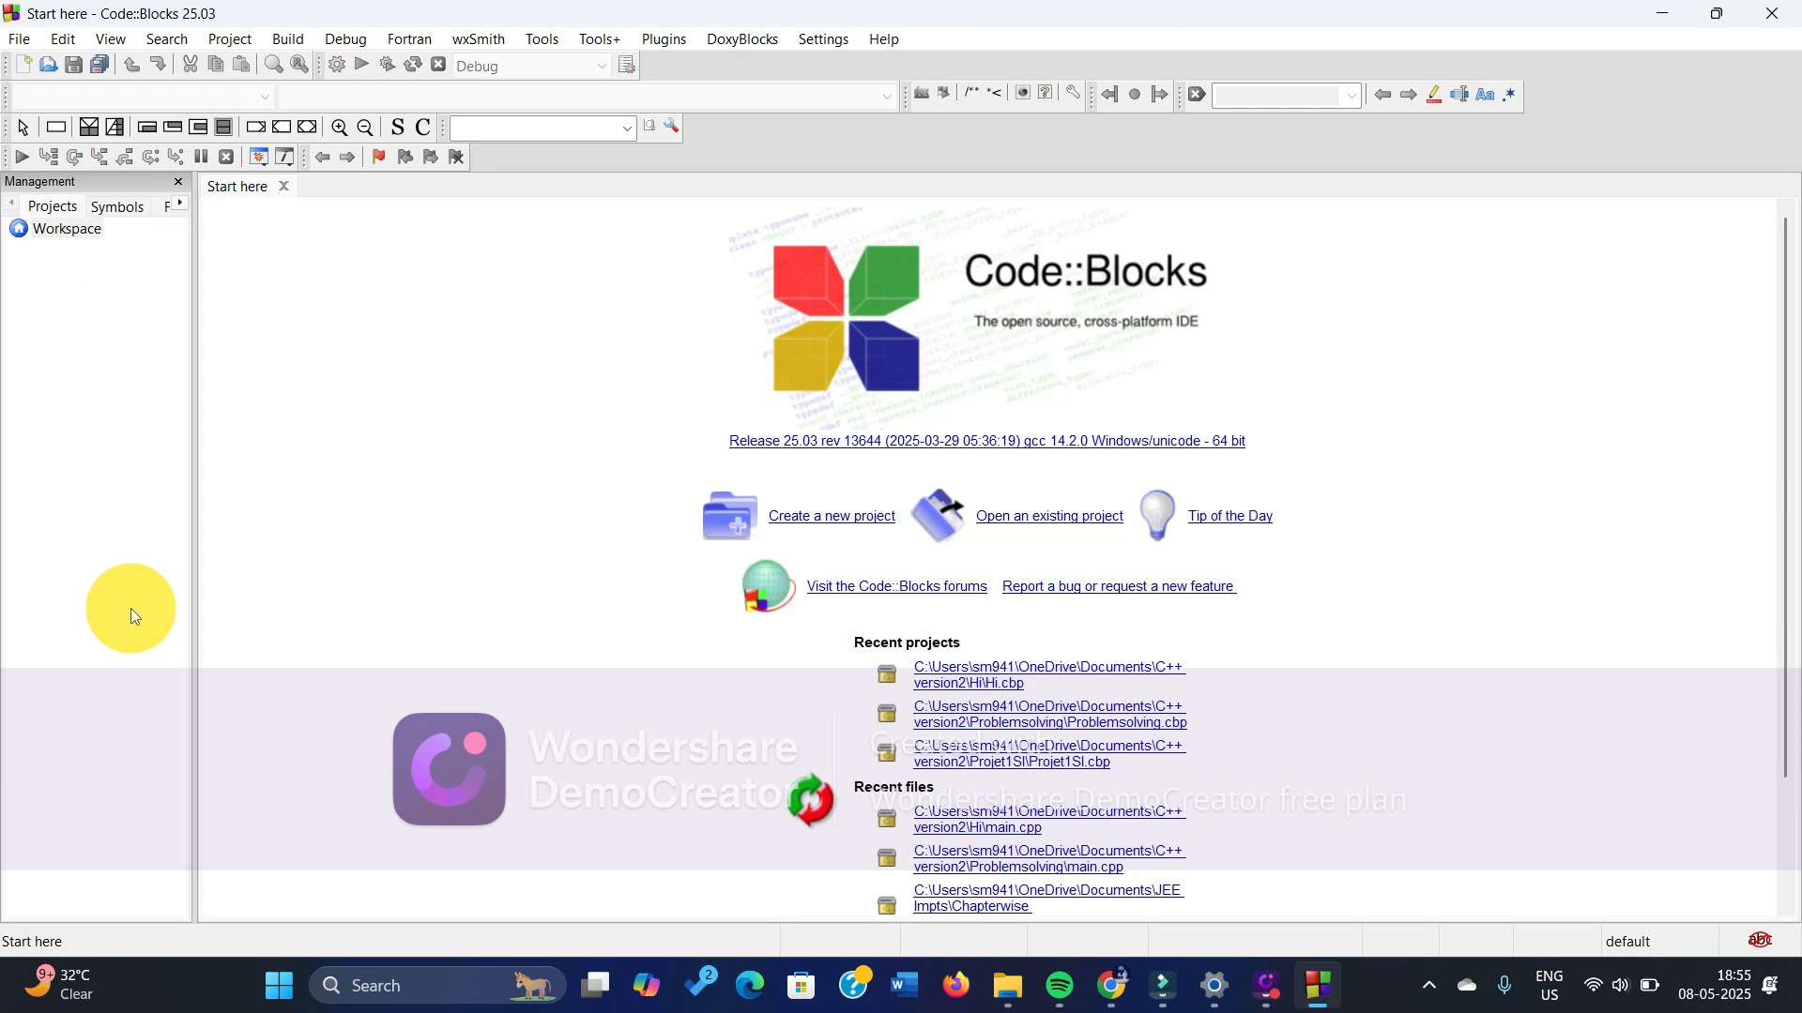
pyautogui.moveTo(803, 367)
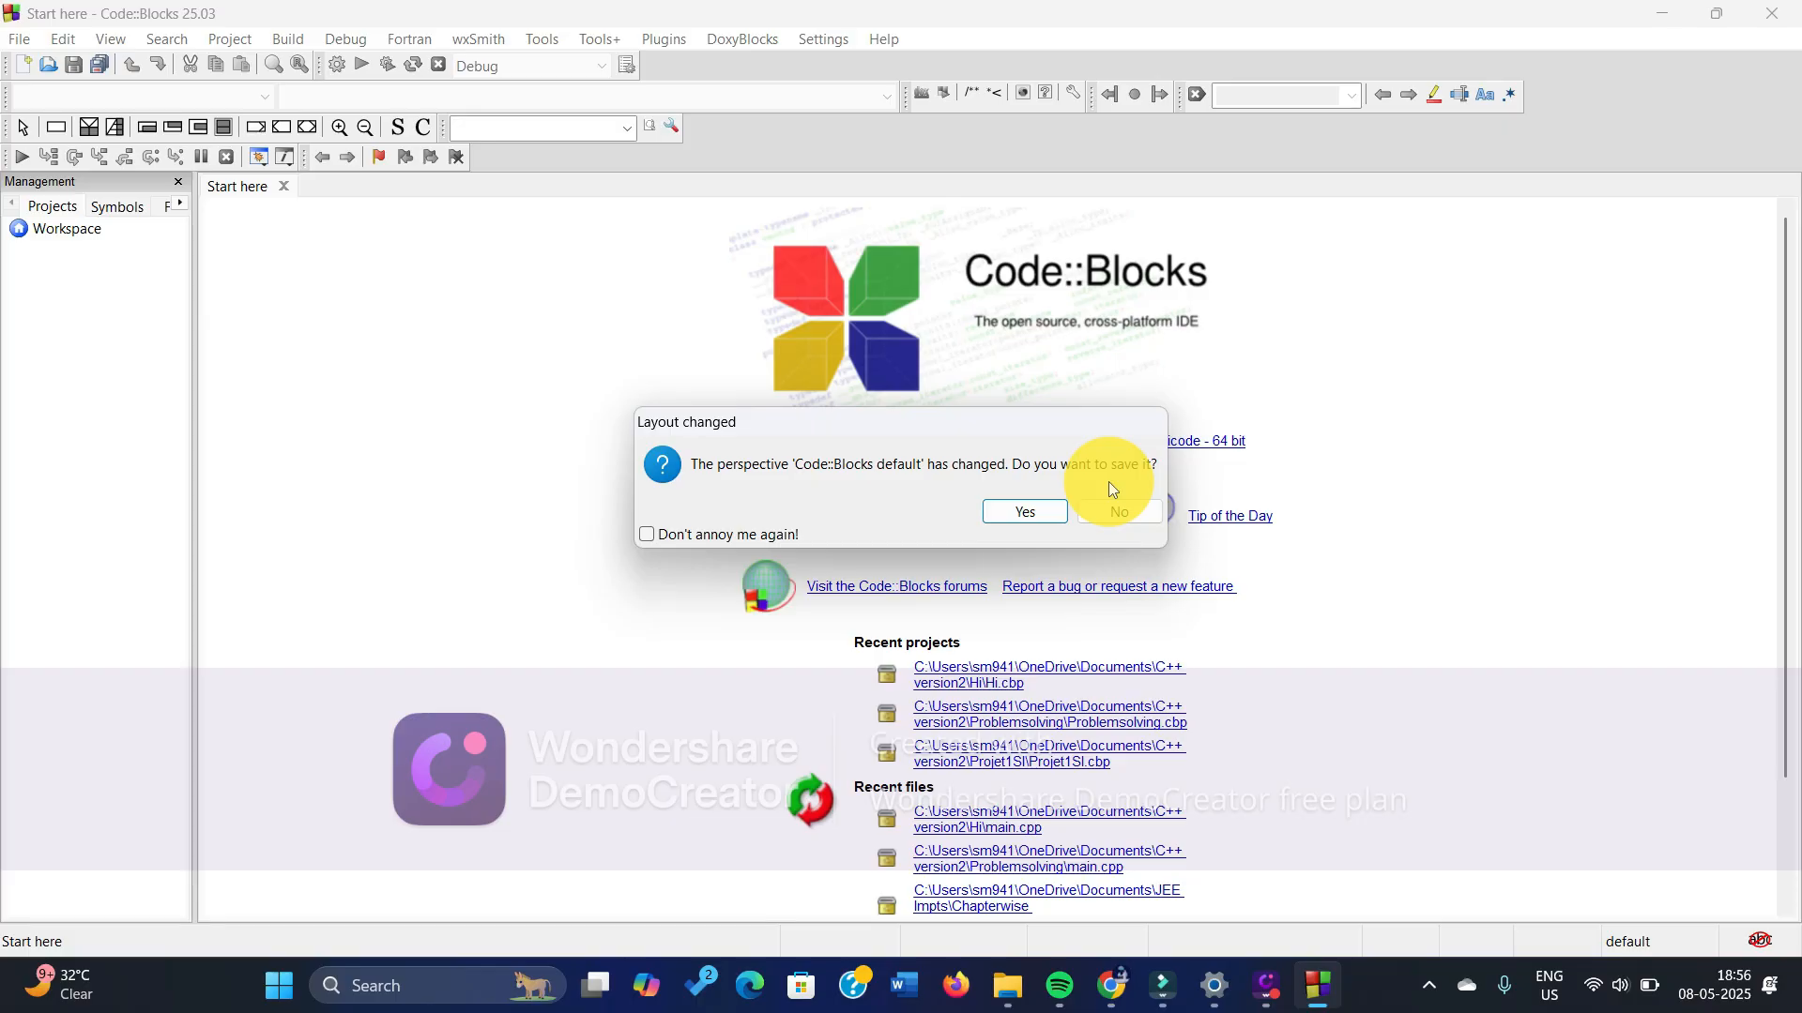
pyautogui.moveTo(147, 382)
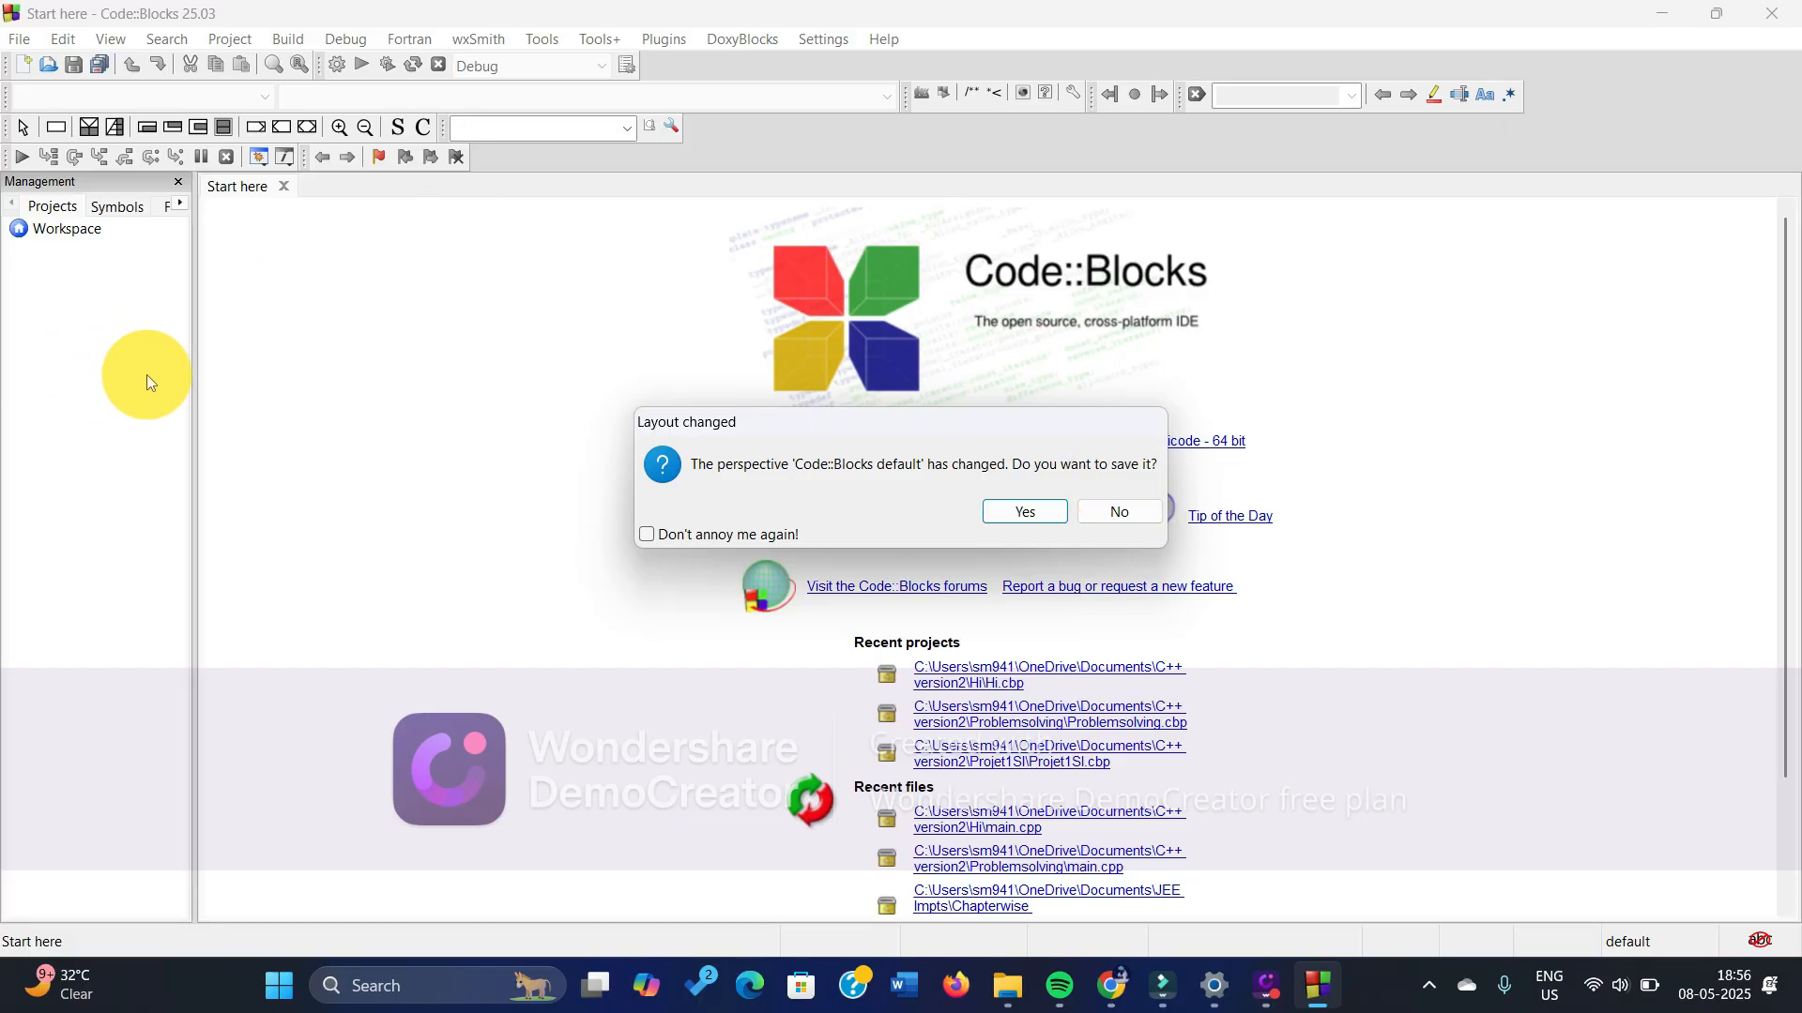
pyautogui.moveTo(230, 446)
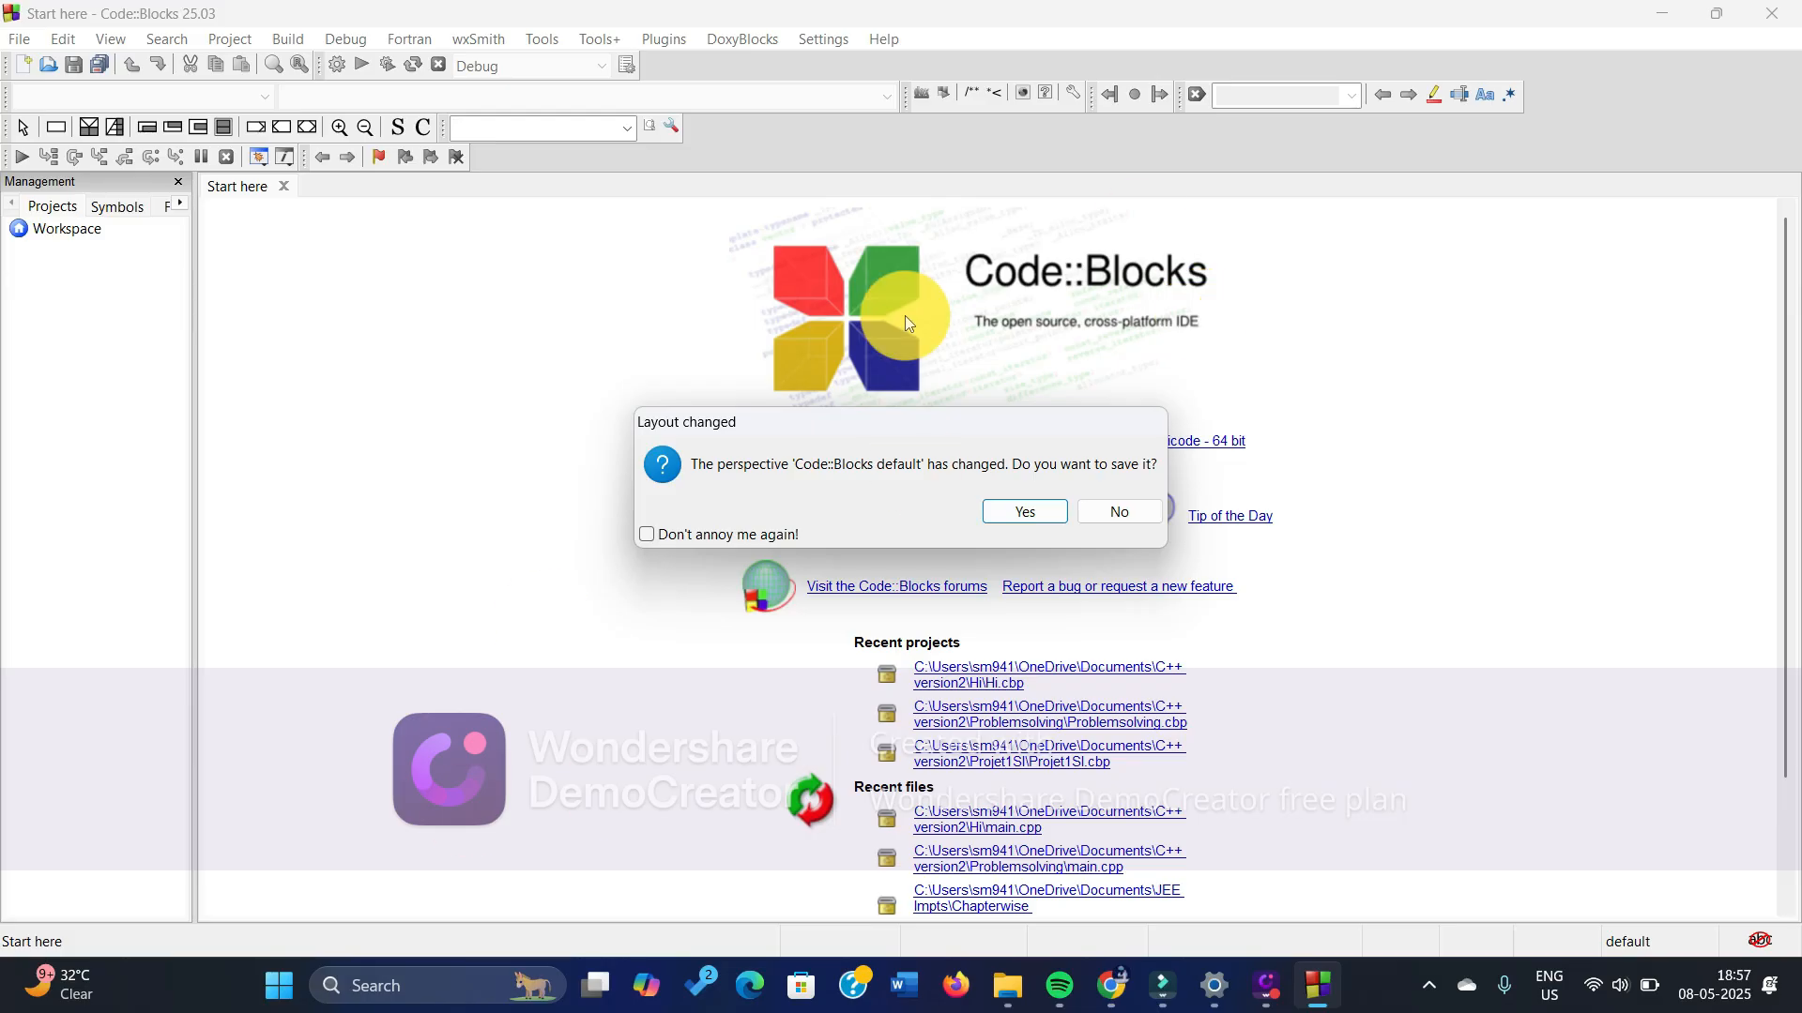
pyautogui.moveTo(114, 244)
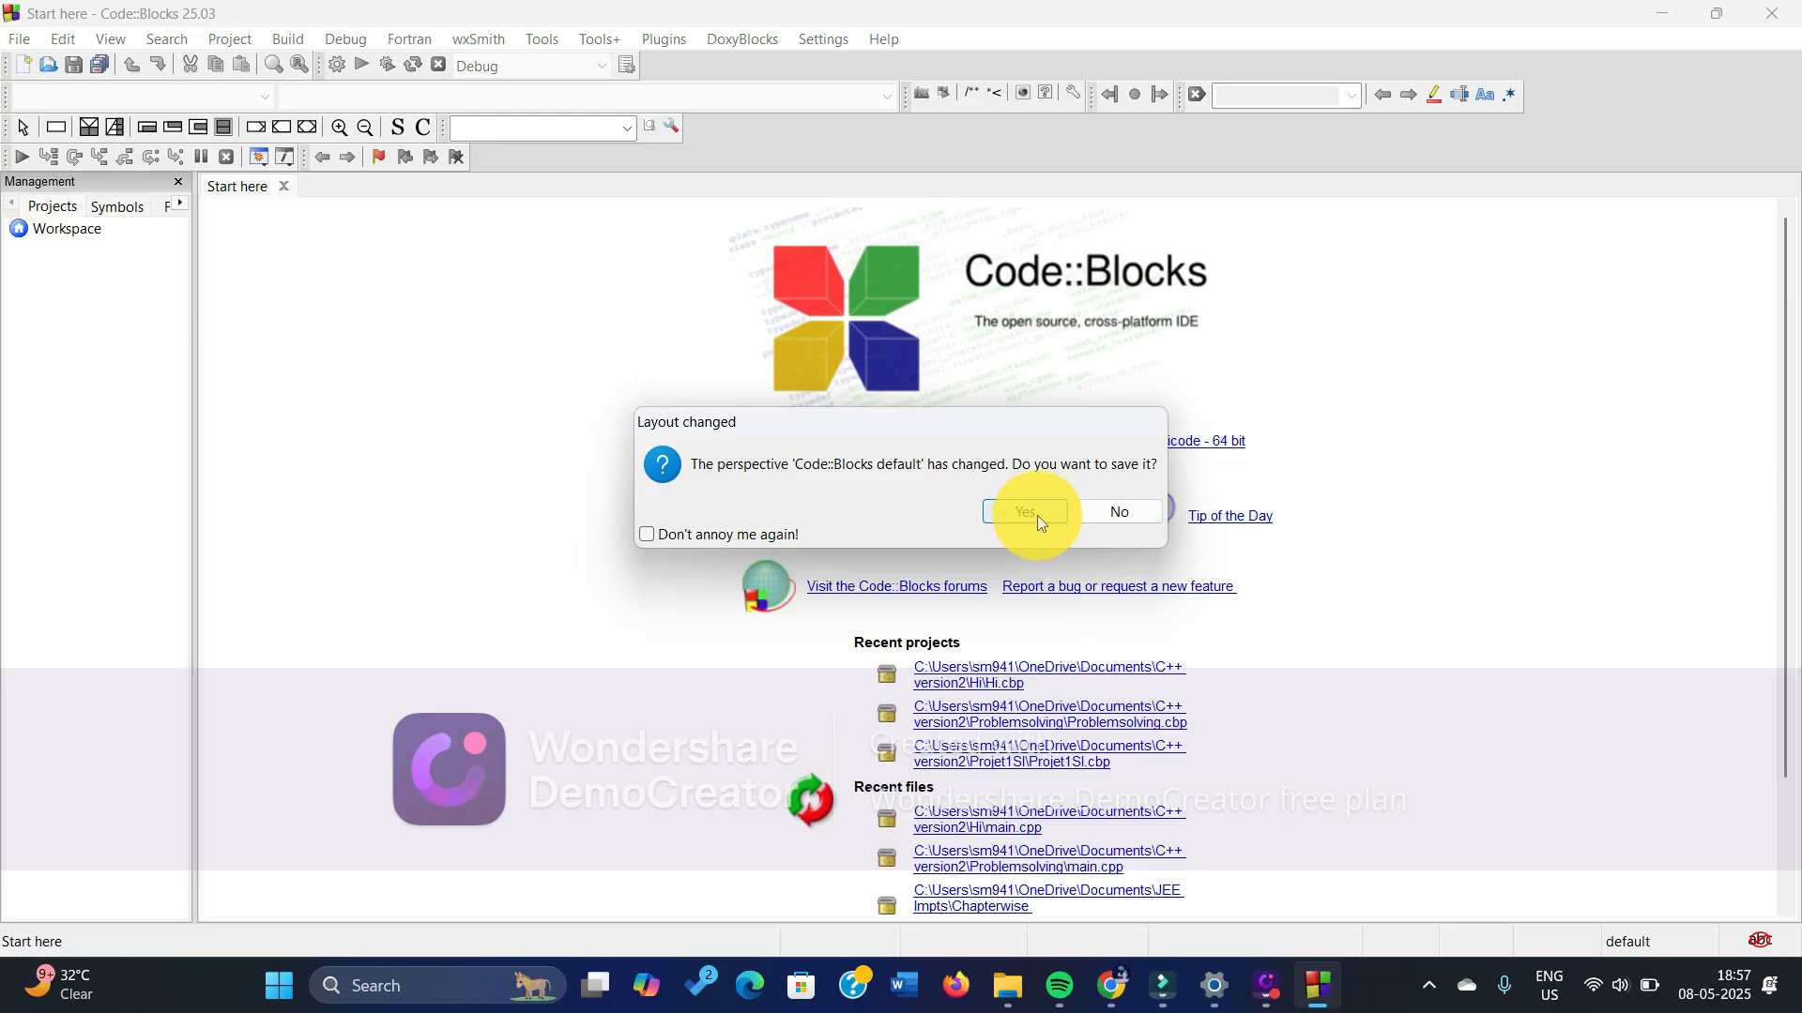
pyautogui.click(1022, 512)
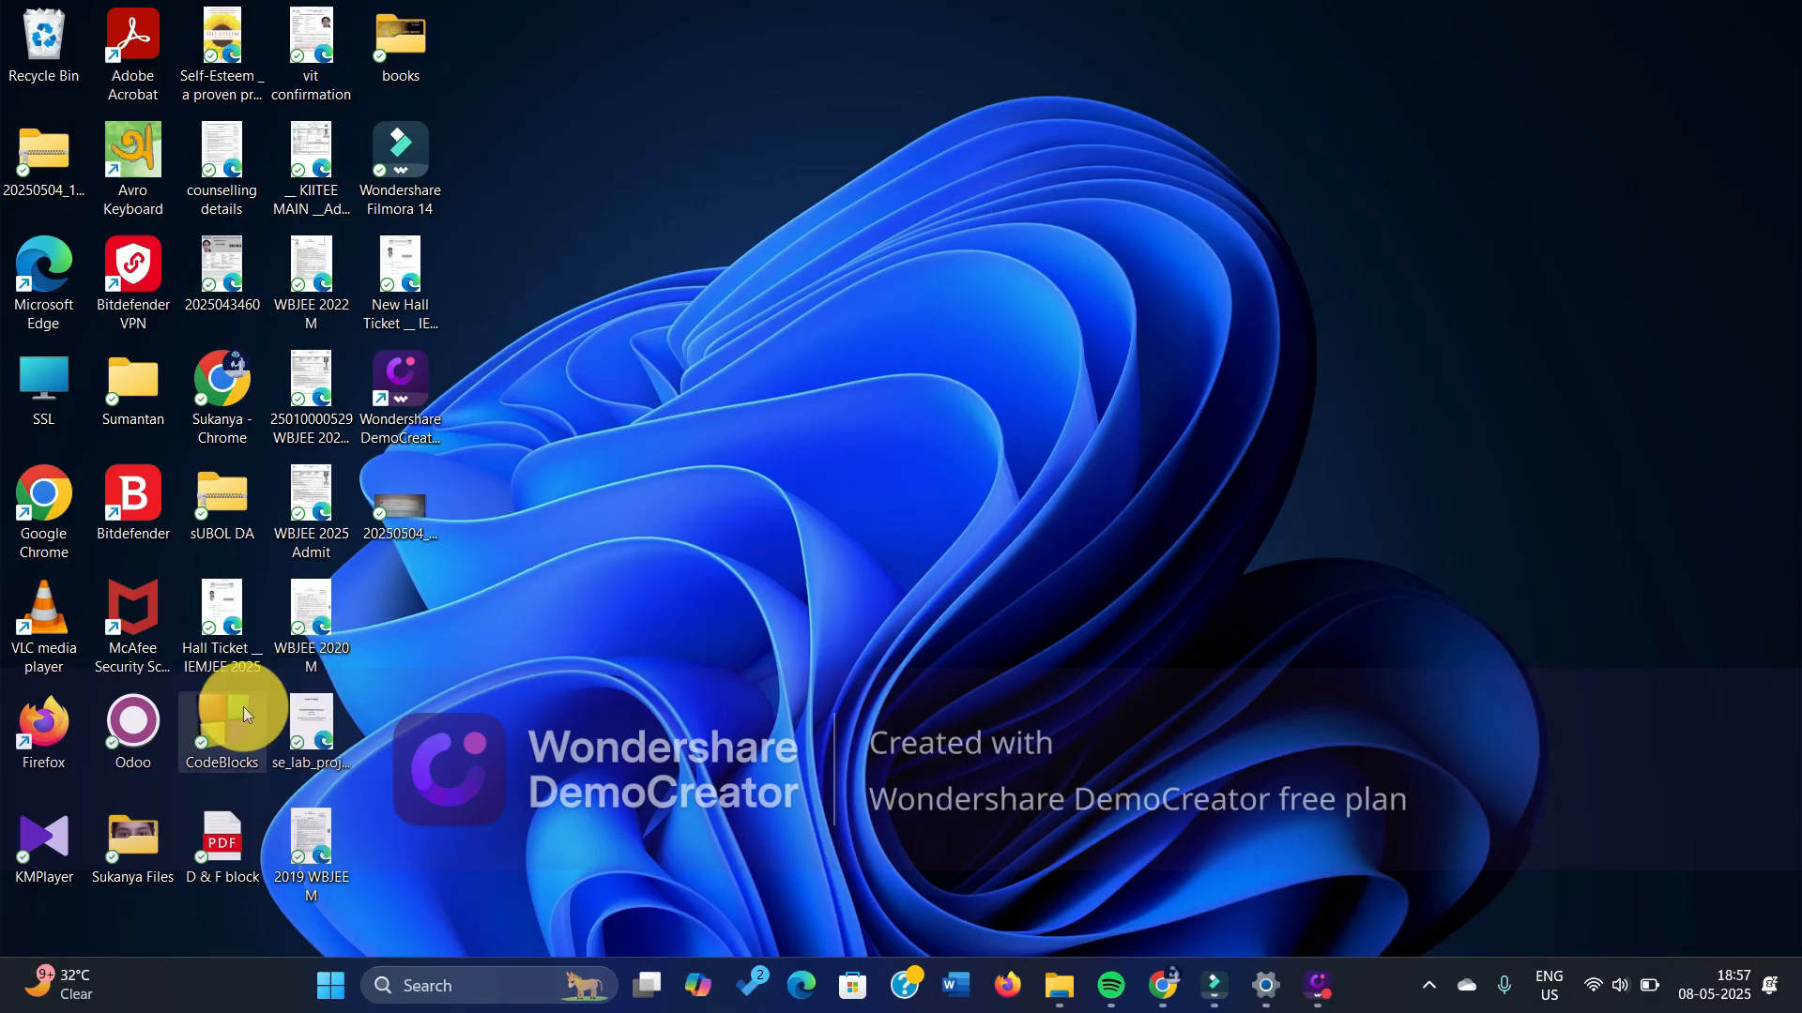
# Step: Relaunch Code::Blocks from the desktop shortcut
pyautogui.doubleClick(221, 718)
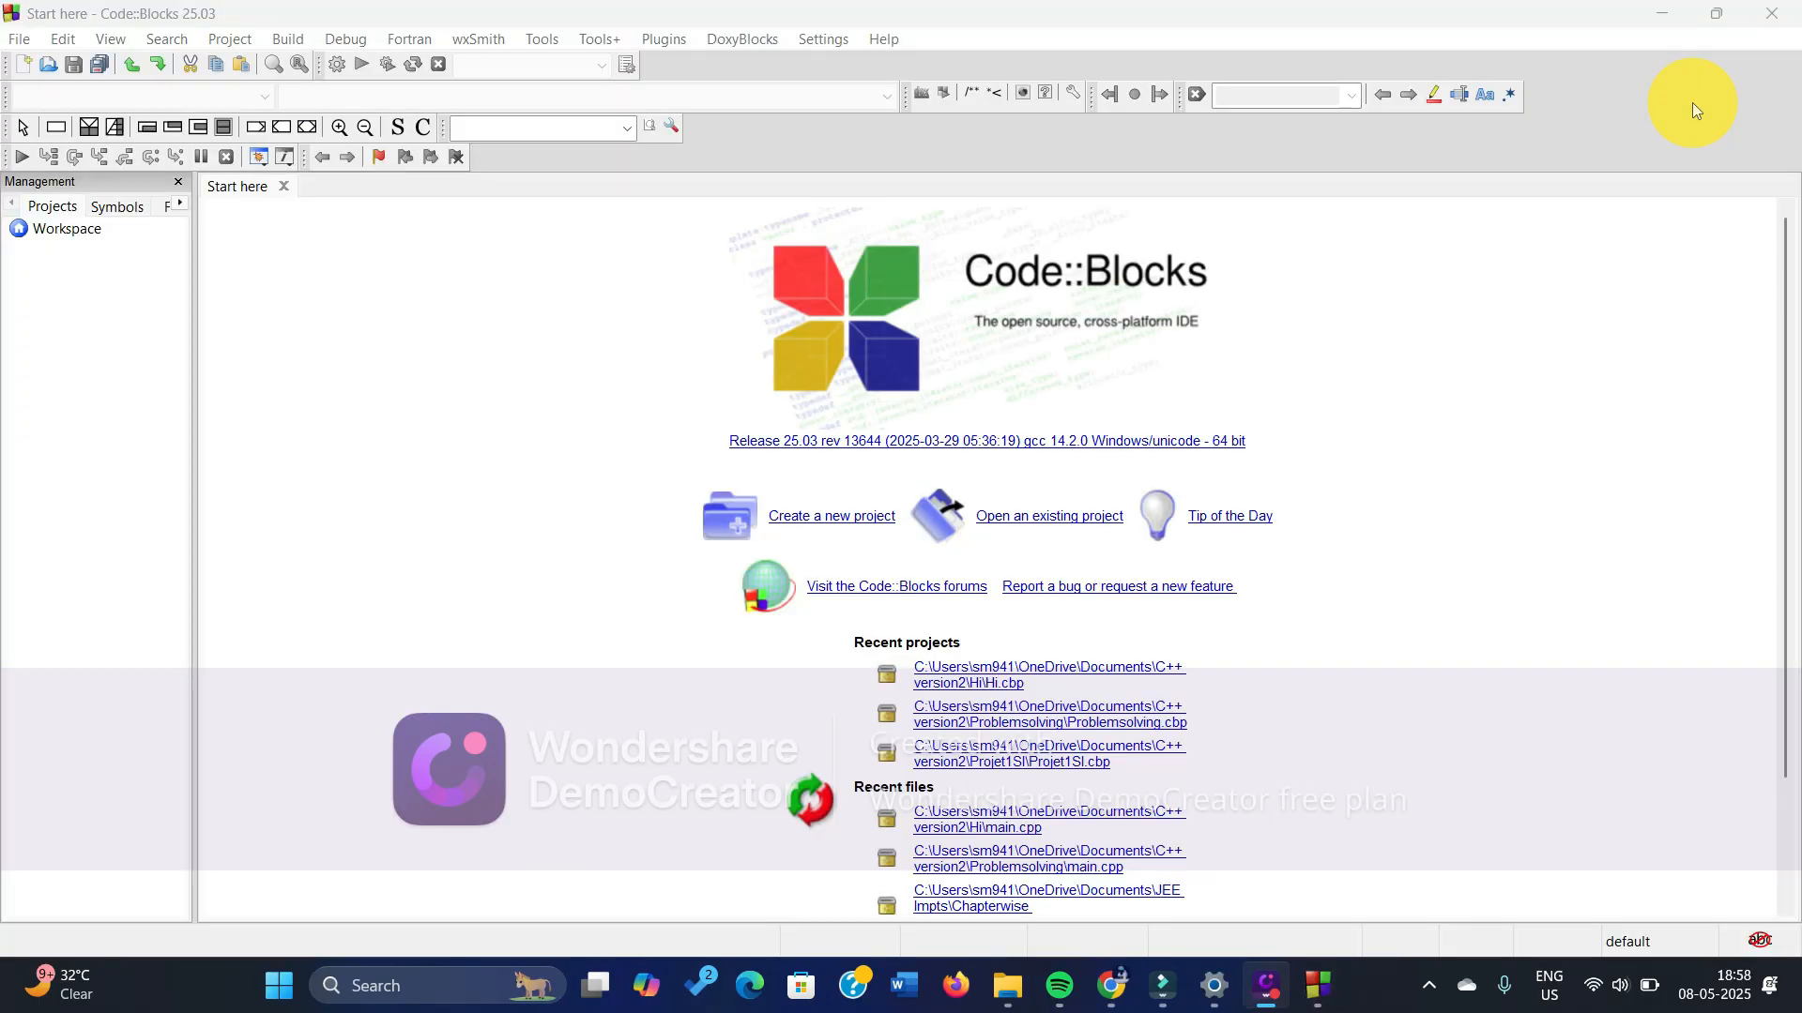
pyautogui.moveTo(824, 532)
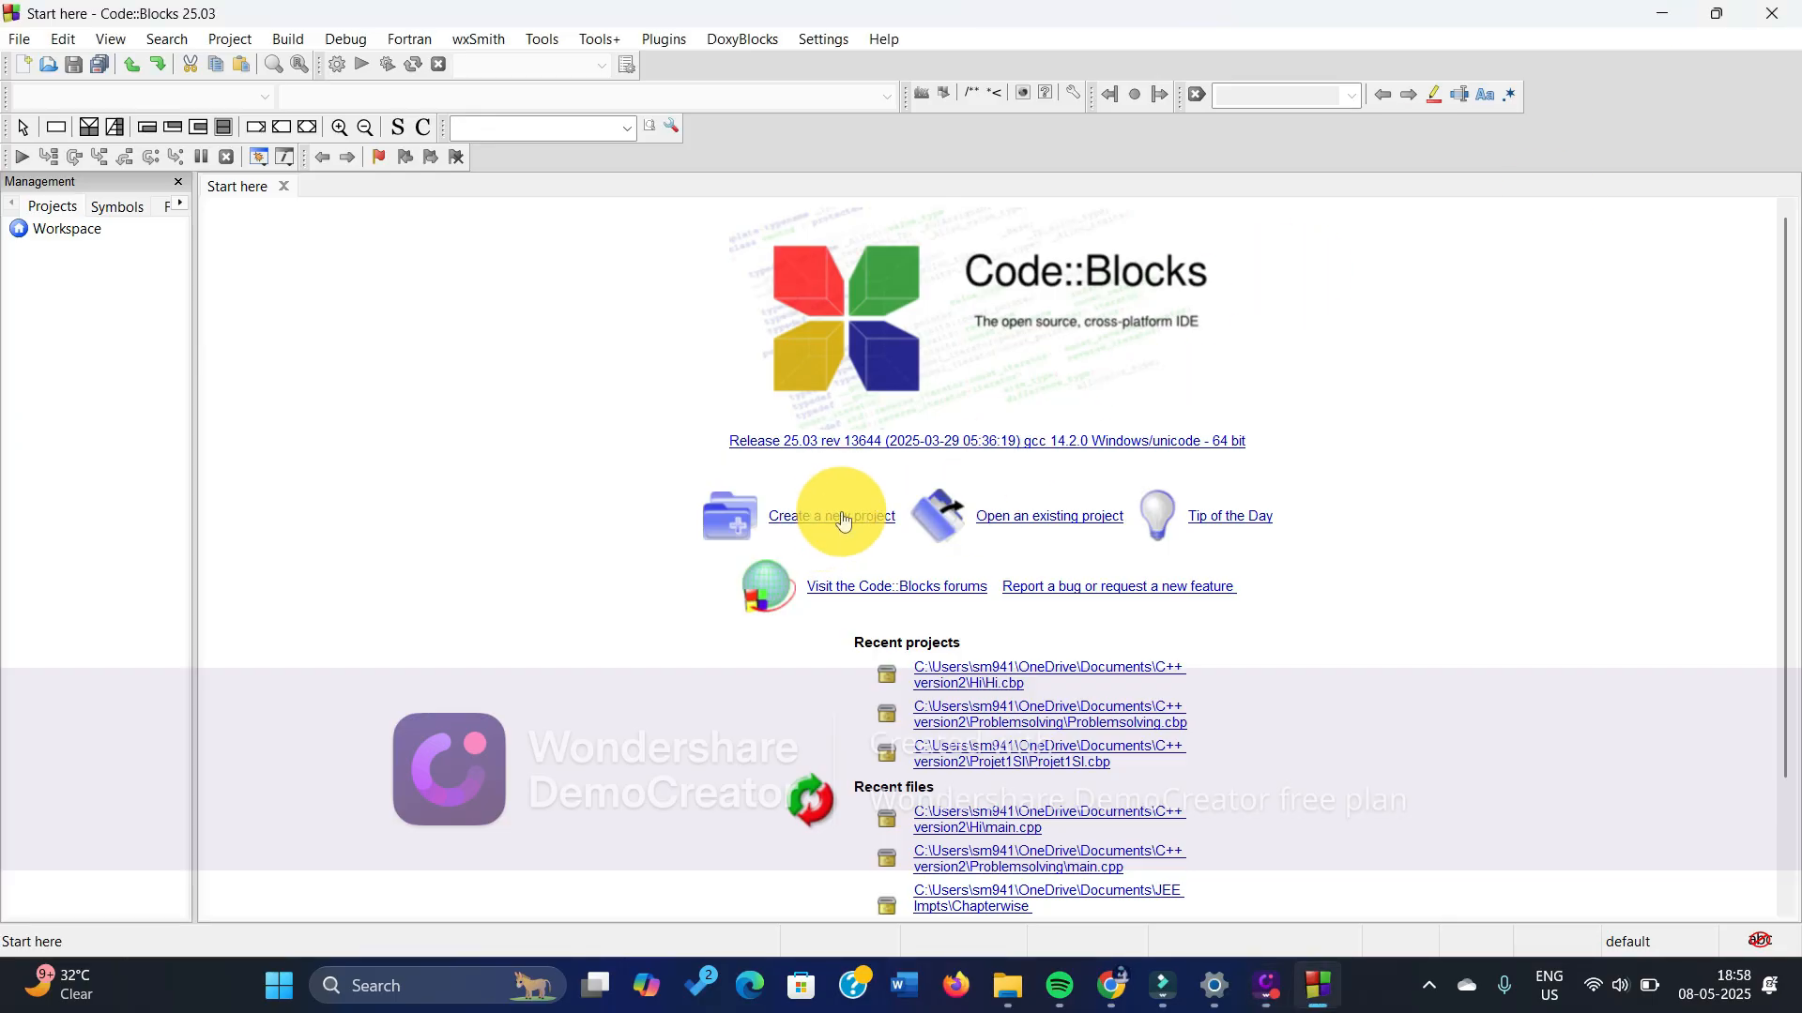
# Step: Create console project 'Name' with default configurations and open its main.cpp
pyautogui.click(833, 516)
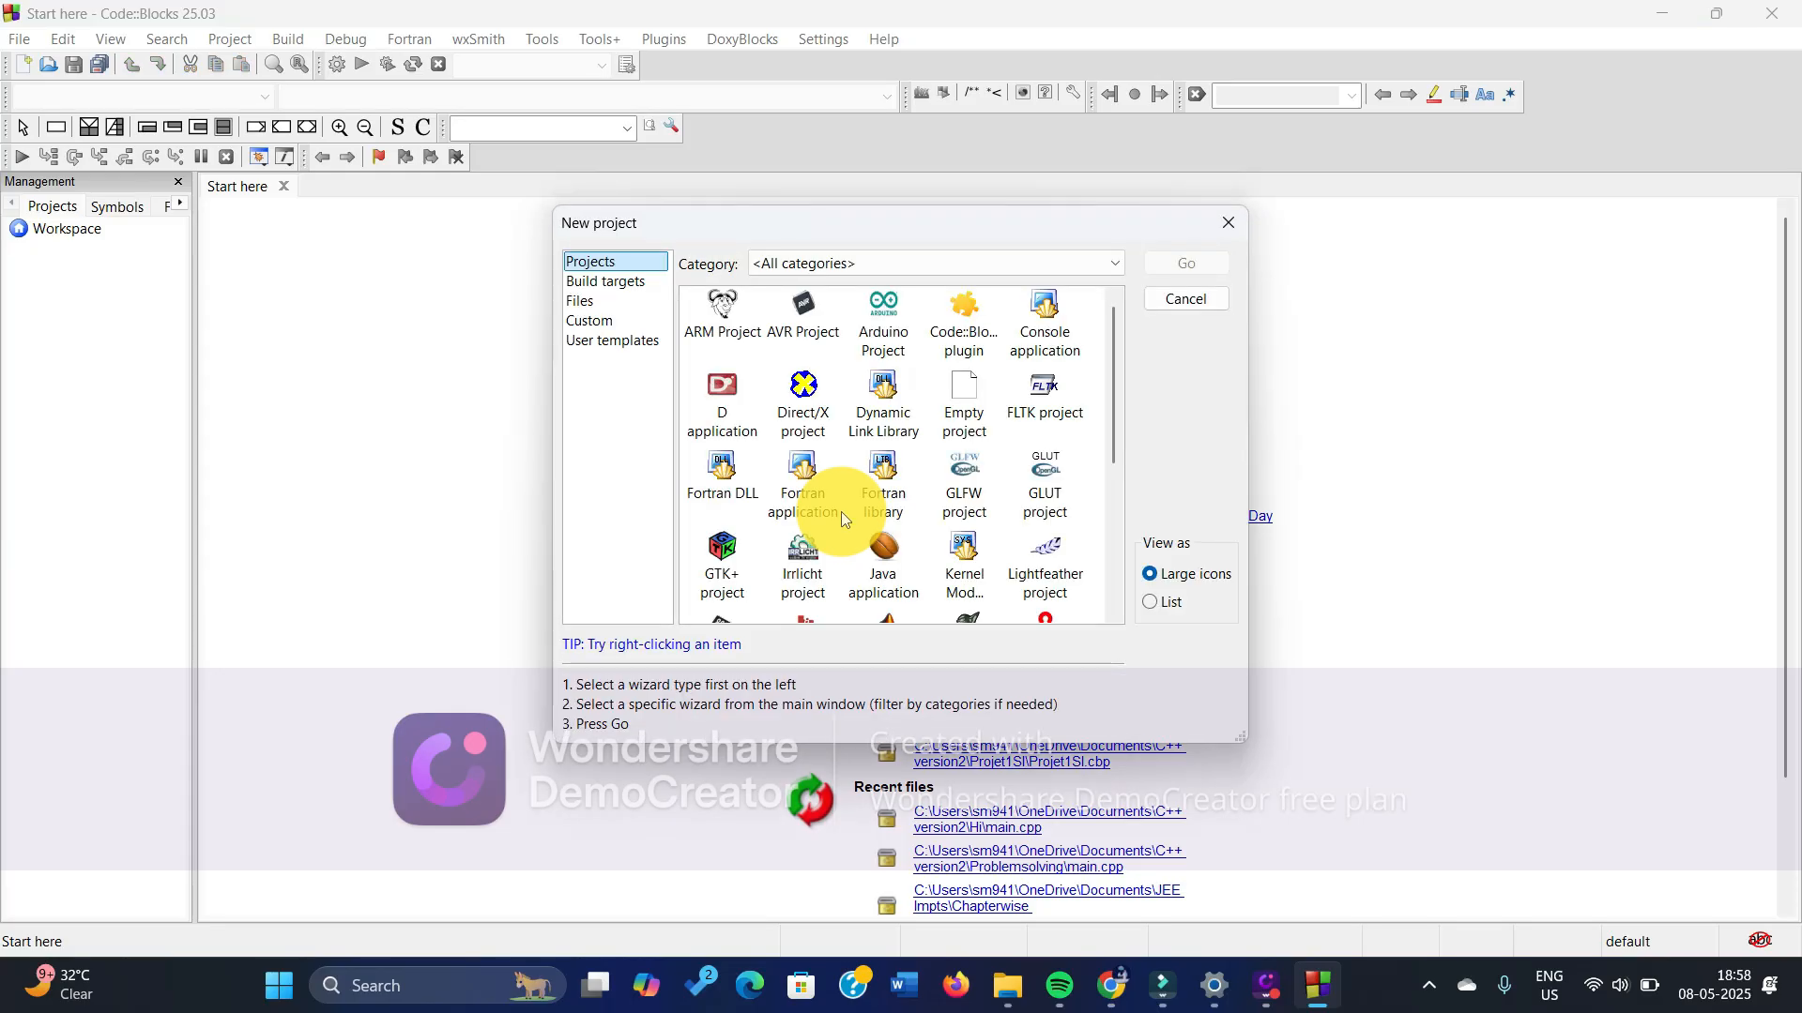
pyautogui.click(1043, 322)
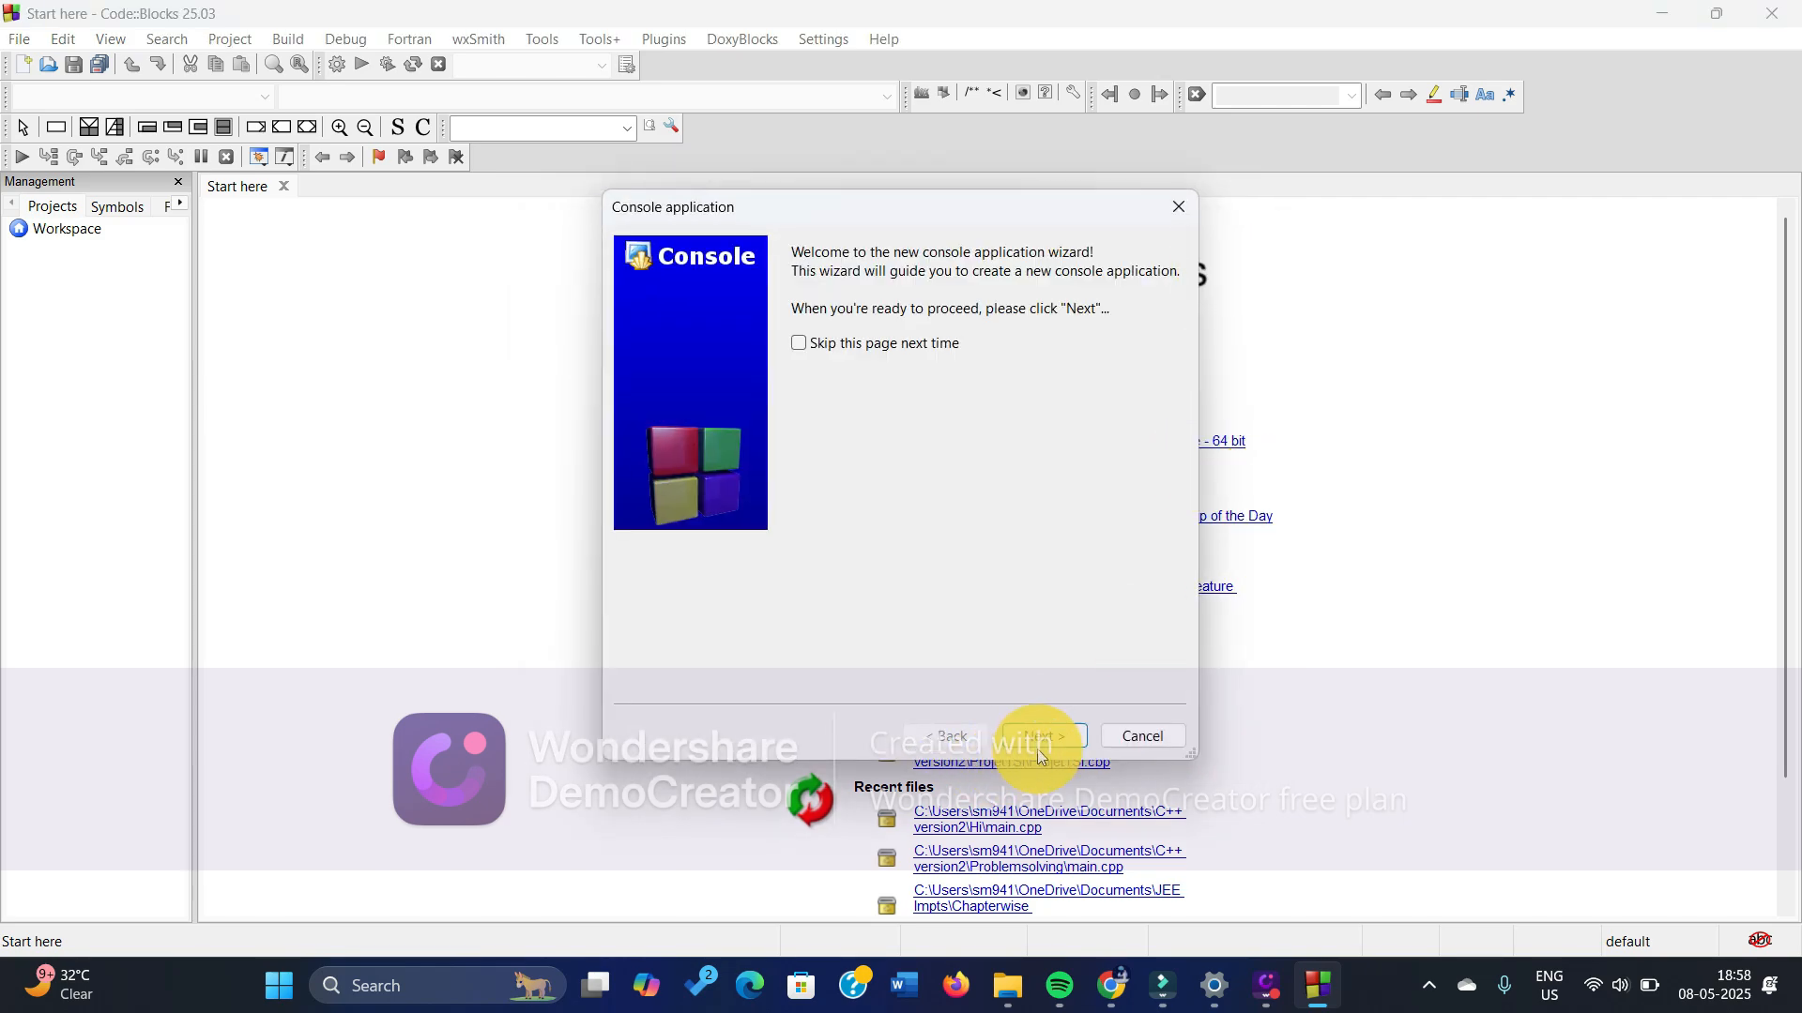
pyautogui.click(1040, 736)
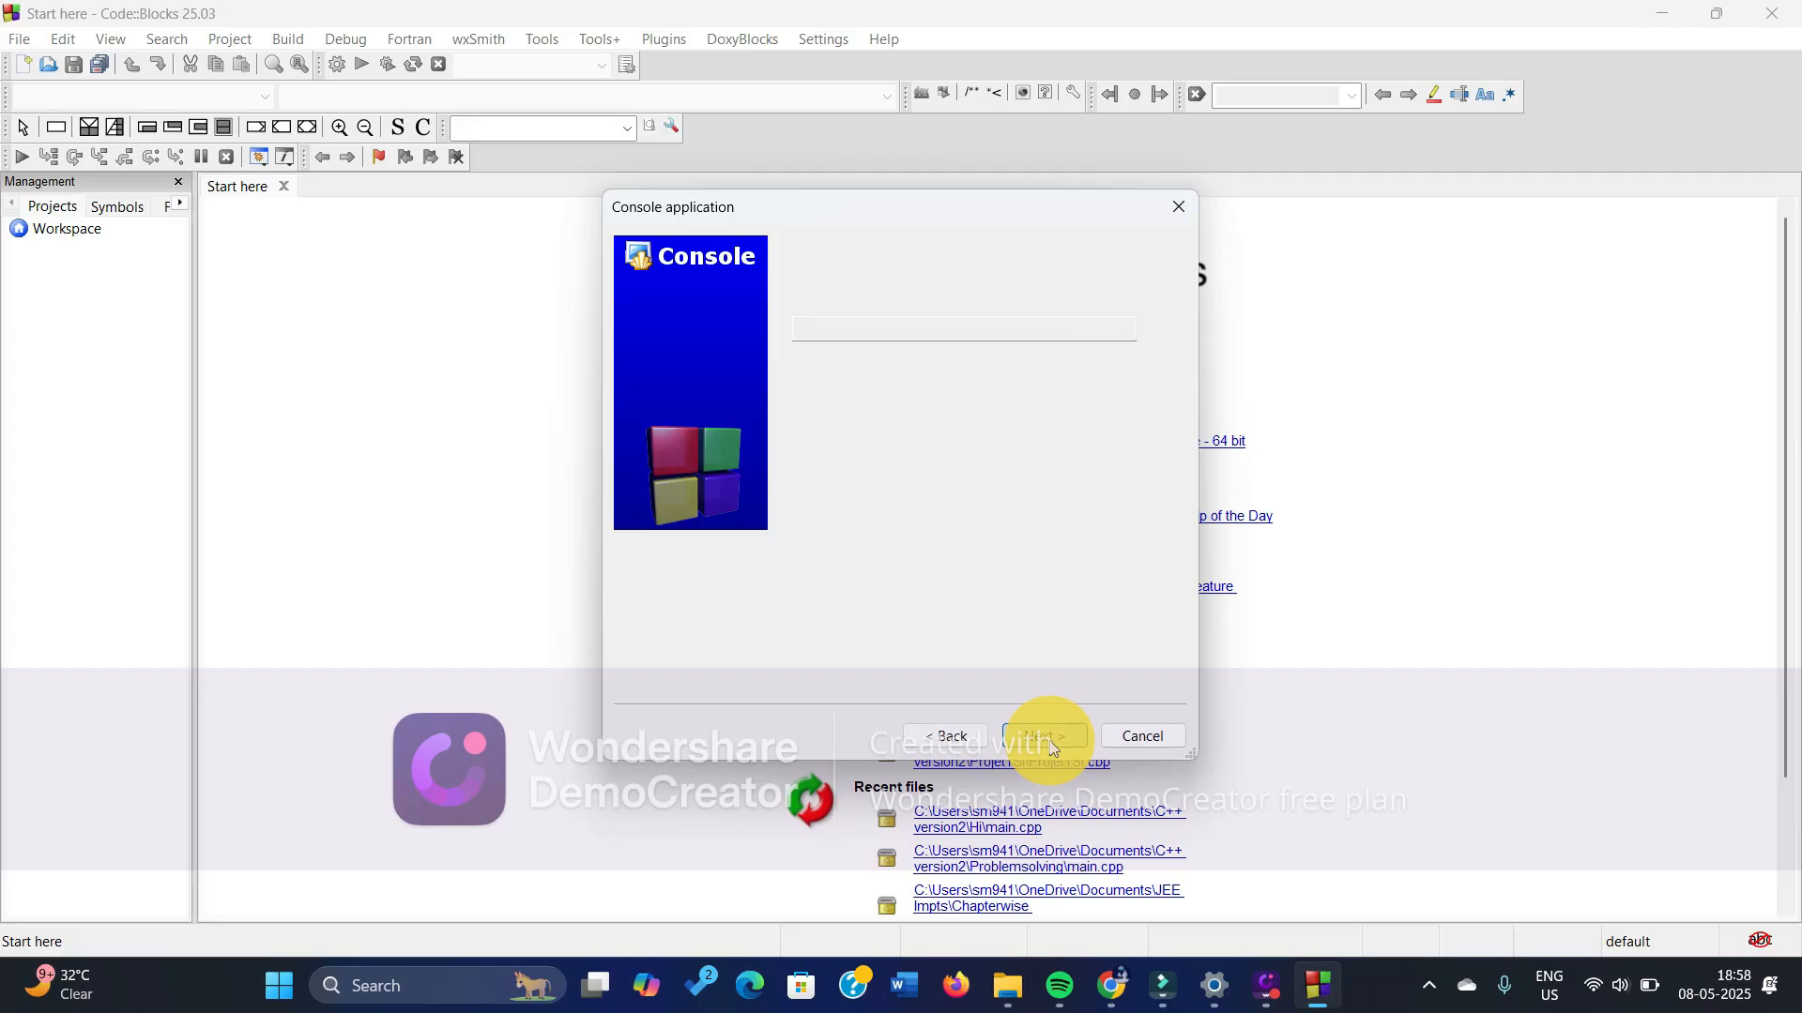
pyautogui.click(1040, 736)
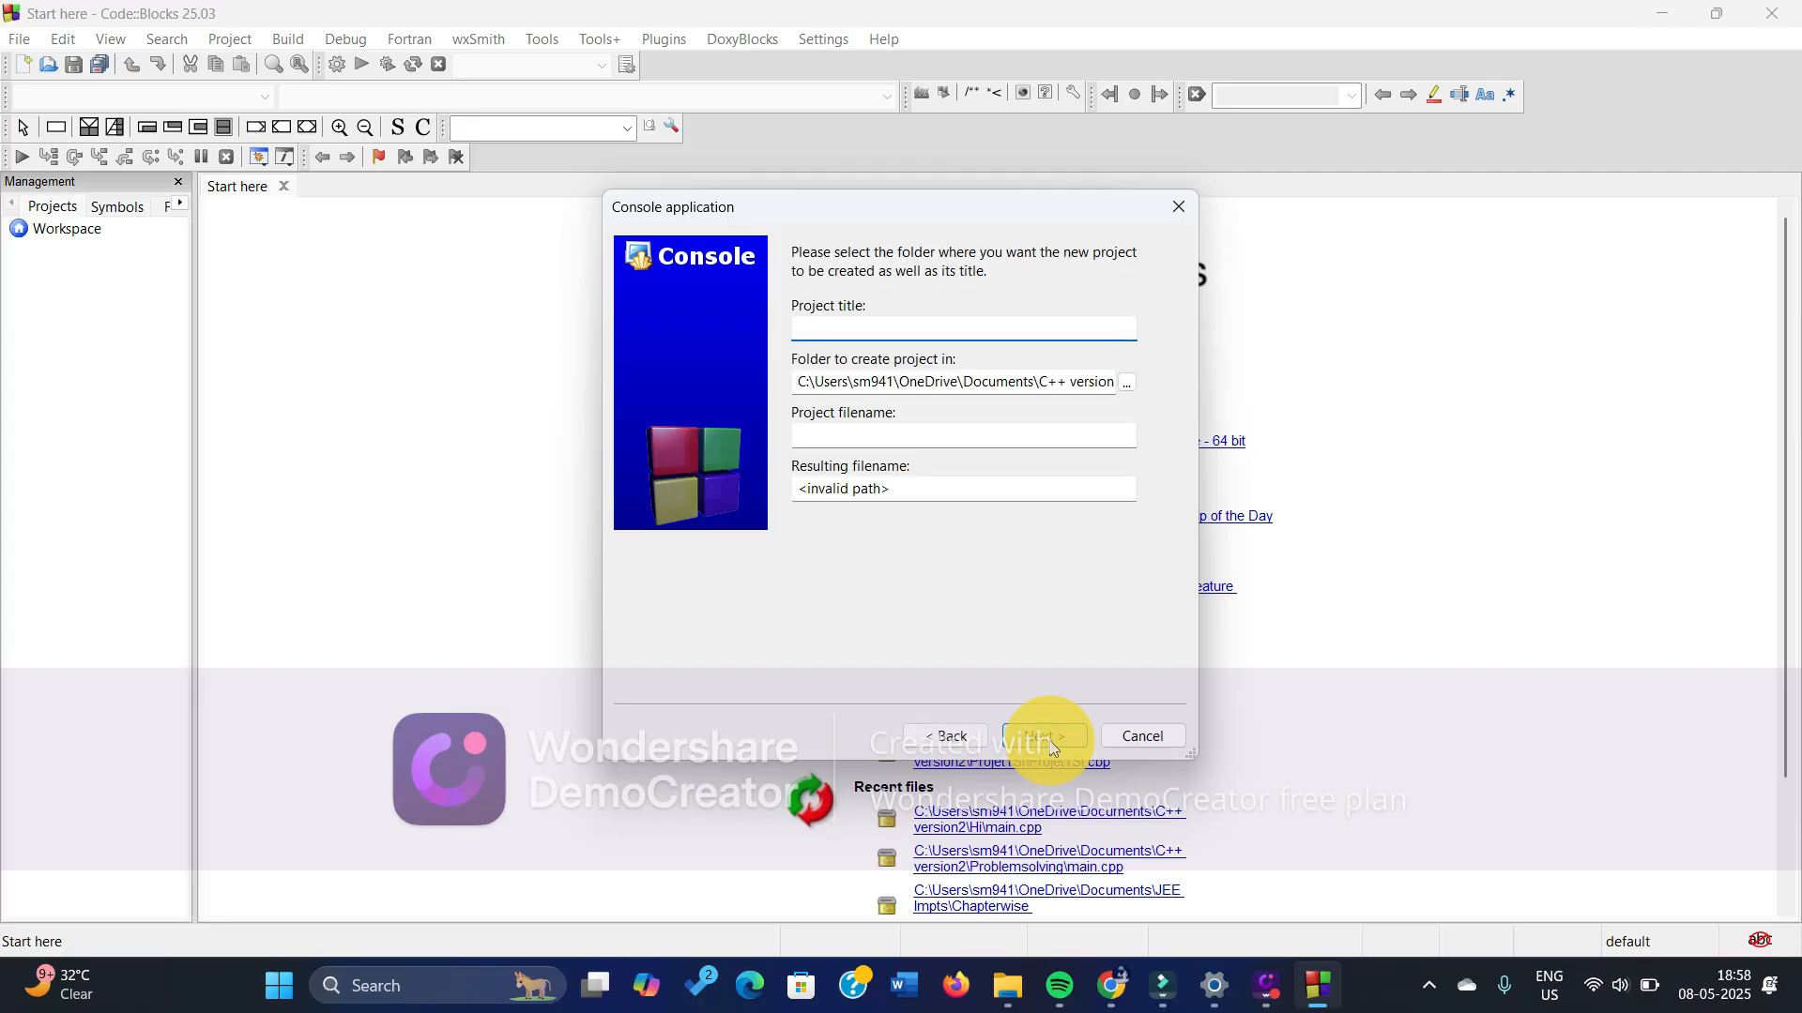
pyautogui.write('Name')
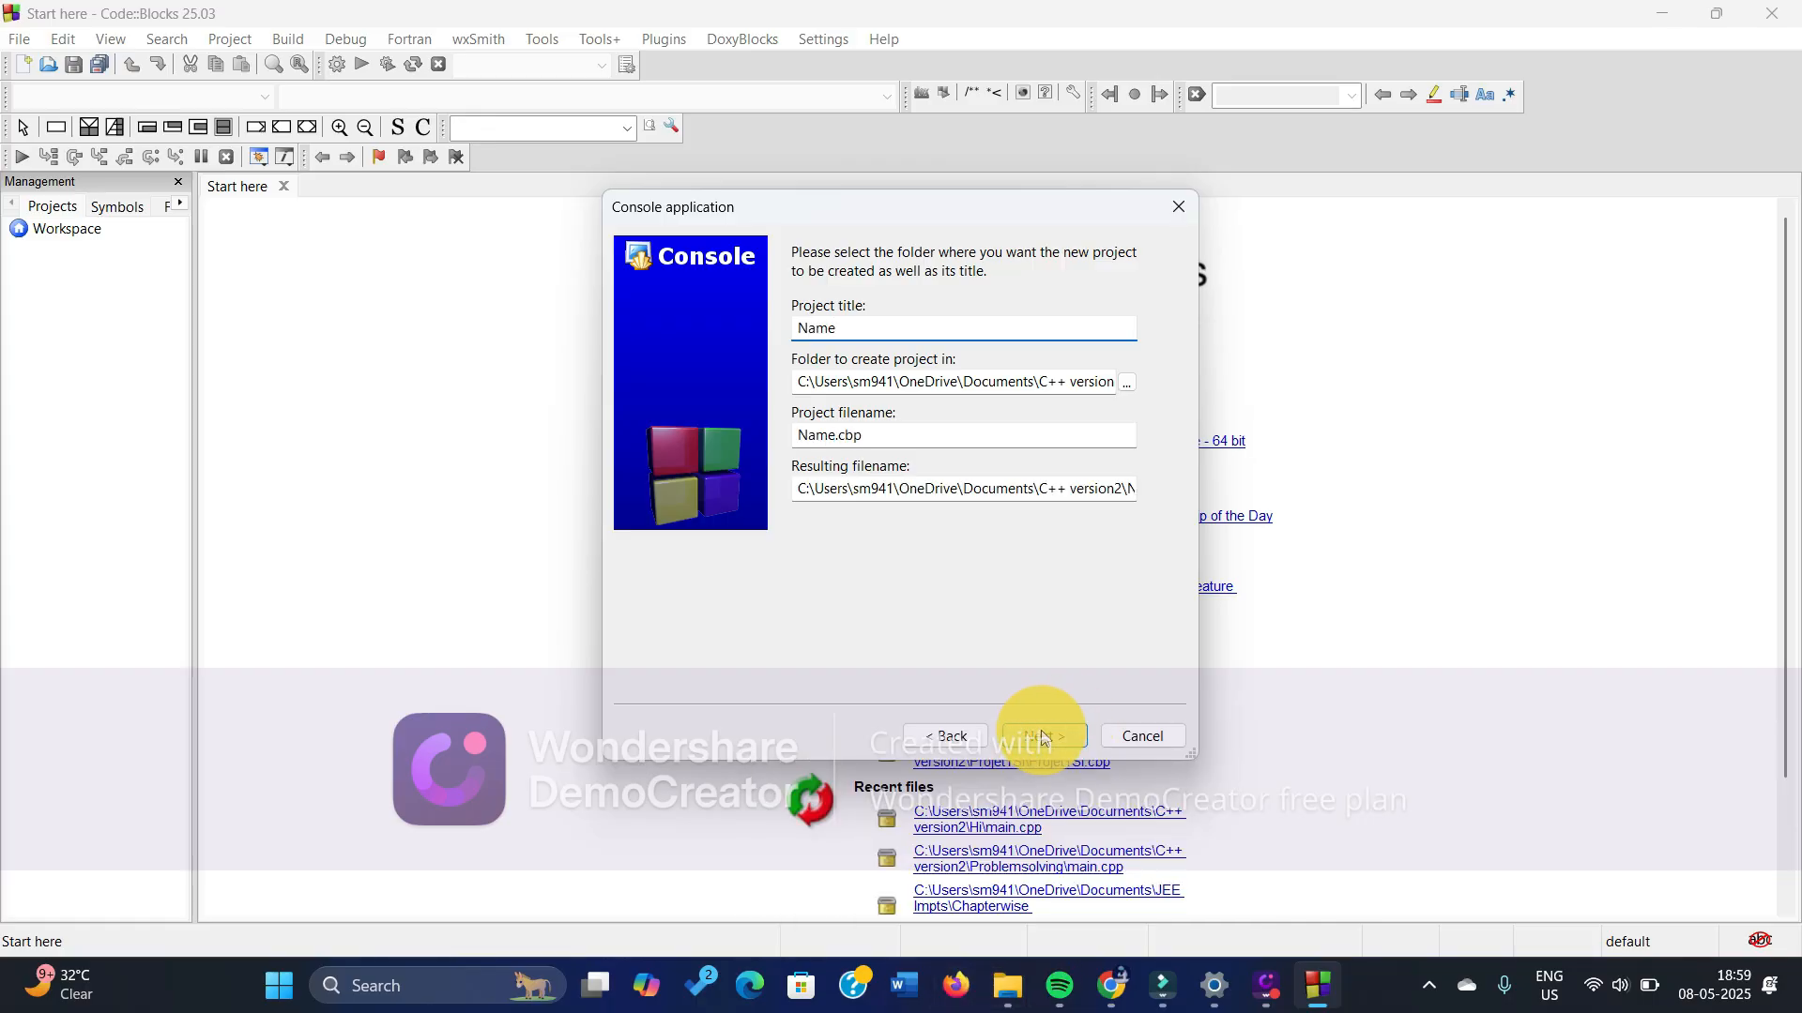
pyautogui.click(1040, 735)
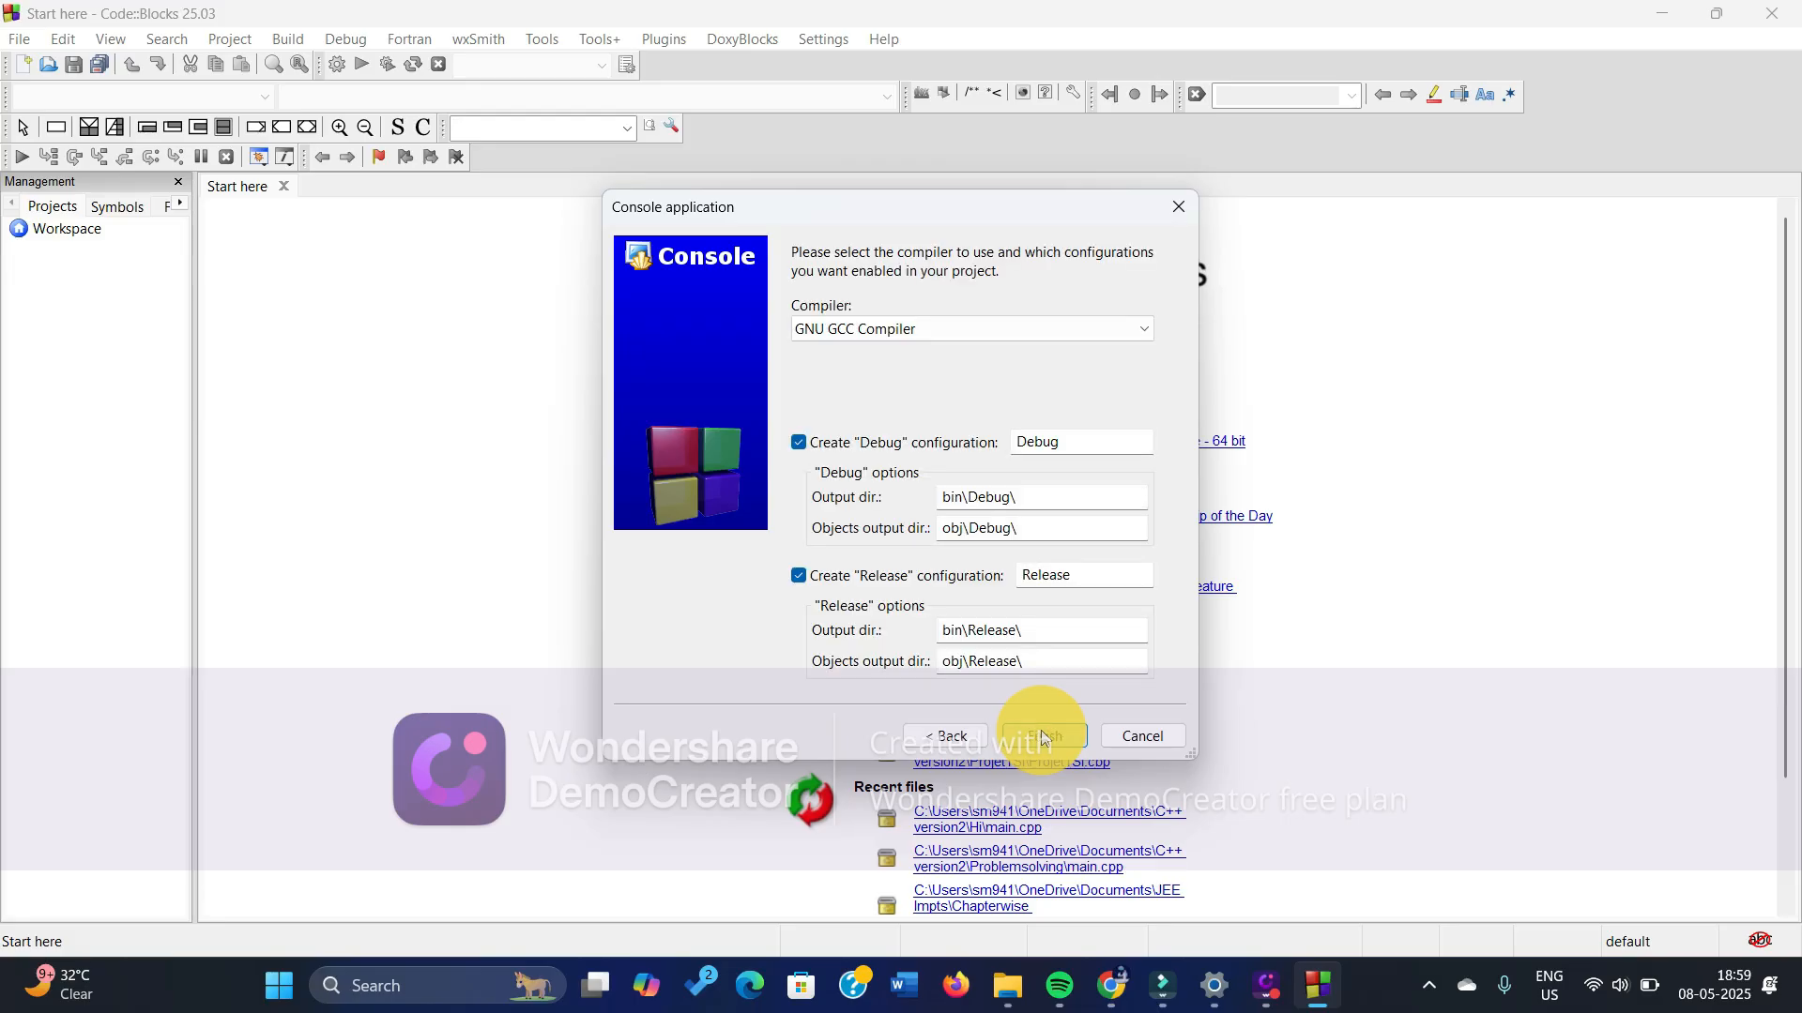
pyautogui.click(1037, 736)
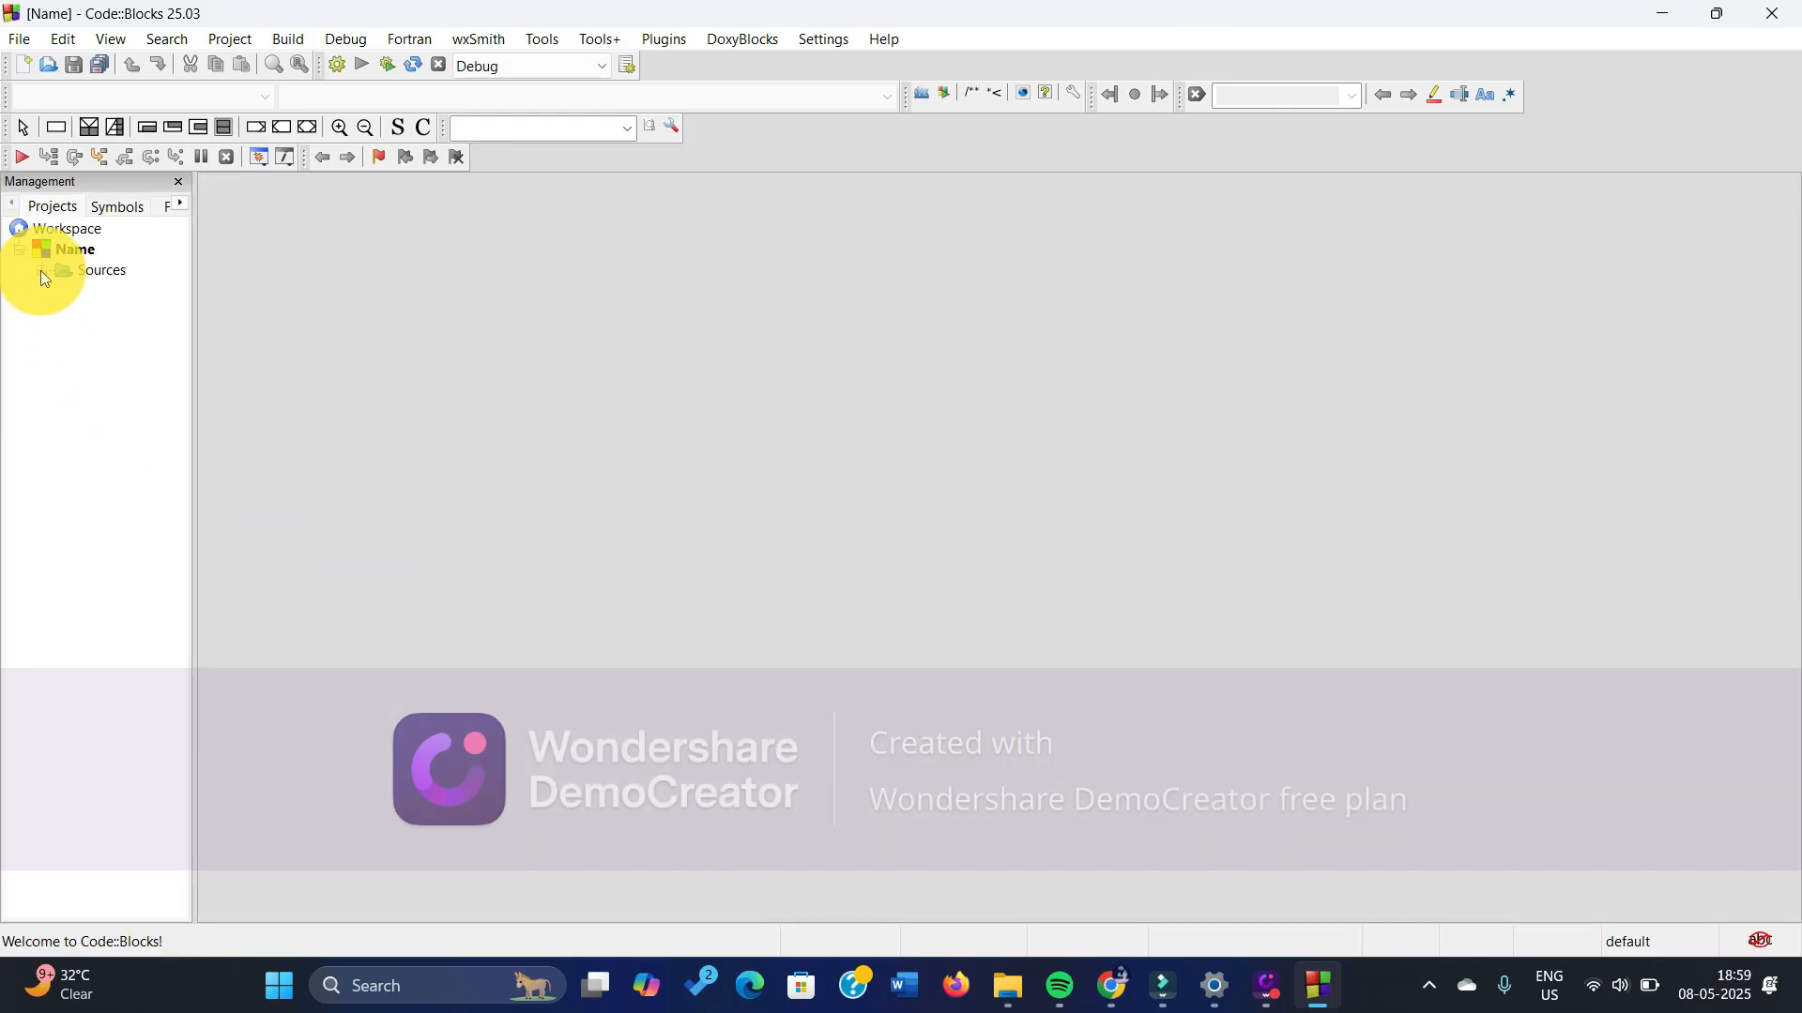
pyautogui.doubleClick(130, 290)
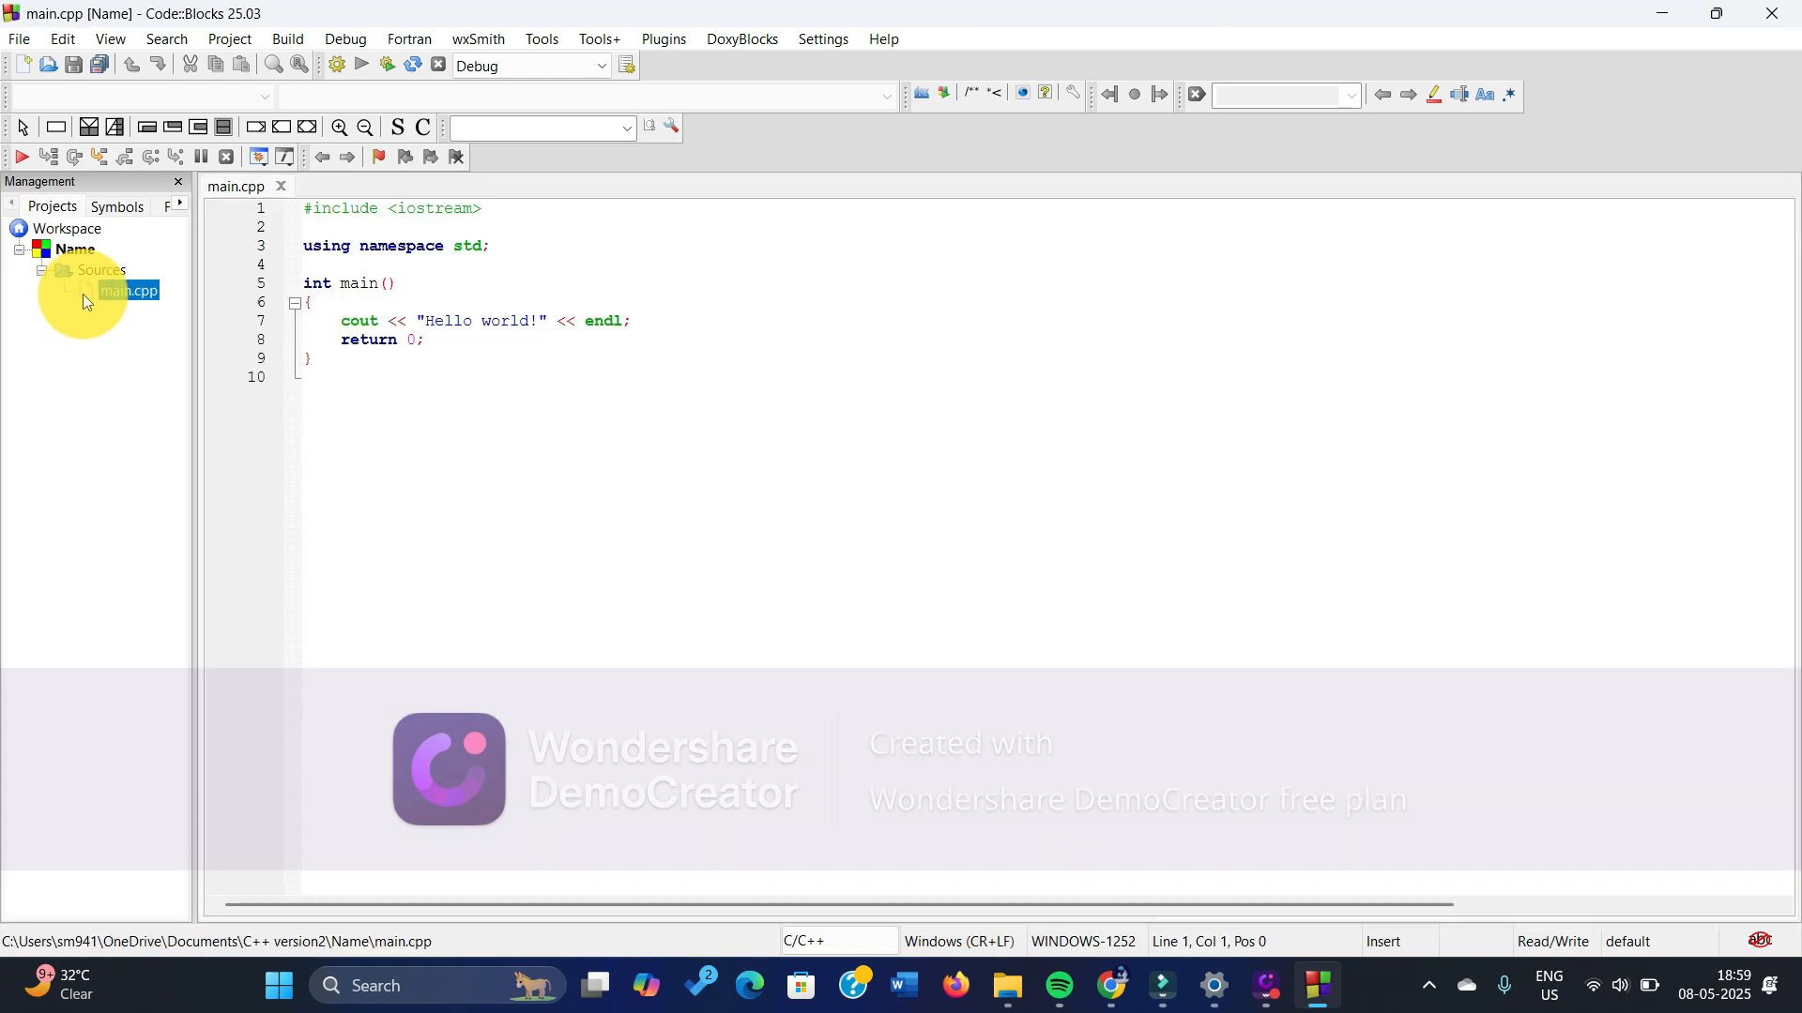